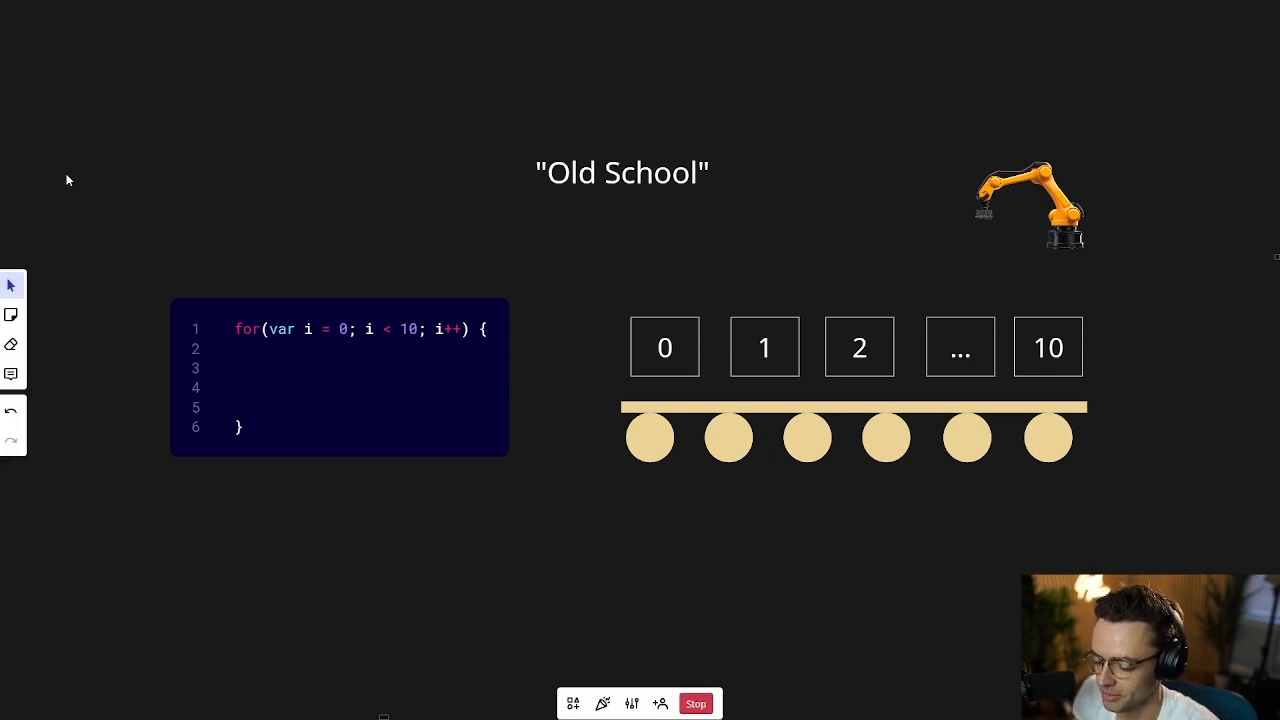
mouse_move(752, 237)
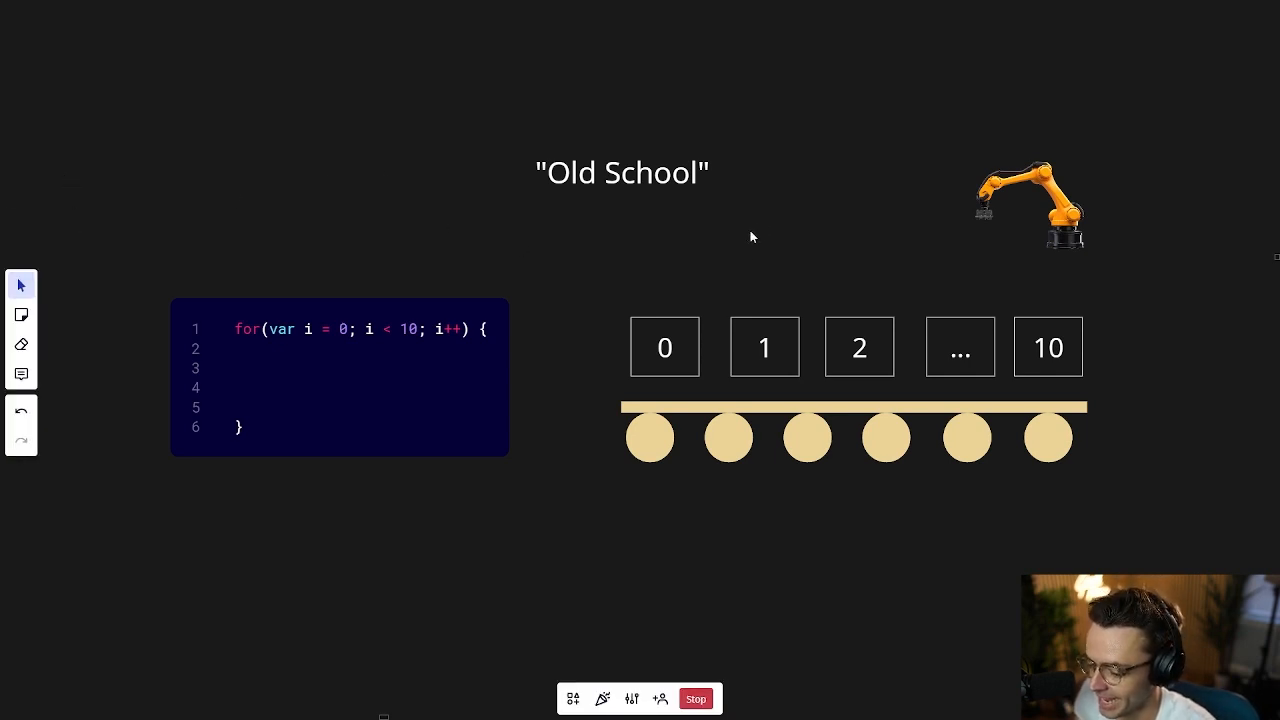
mouse_move(725, 272)
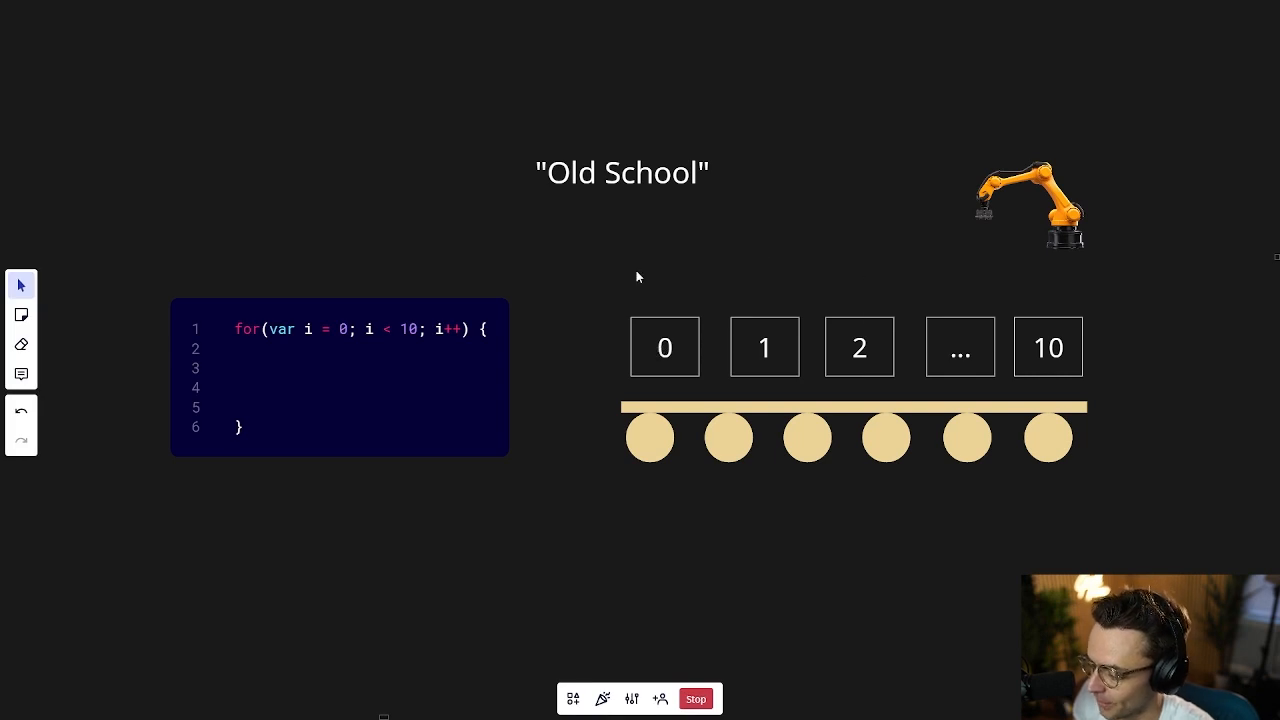
Advance the Miro animation so the robot arm hovers above box 2.
left_click(664, 347)
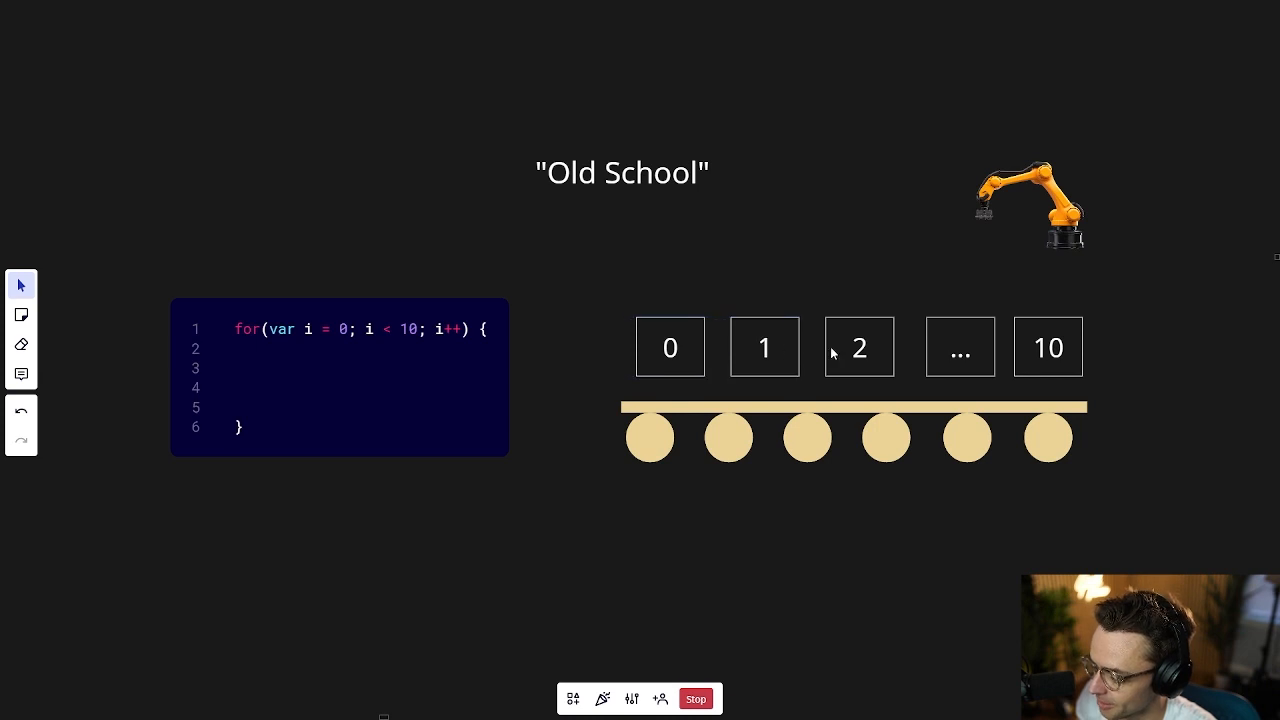
mouse_move(1020, 204)
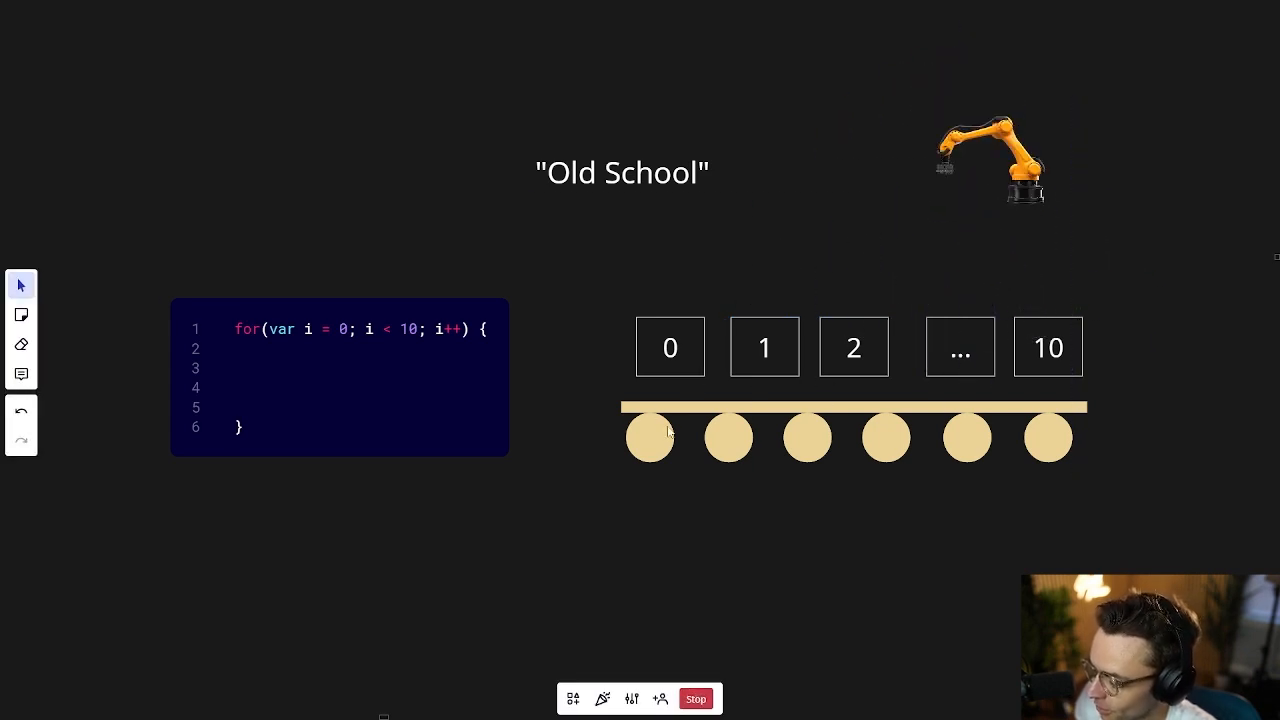
mouse_move(1050, 374)
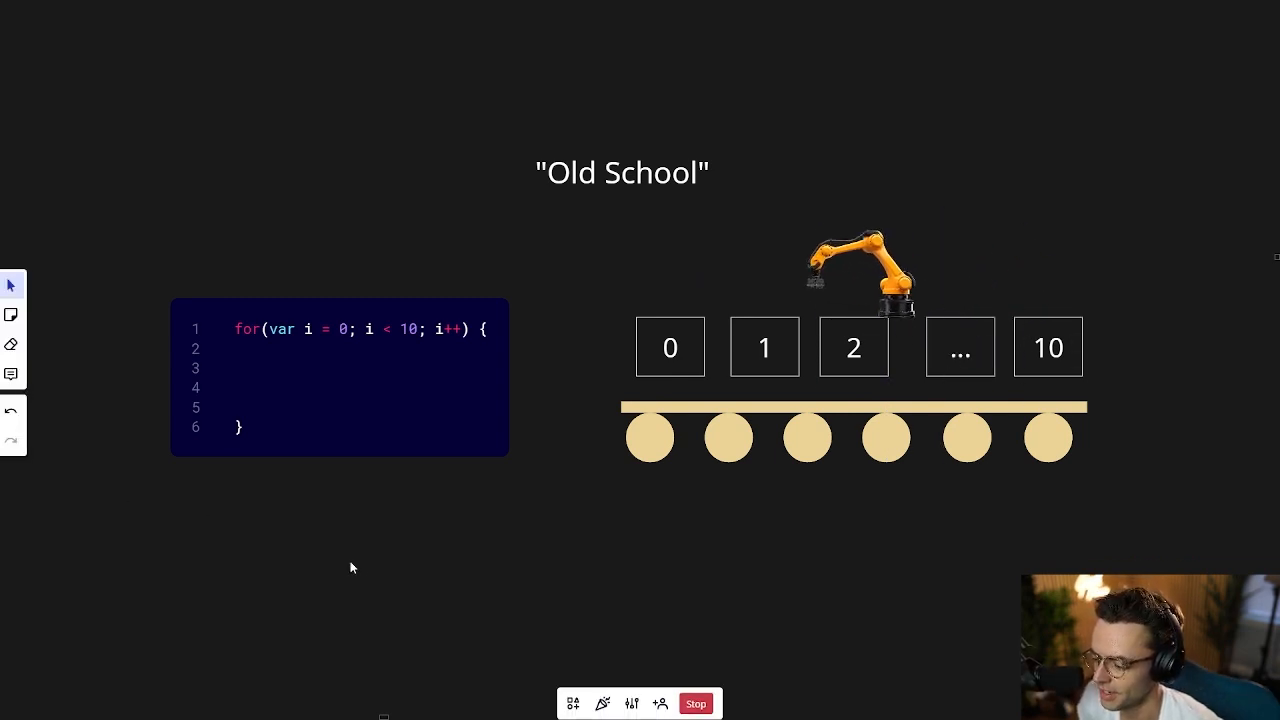
left_click(11, 343)
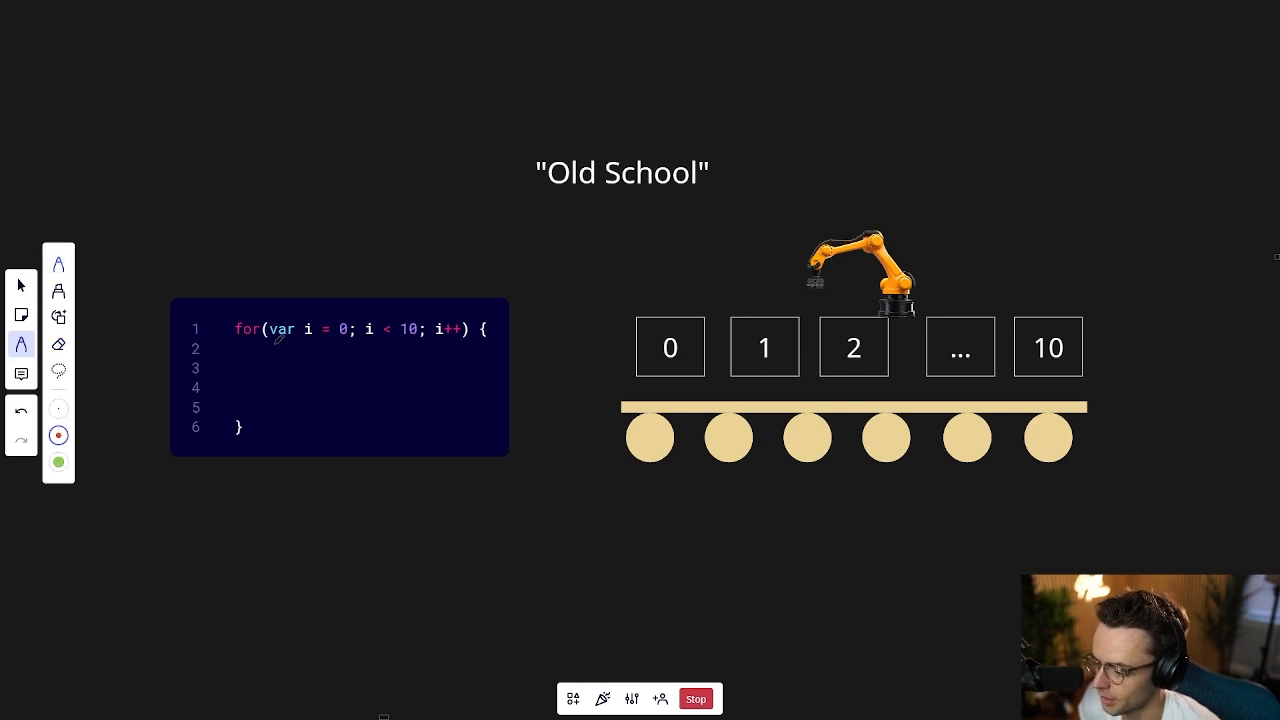
left_click_drag(270, 343, 460, 340)
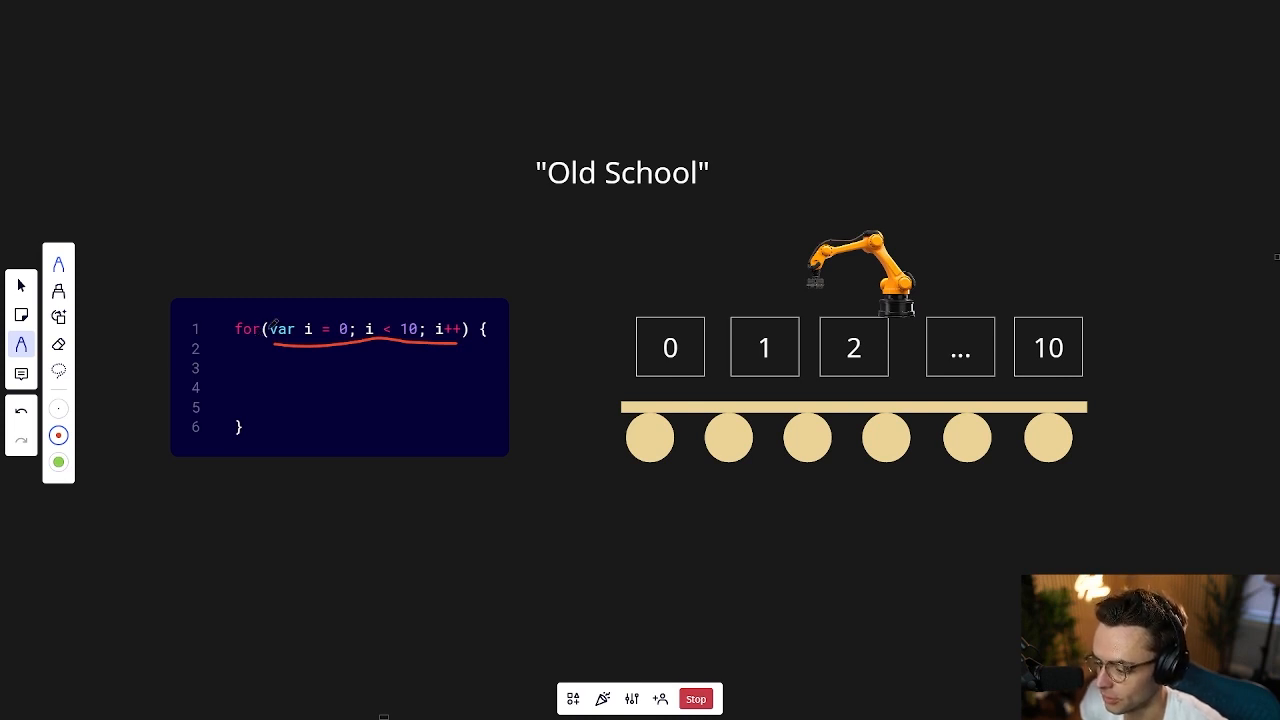
mouse_move(452, 365)
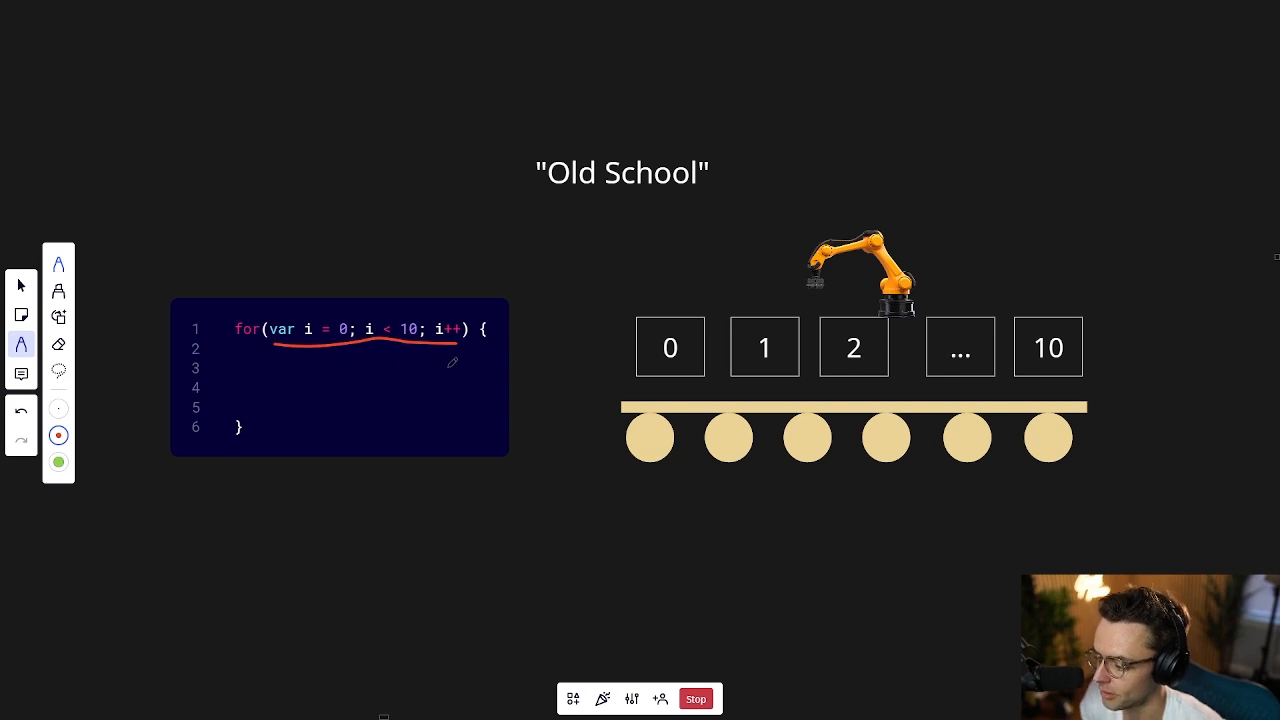
left_click_drag(250, 372, 385, 370)
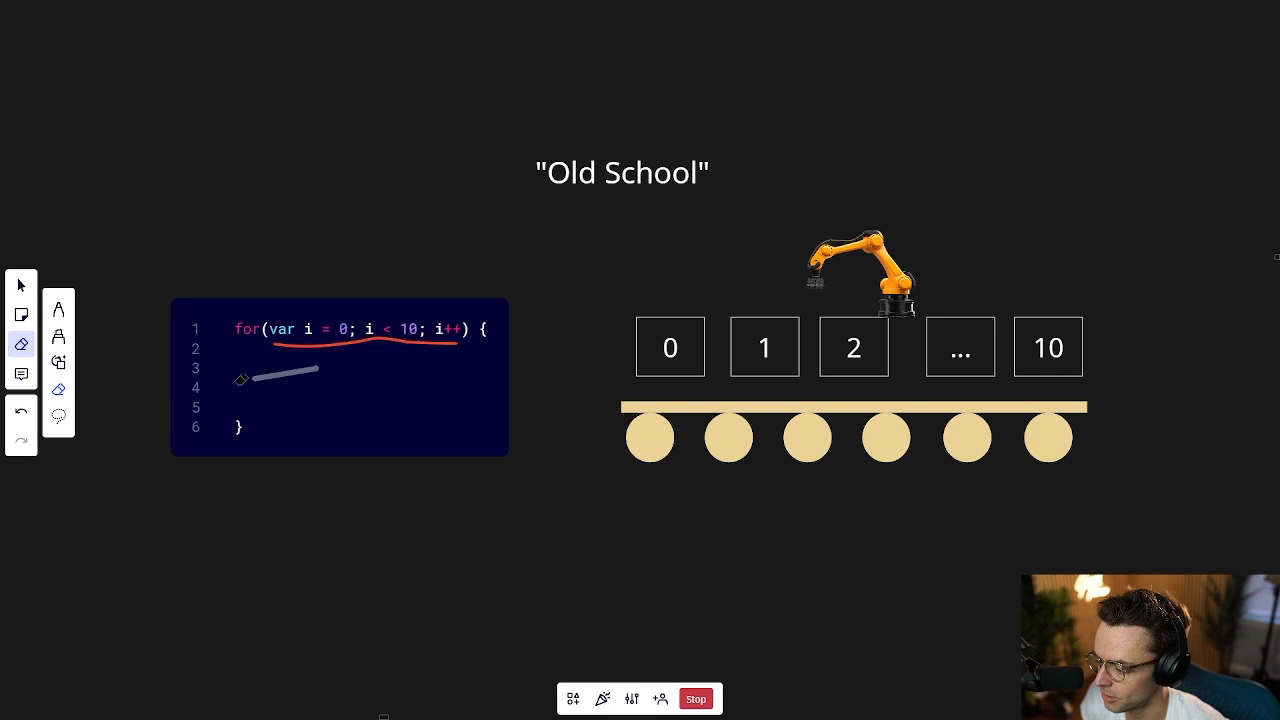
left_click(58, 343)
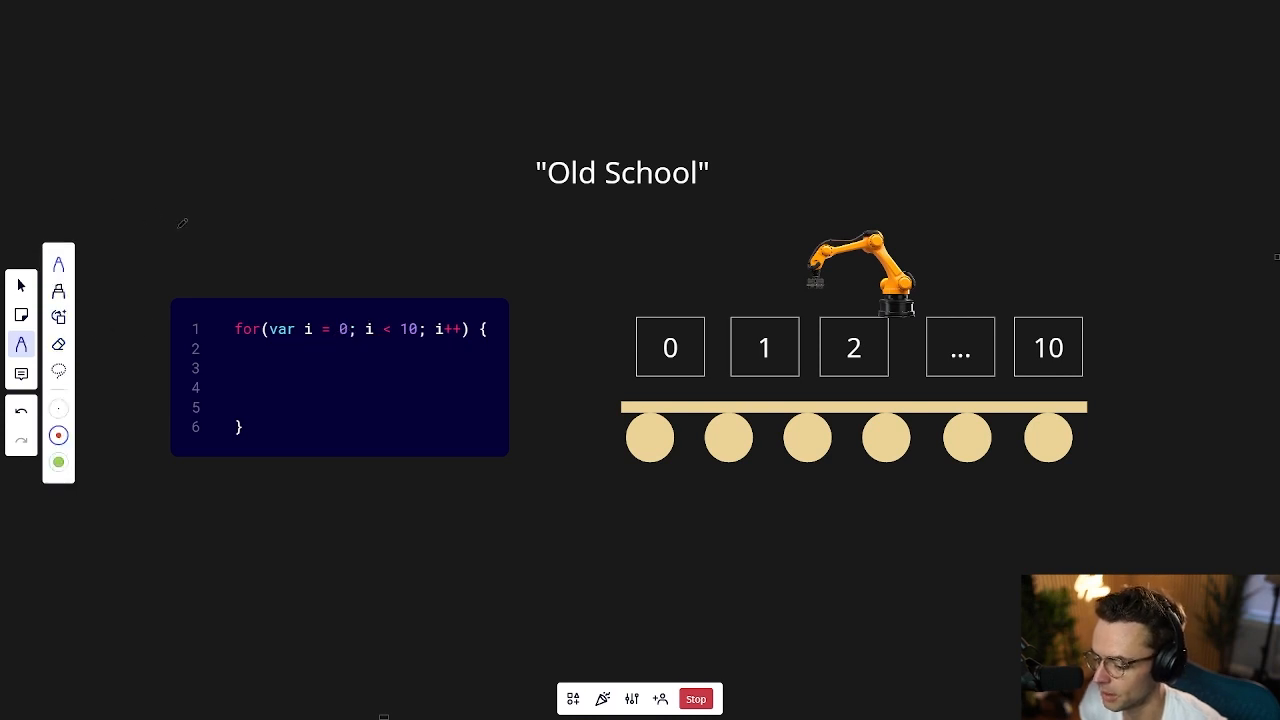
mouse_move(285, 337)
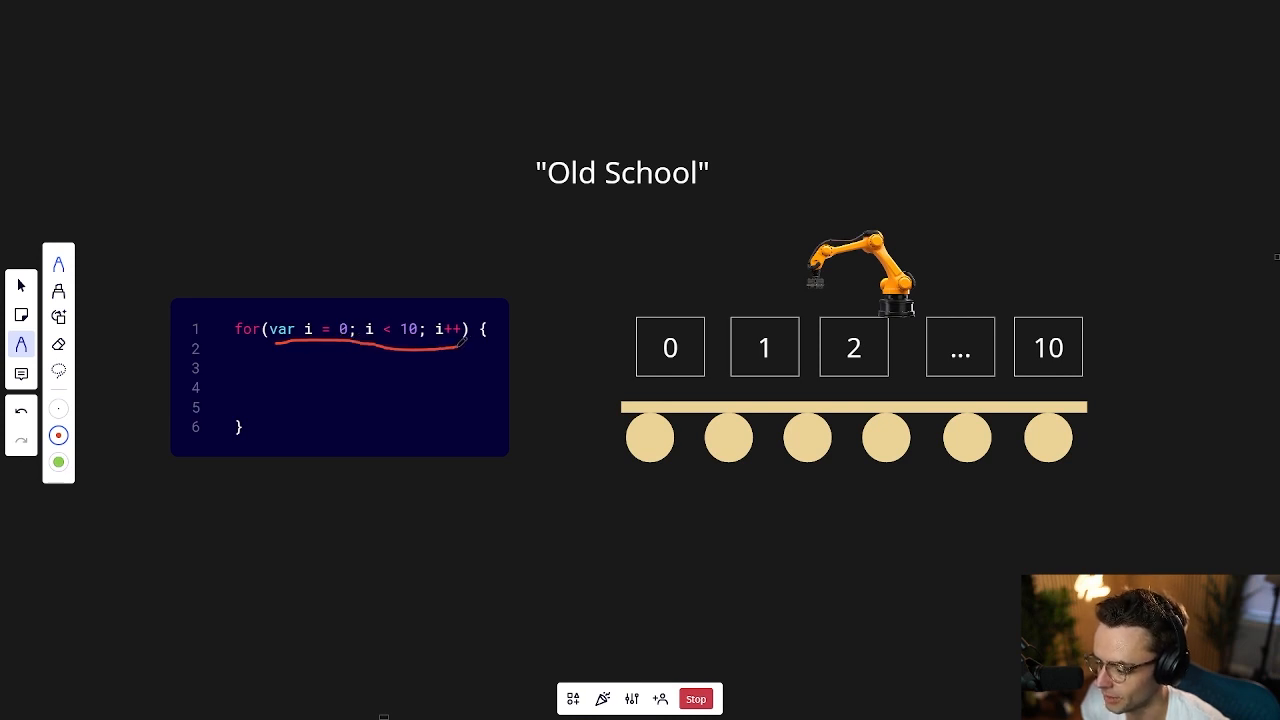
left_click(21, 343)
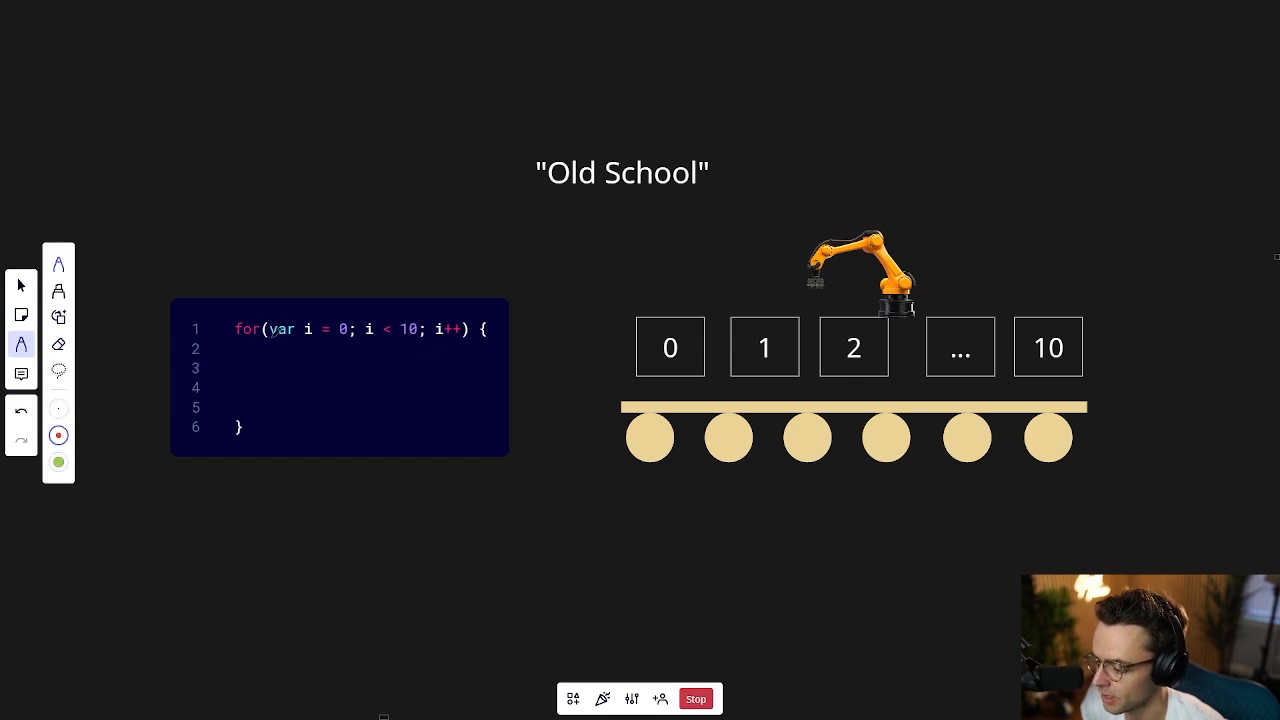
left_click_drag(270, 346, 340, 346)
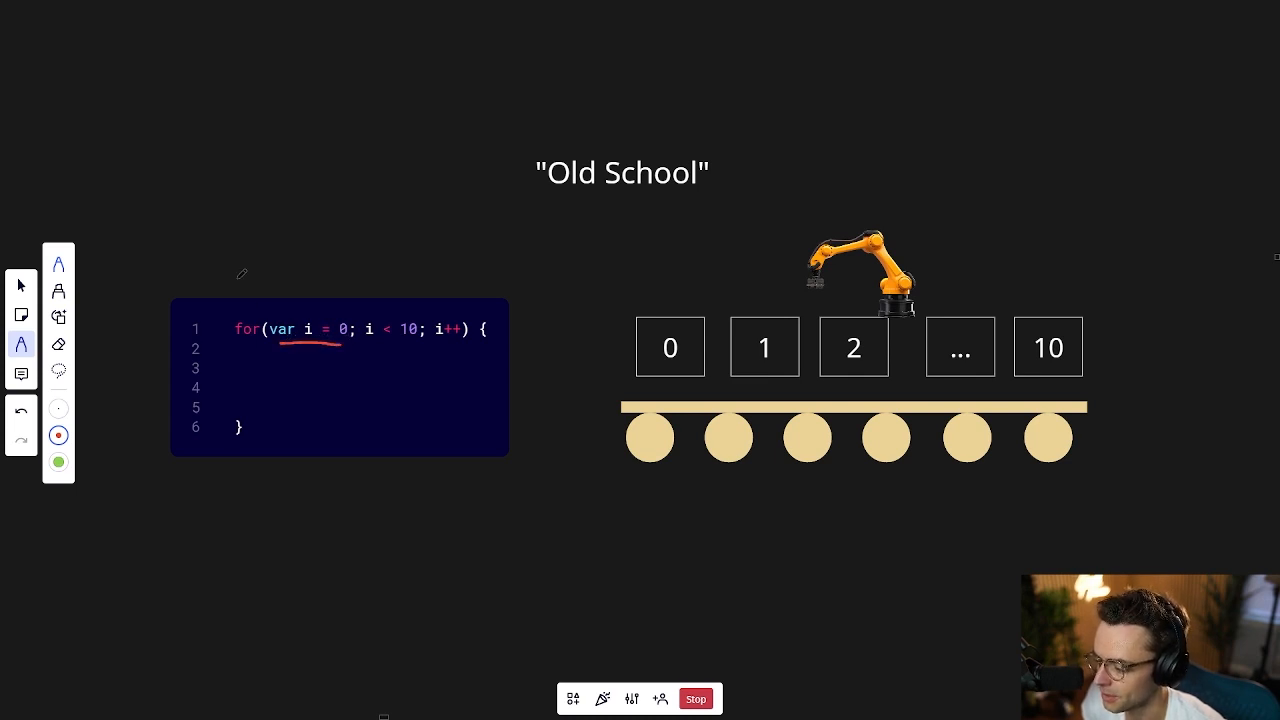
mouse_move(227, 180)
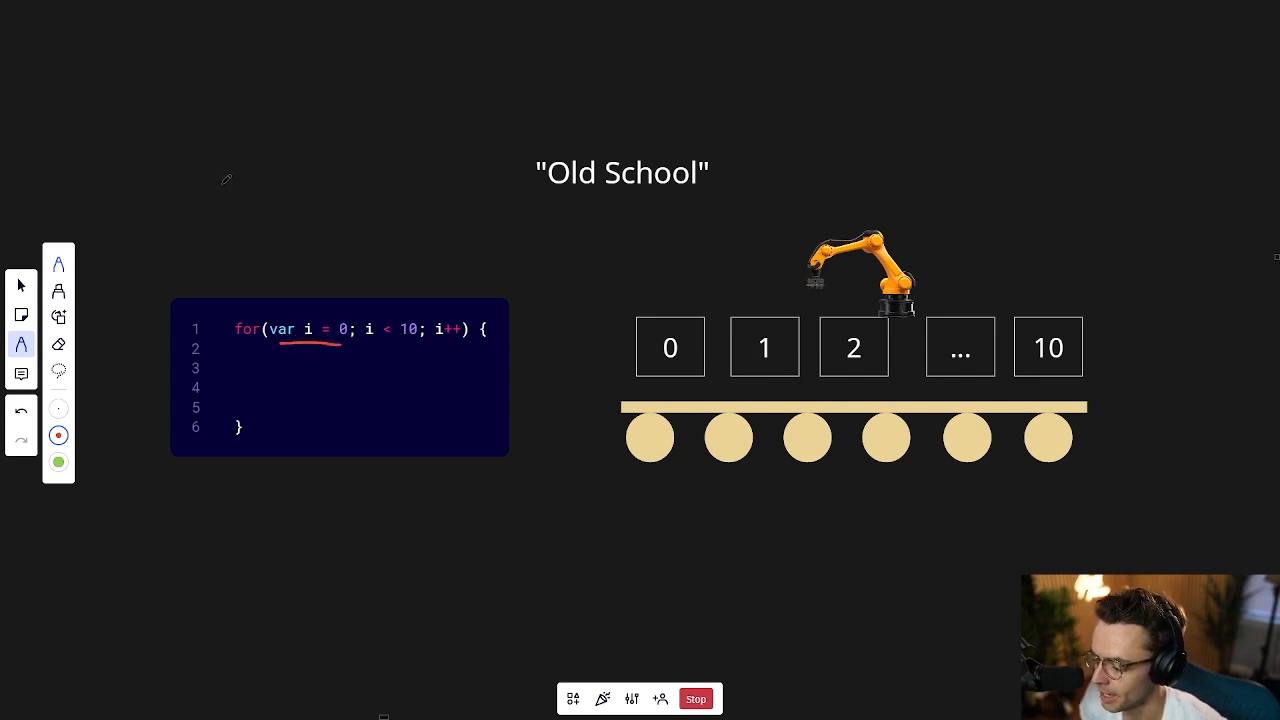
mouse_move(302, 205)
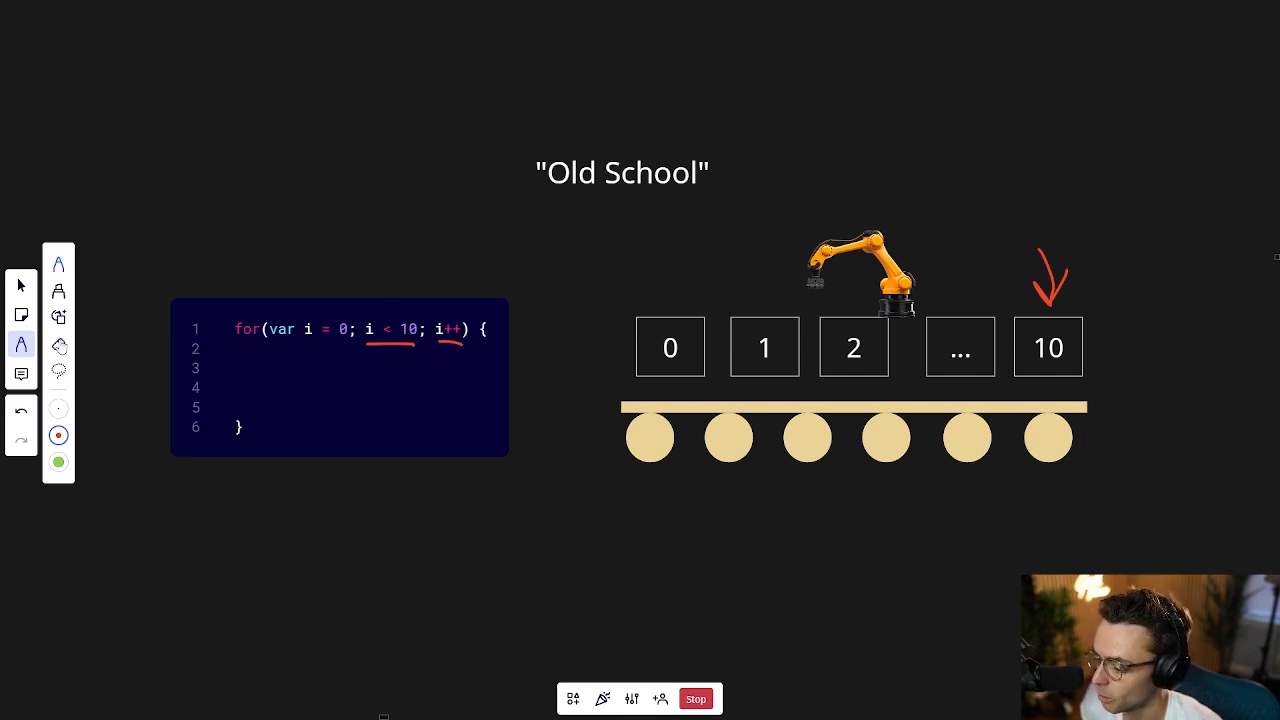
Pick the pen tool to mark up the for-loop header in red.
left_click(21, 344)
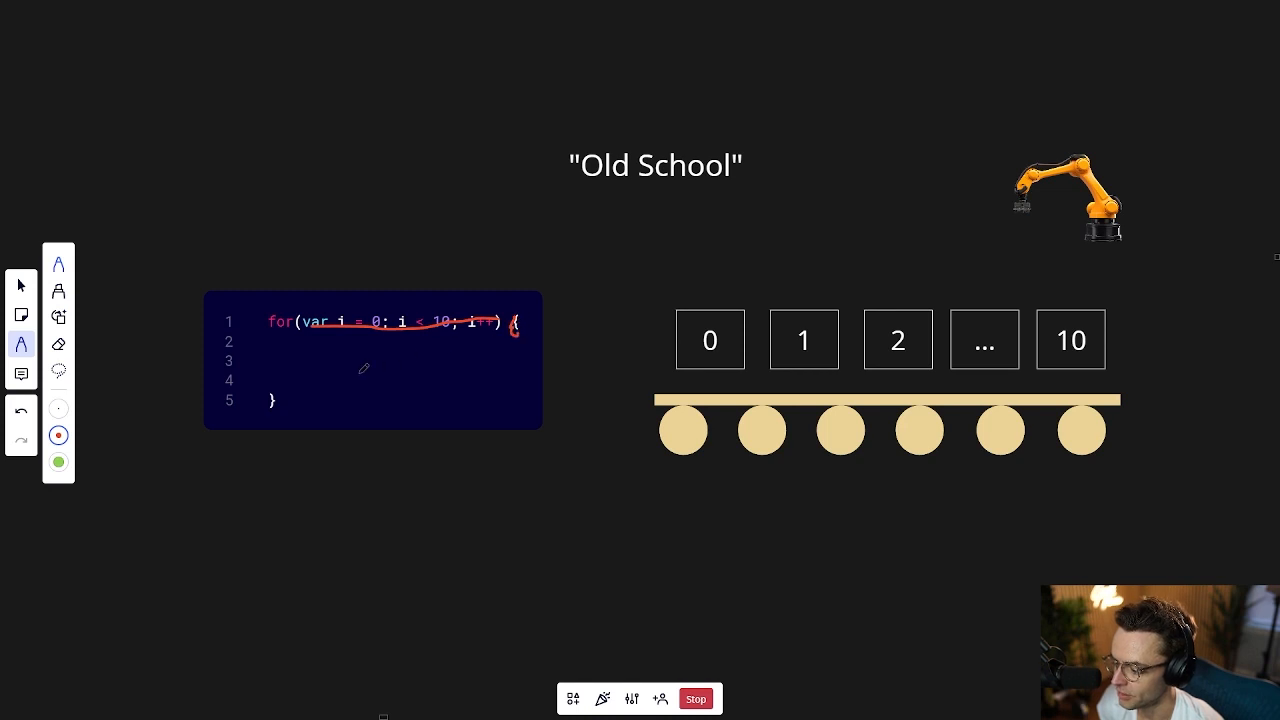
Circle the closing brace, then type Console.WriteLine(i); into the loop body.
left_click_drag(272, 400, 288, 410)
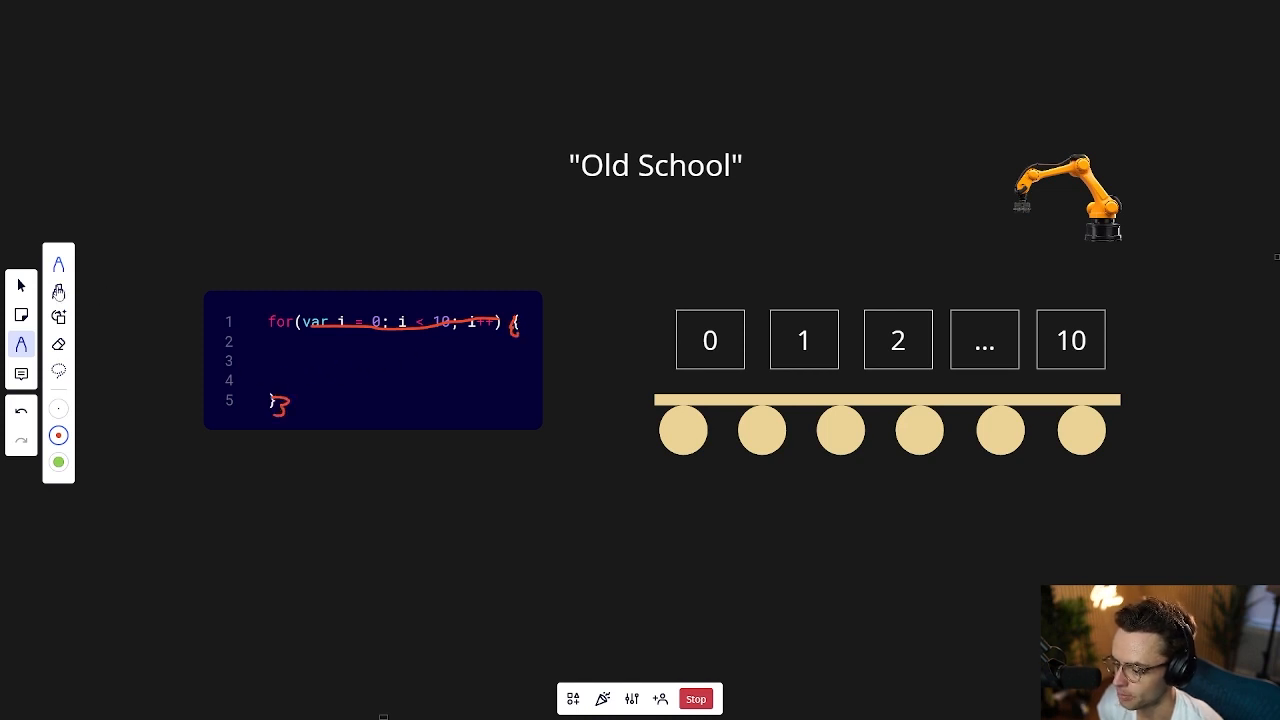
left_click(58, 343)
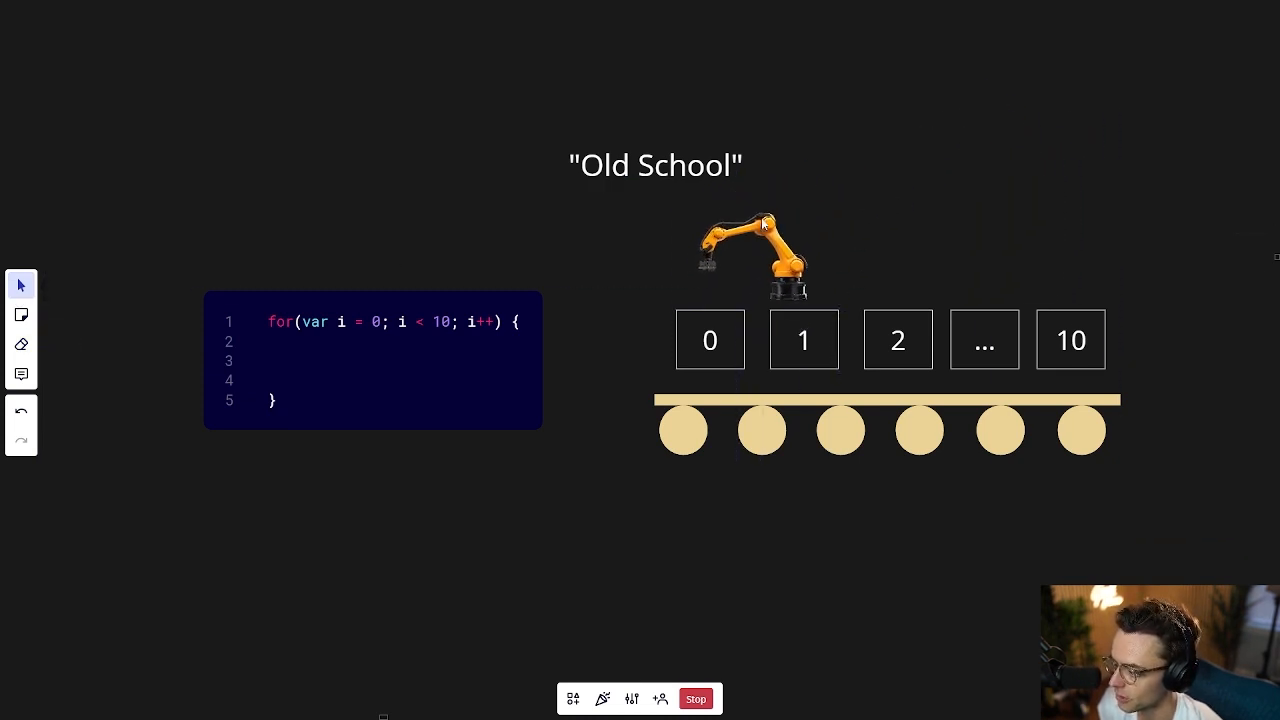
left_click(400, 360)
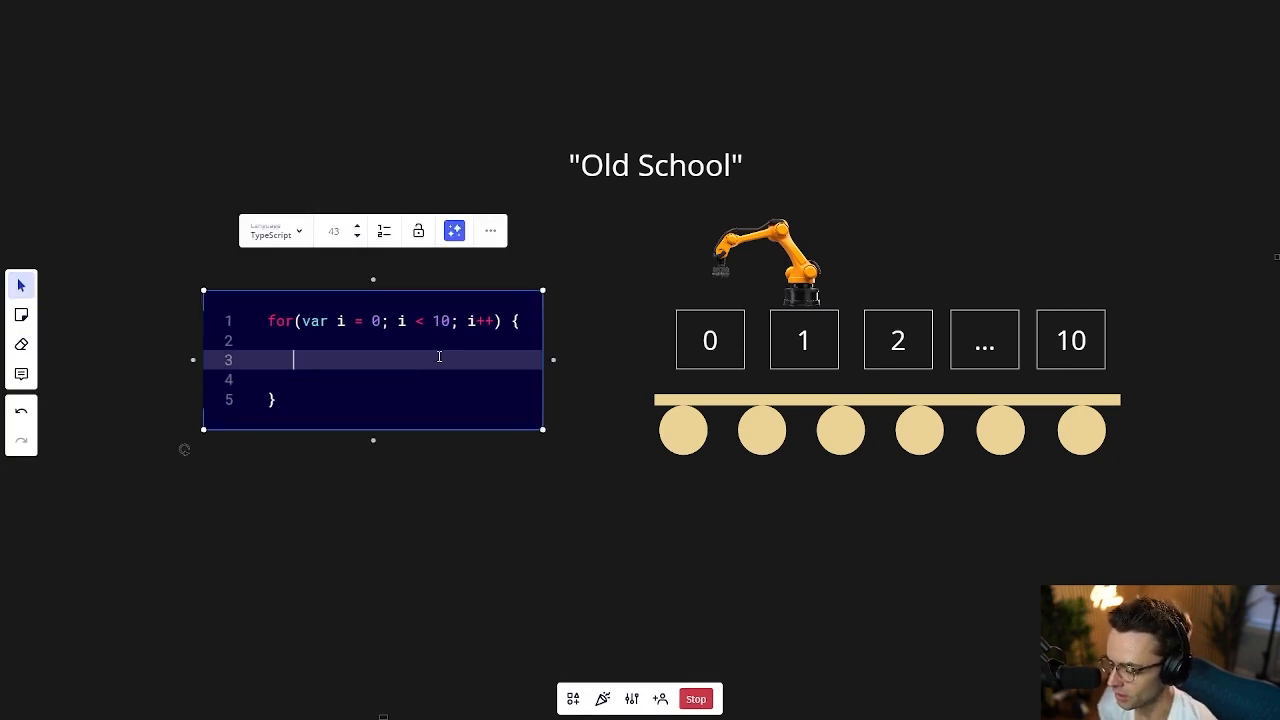
type("Console.")
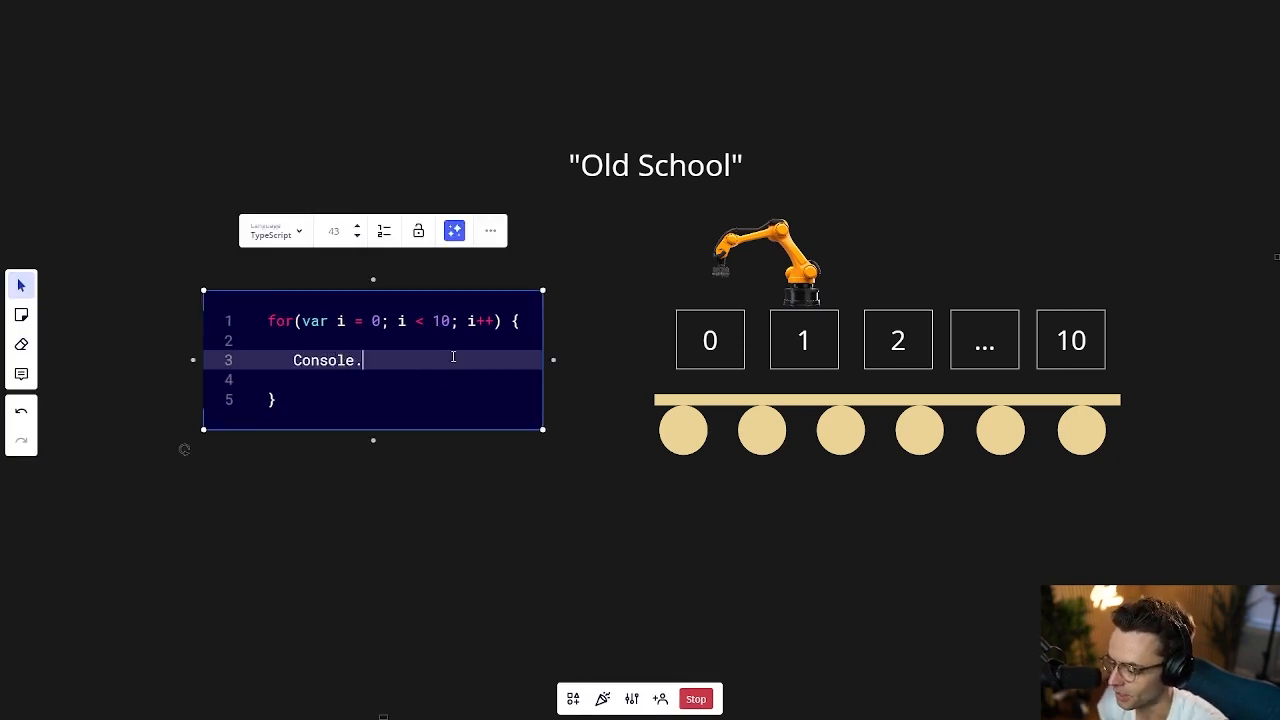
type("Wril")
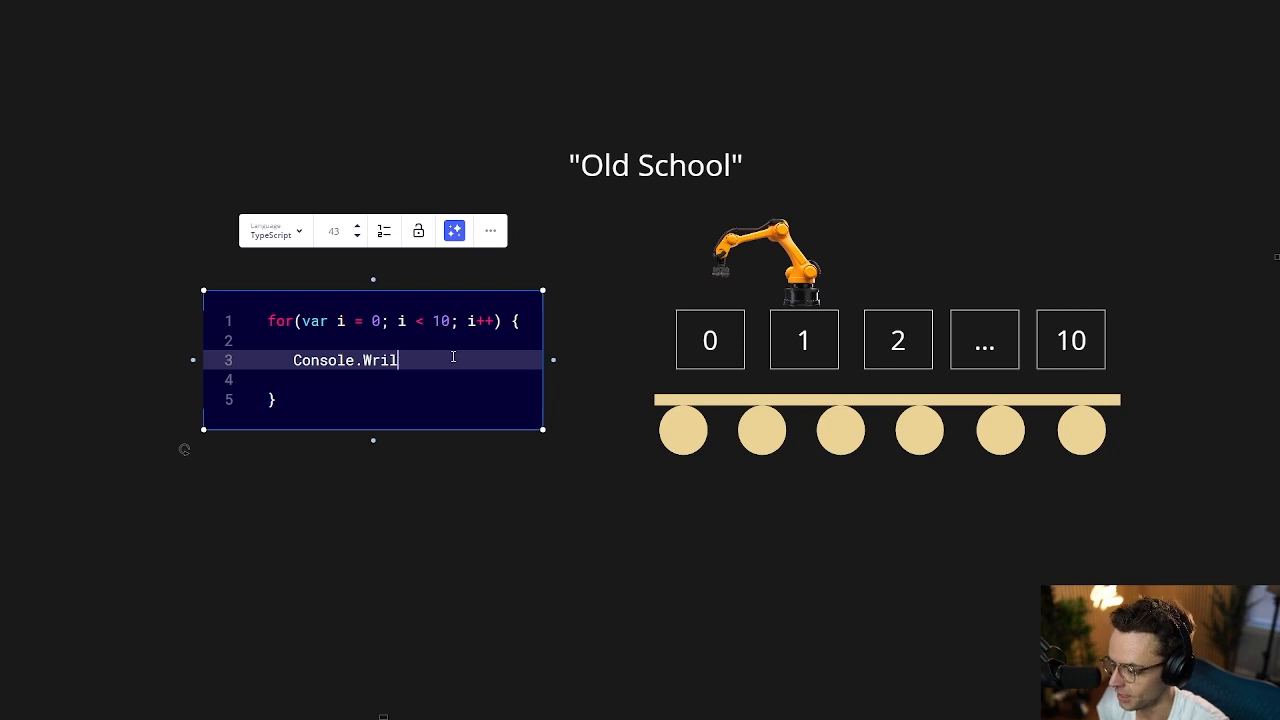
type("teLine()")
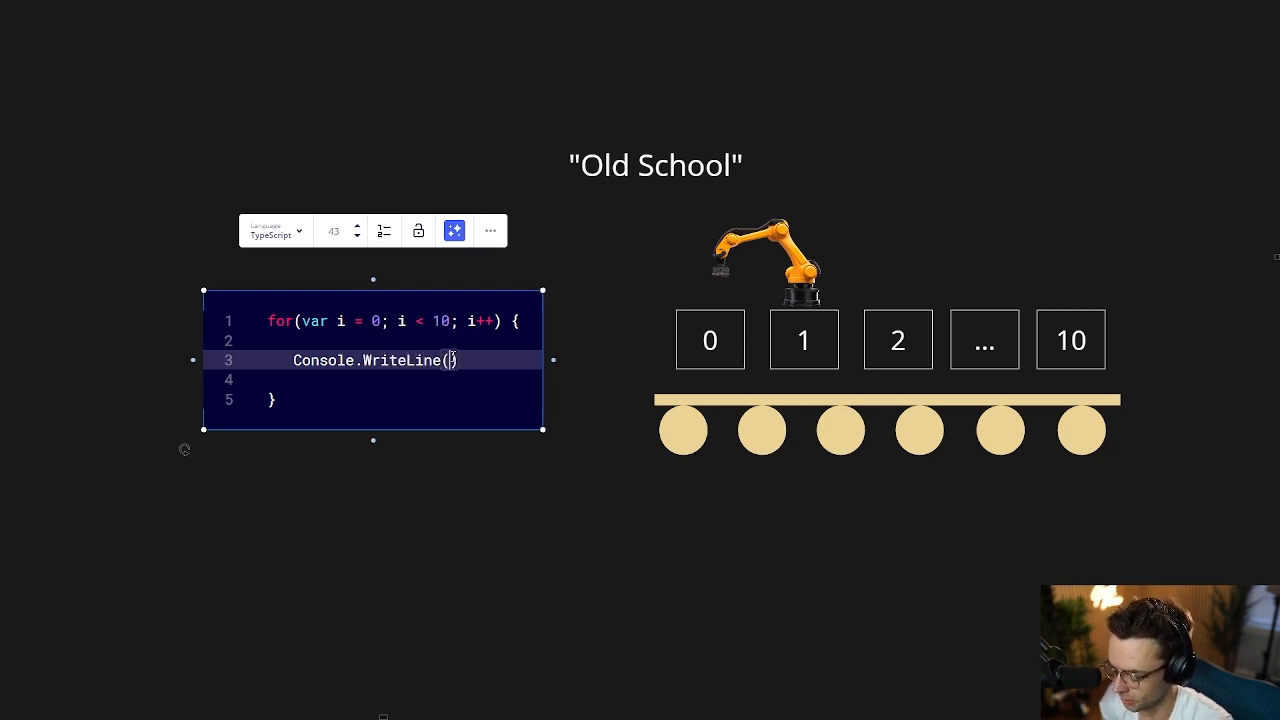
type("i);")
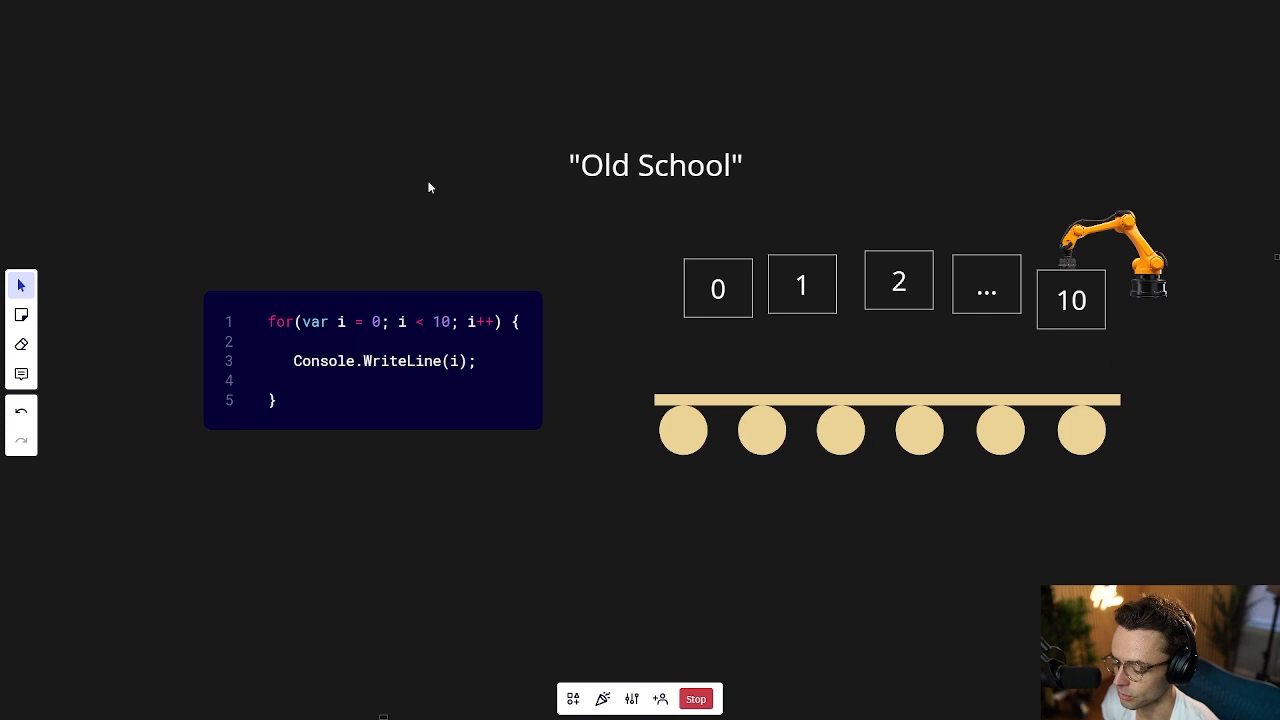
mouse_move(453, 182)
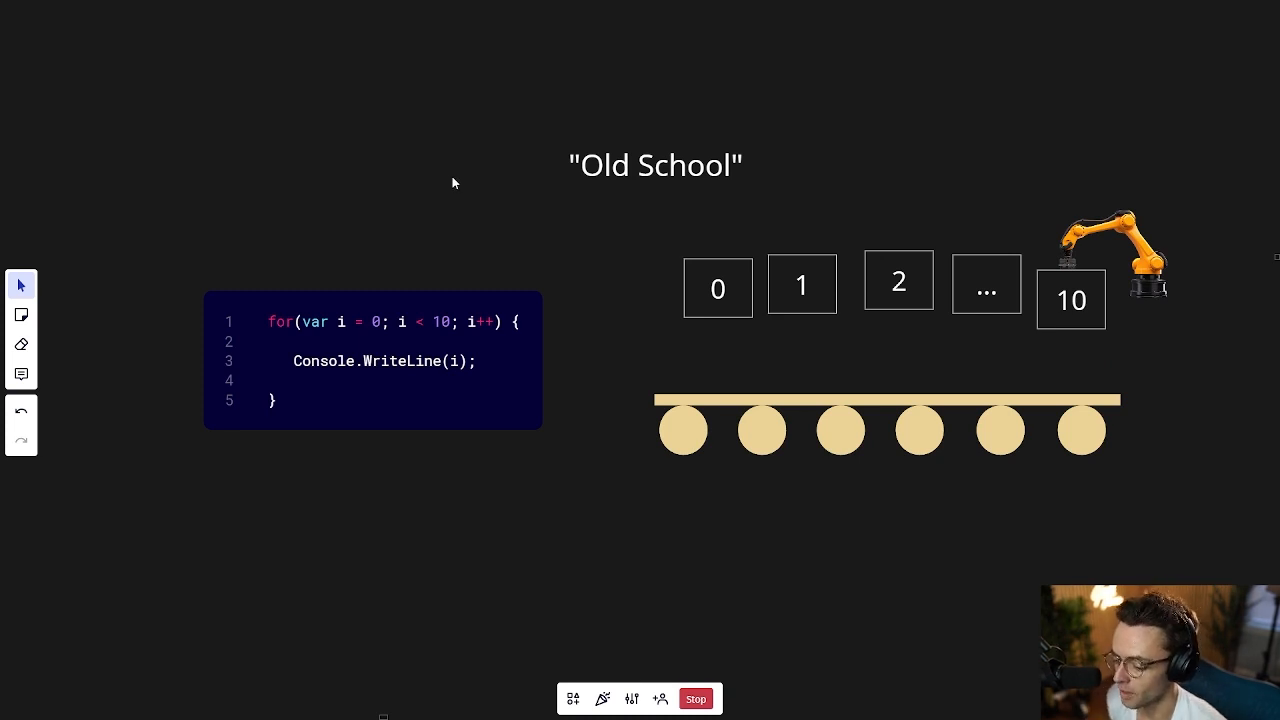
mouse_move(473, 323)
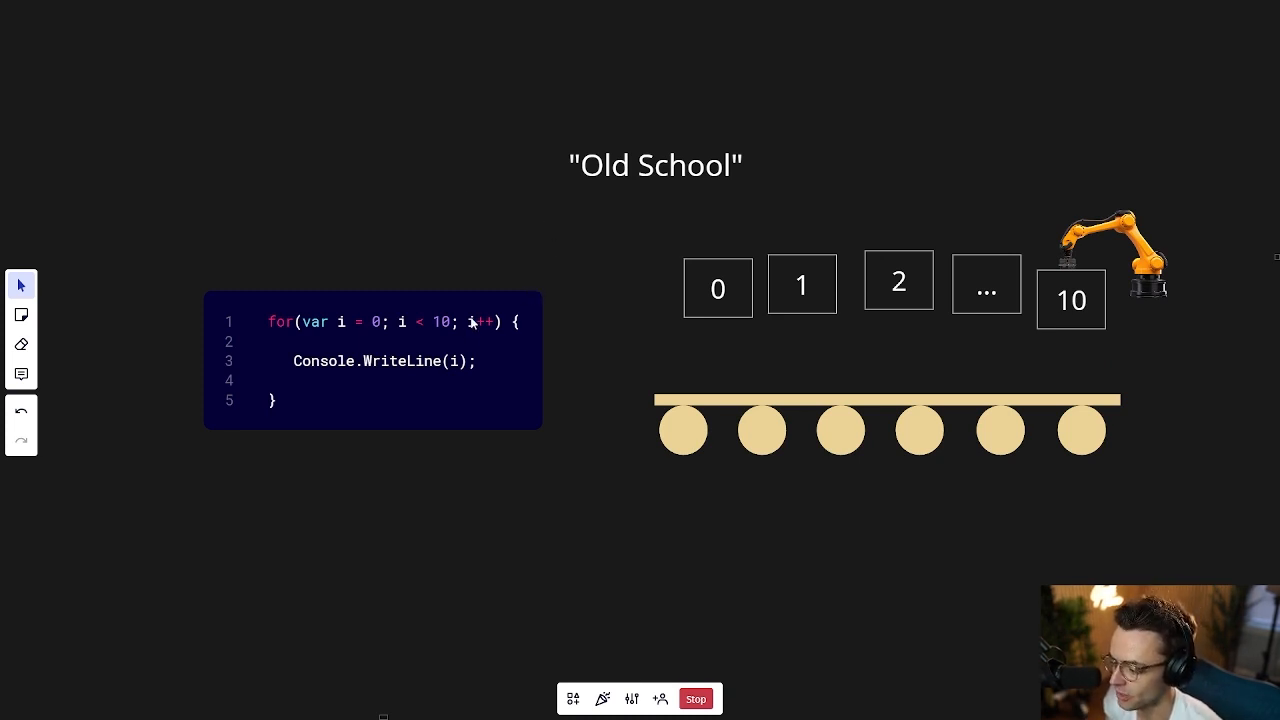
Bring the robot arm to box 10 on the Old School slide.
left_click(372, 360)
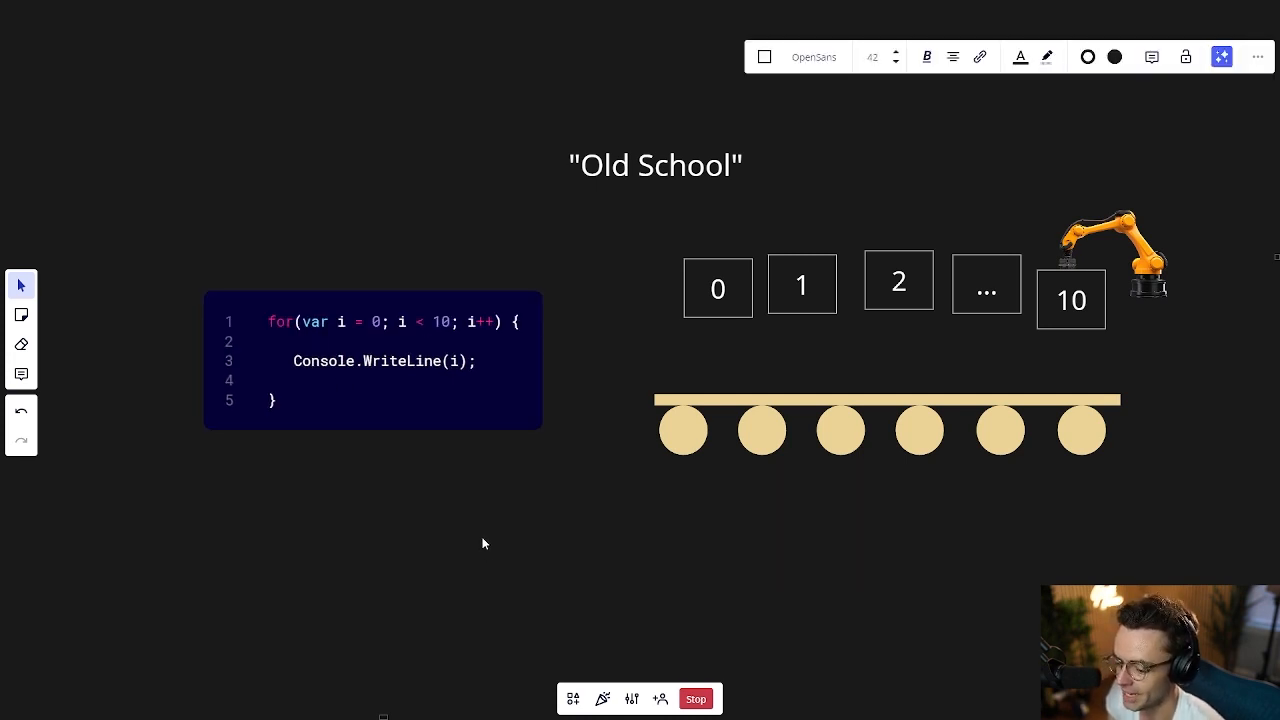
mouse_move(330, 307)
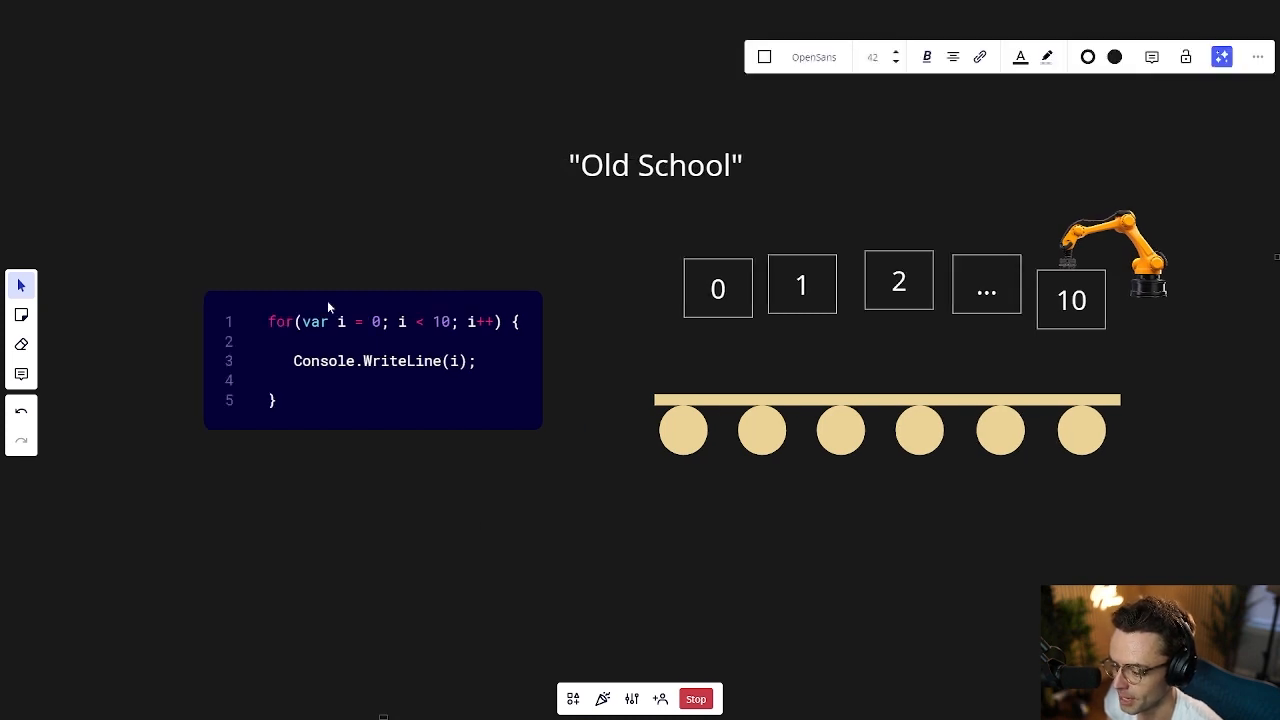
mouse_move(399, 455)
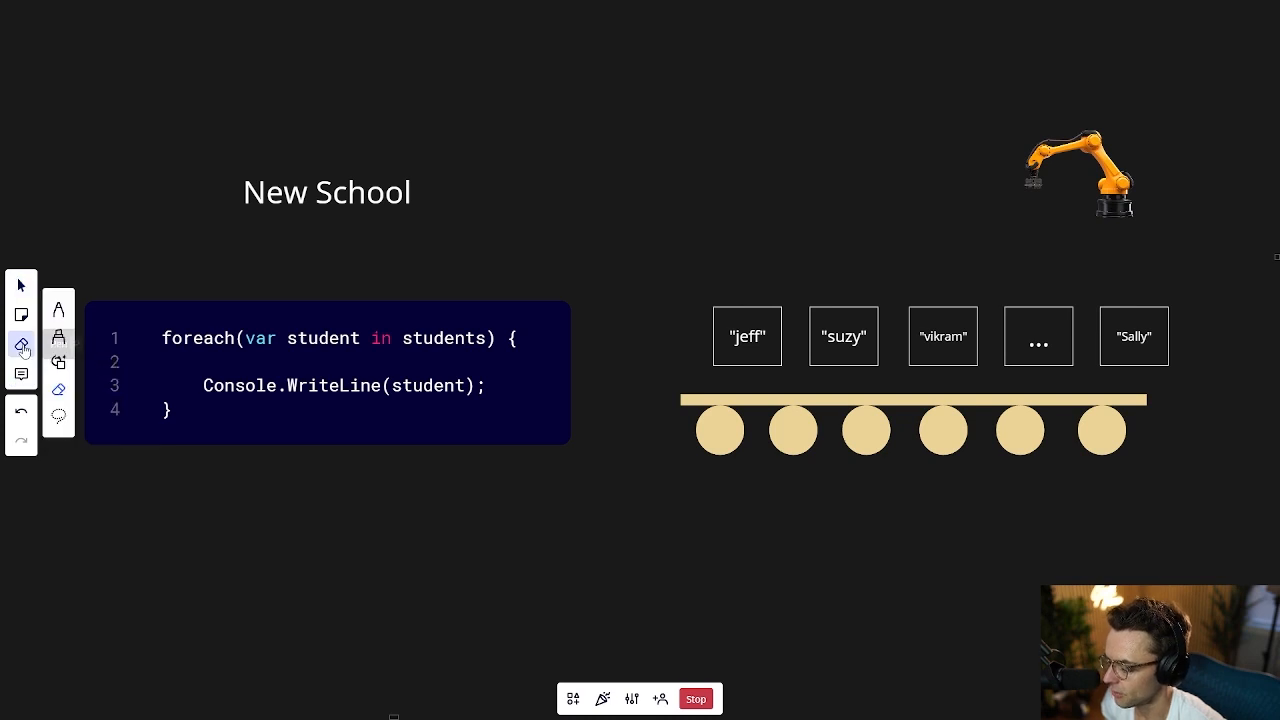
Underline student and students in red and arrow into WriteLine(student).
left_click(22, 345)
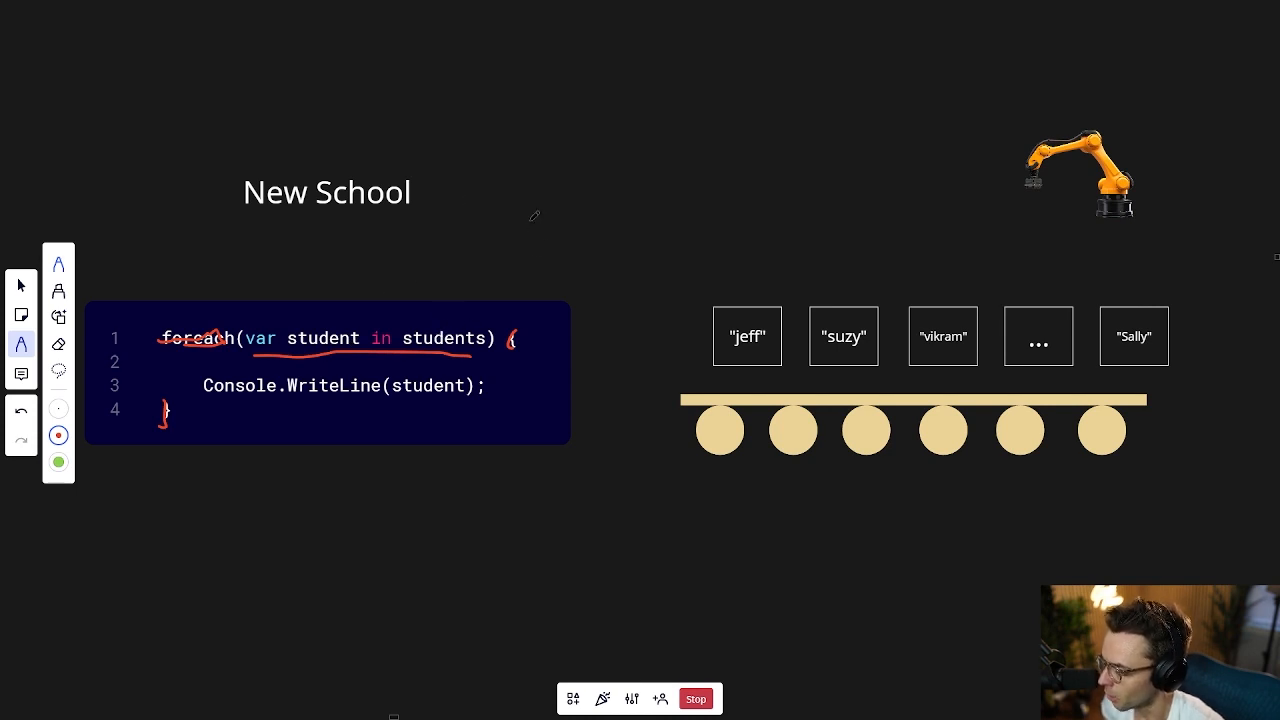
left_click_drag(530, 218, 470, 320)
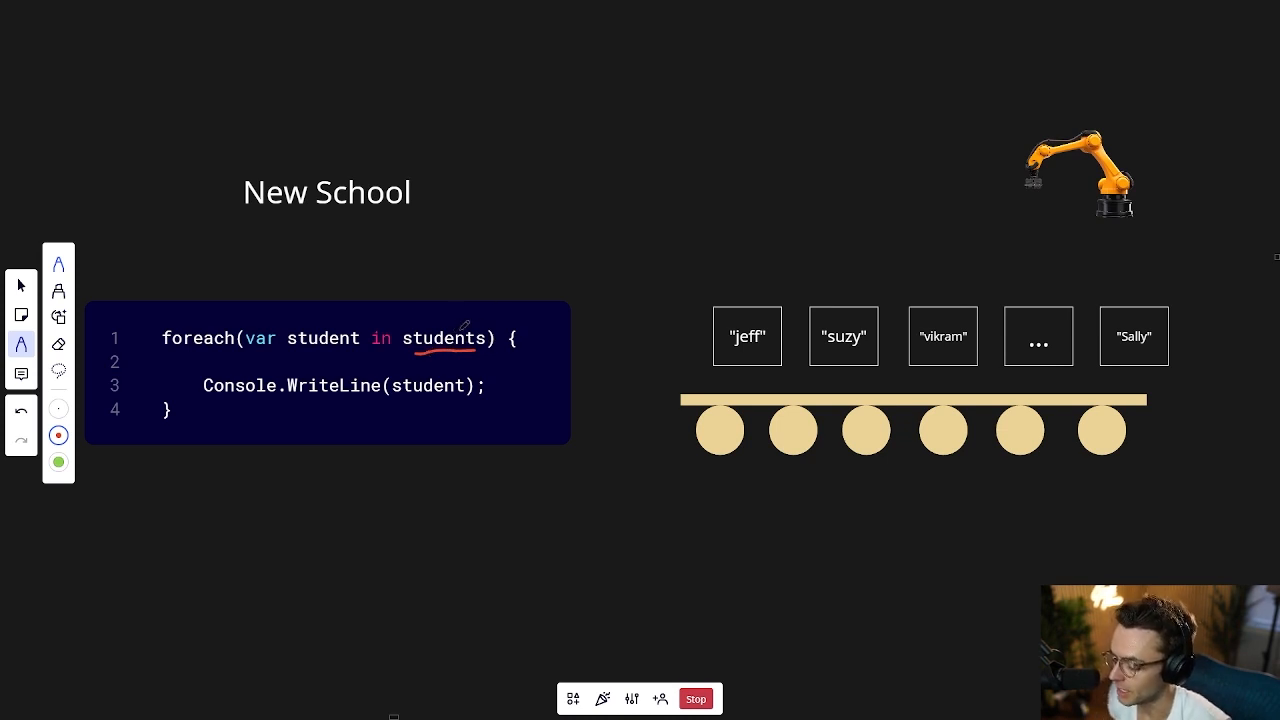
mouse_move(340, 308)
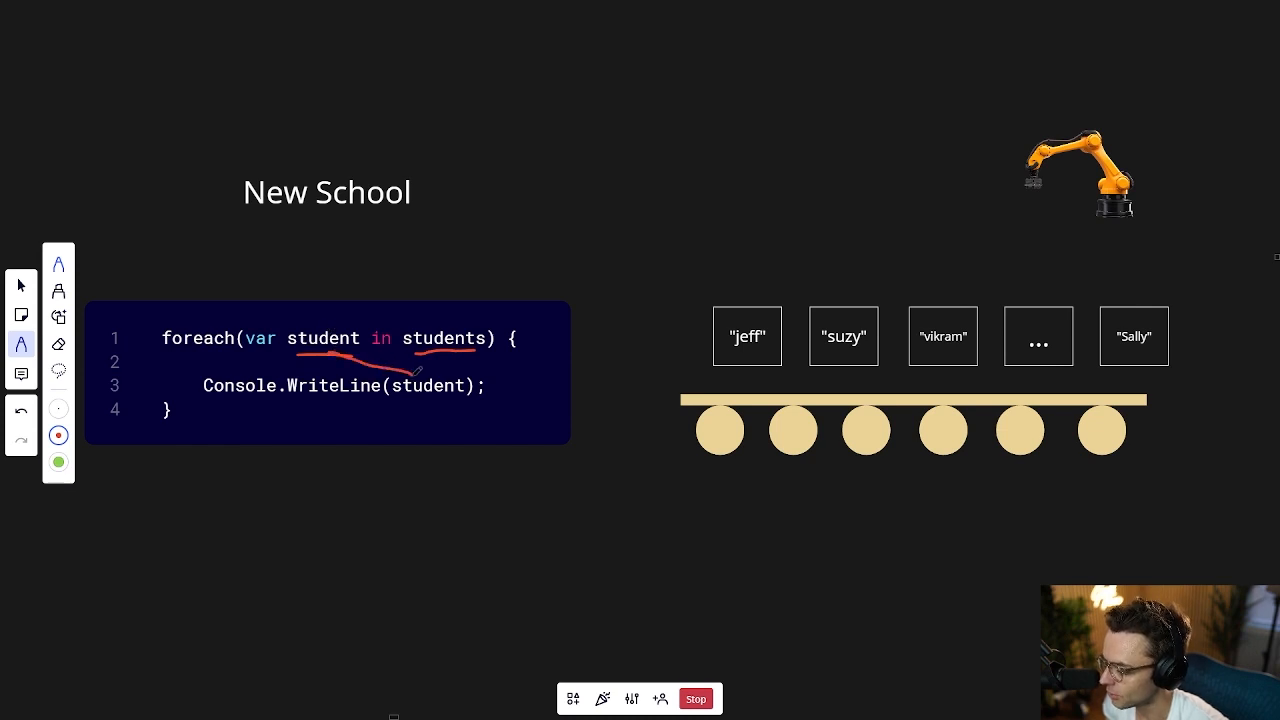
left_click(20, 285)
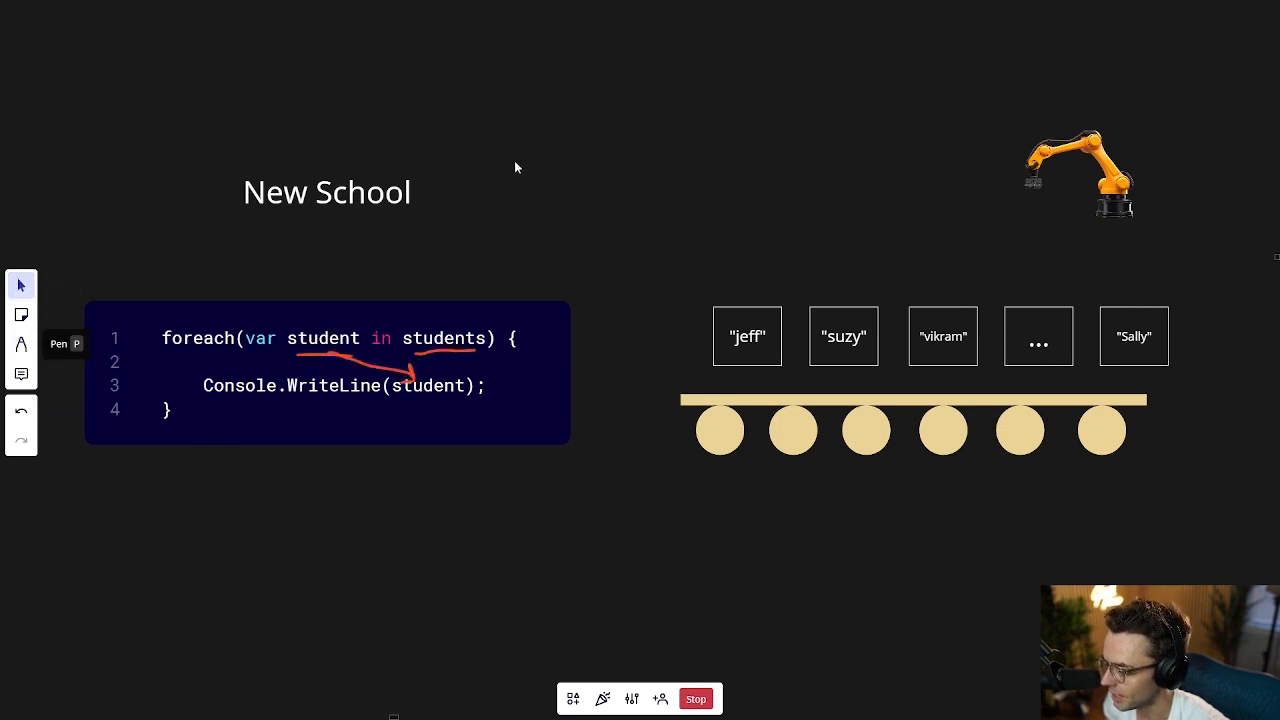
Move the robot arm above the jeff box and select the vikram box.
left_click_drag(1078, 172, 865, 205)
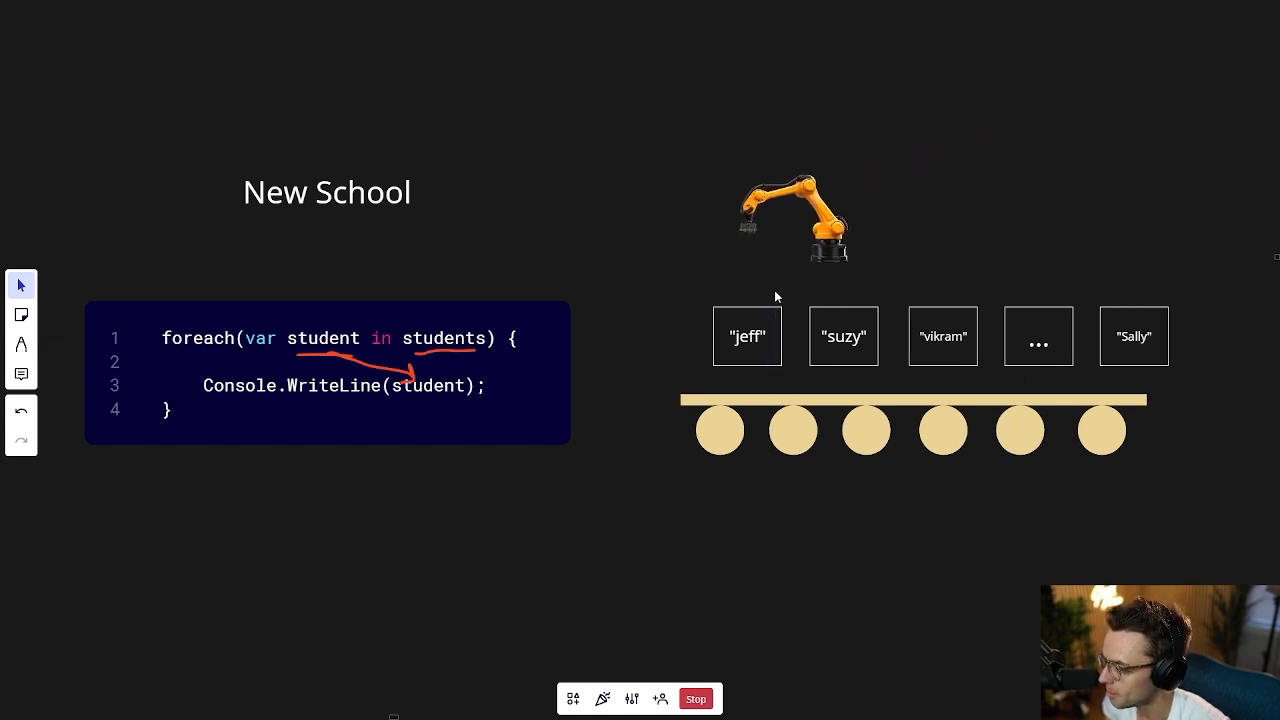
mouse_move(756, 356)
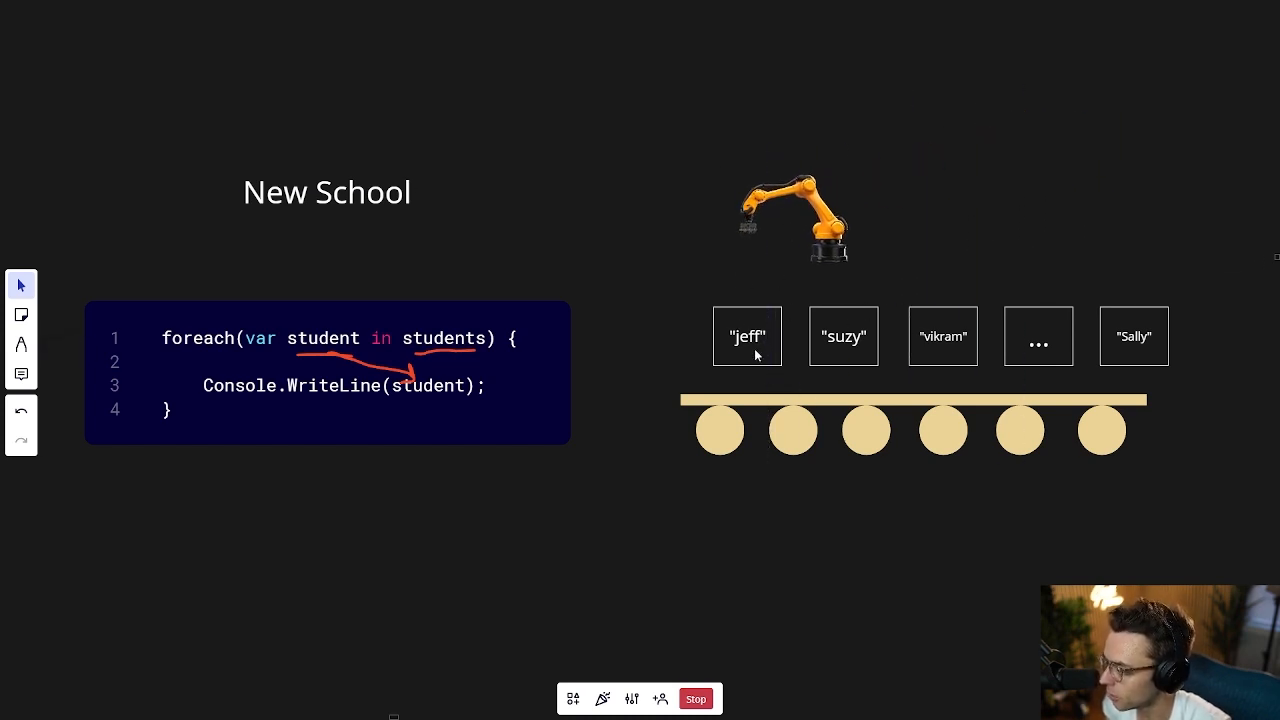
mouse_move(773, 353)
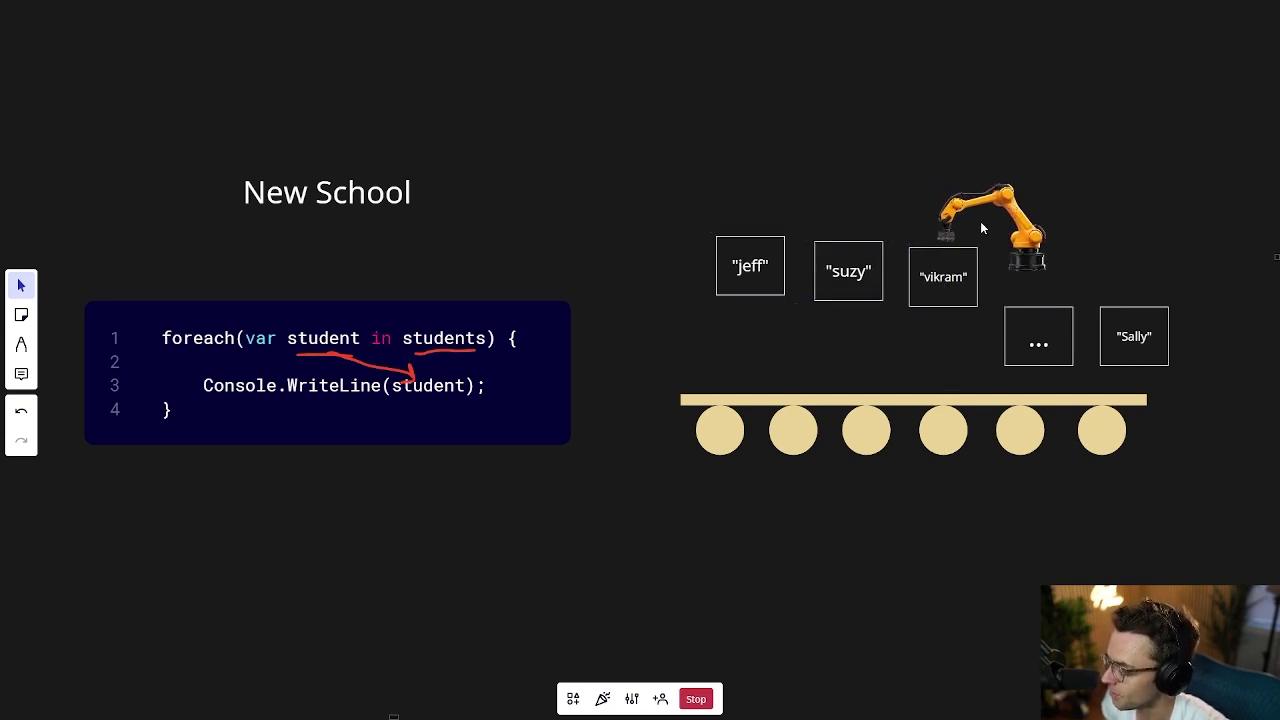
mouse_move(395, 370)
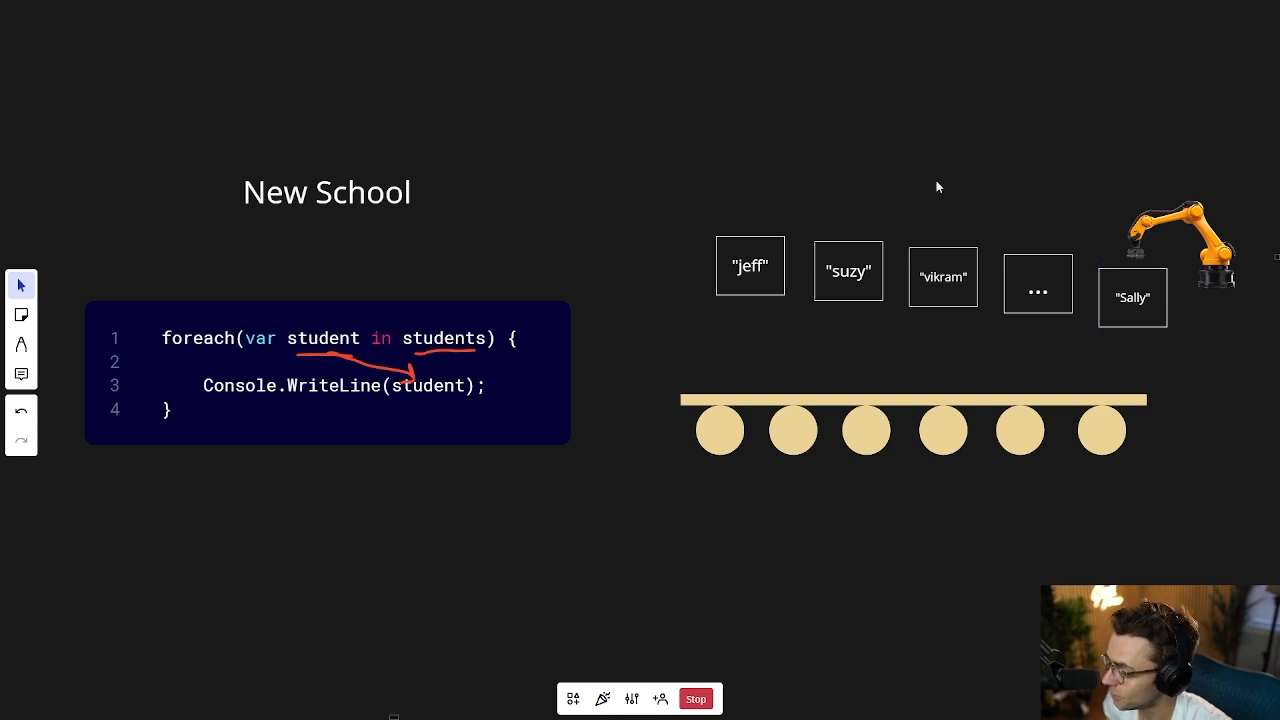
mouse_move(768, 267)
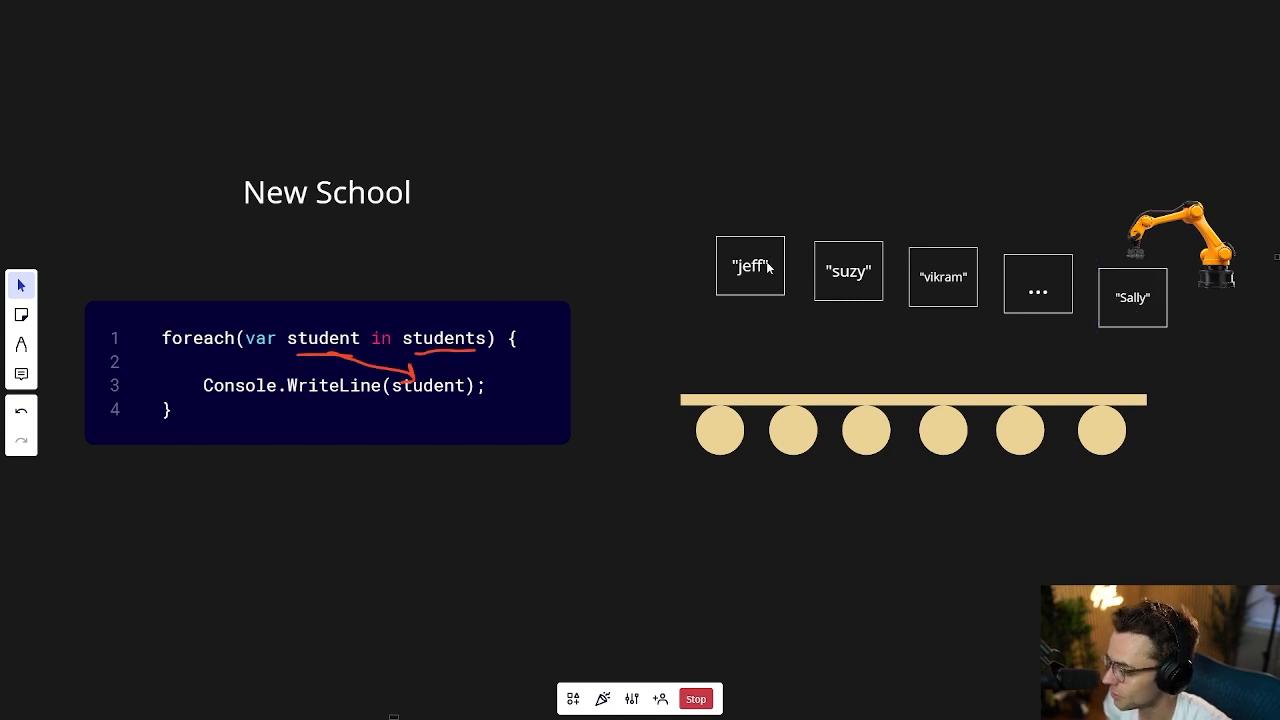
left_click(941, 277)
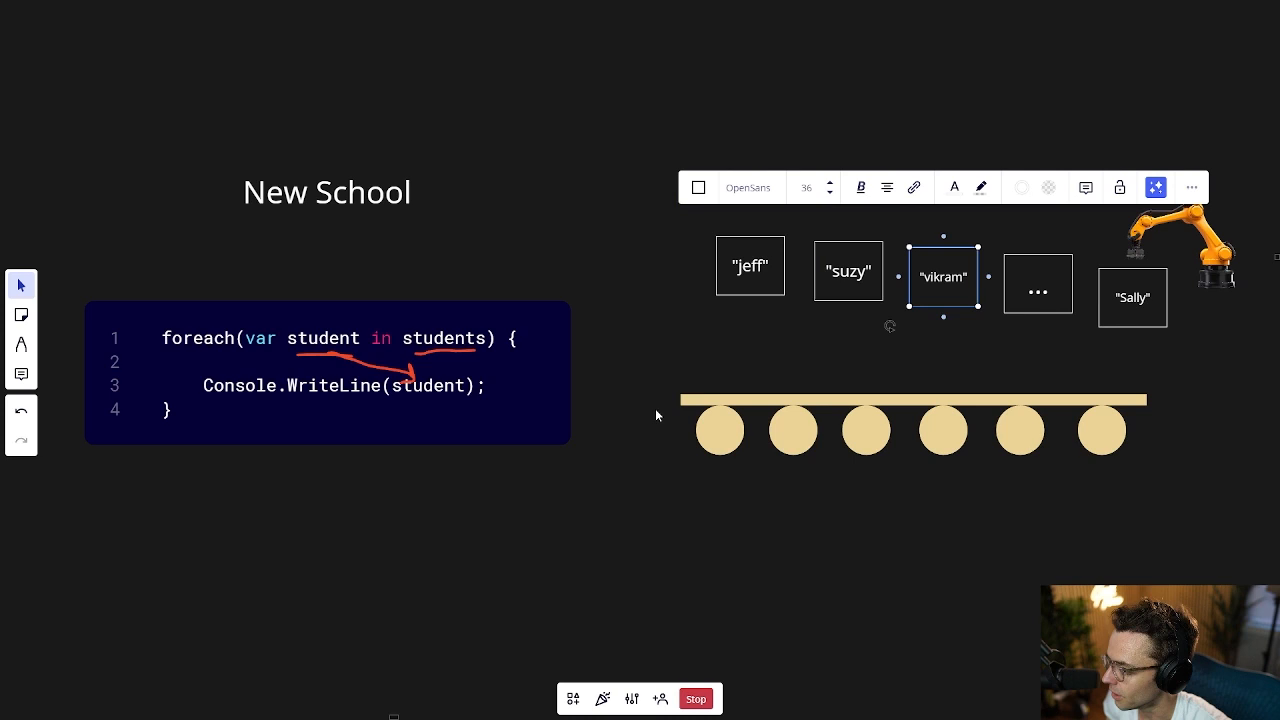
mouse_move(589, 456)
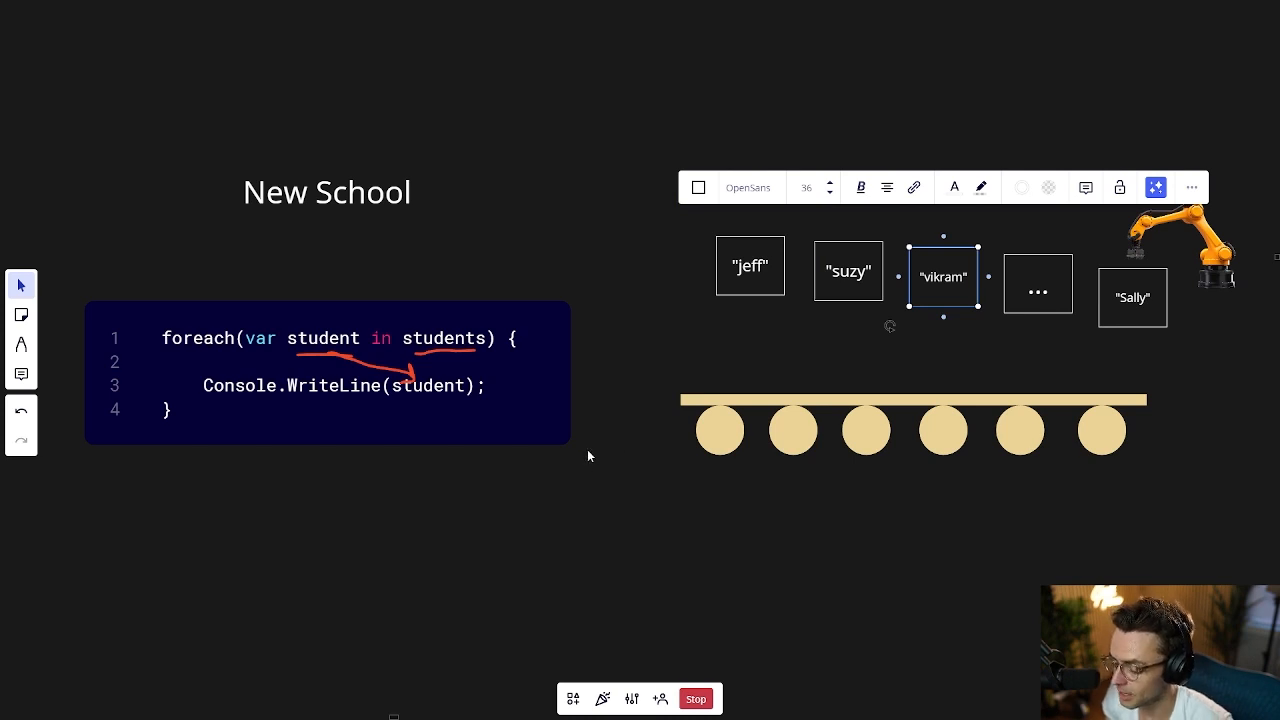
mouse_move(574, 421)
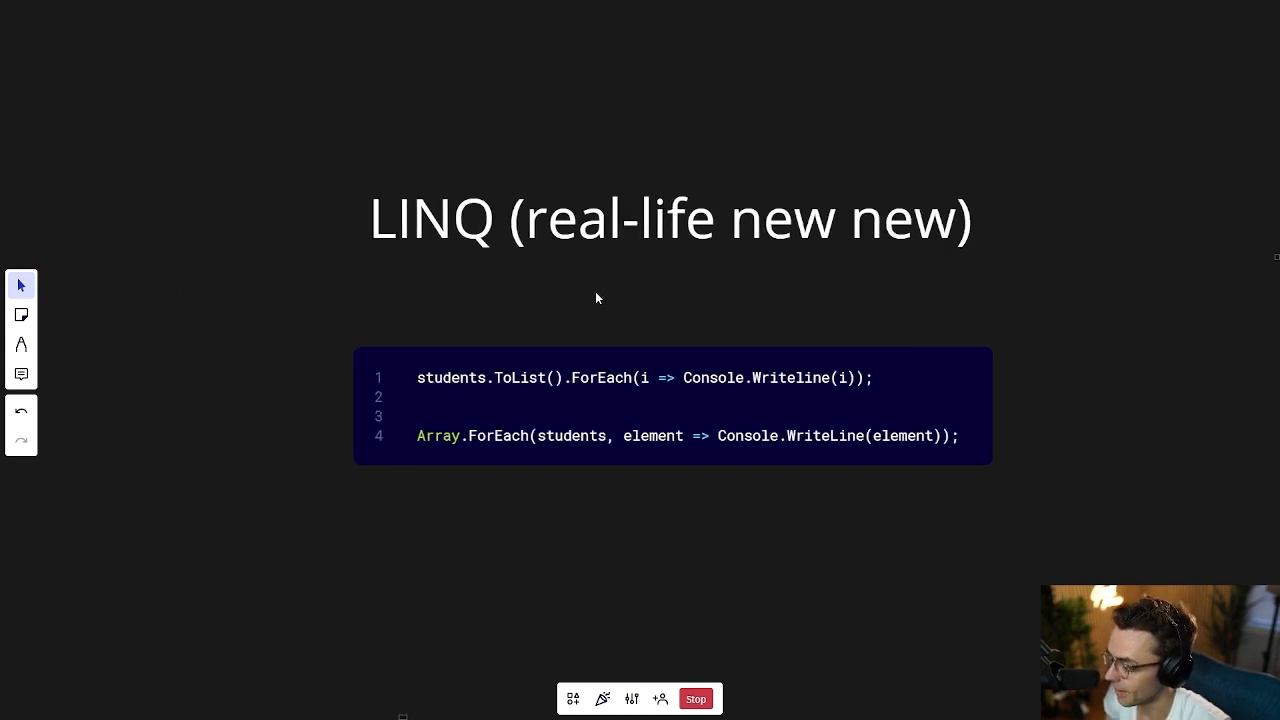
mouse_move(658, 421)
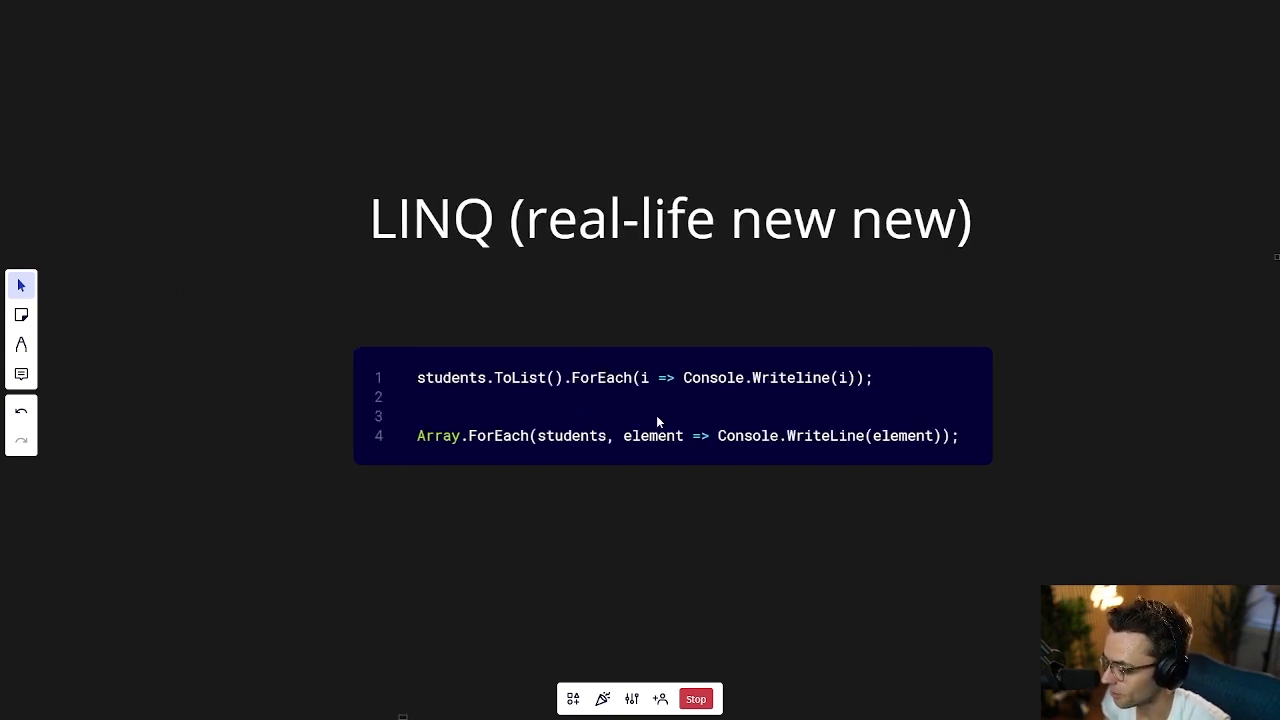
mouse_move(643, 401)
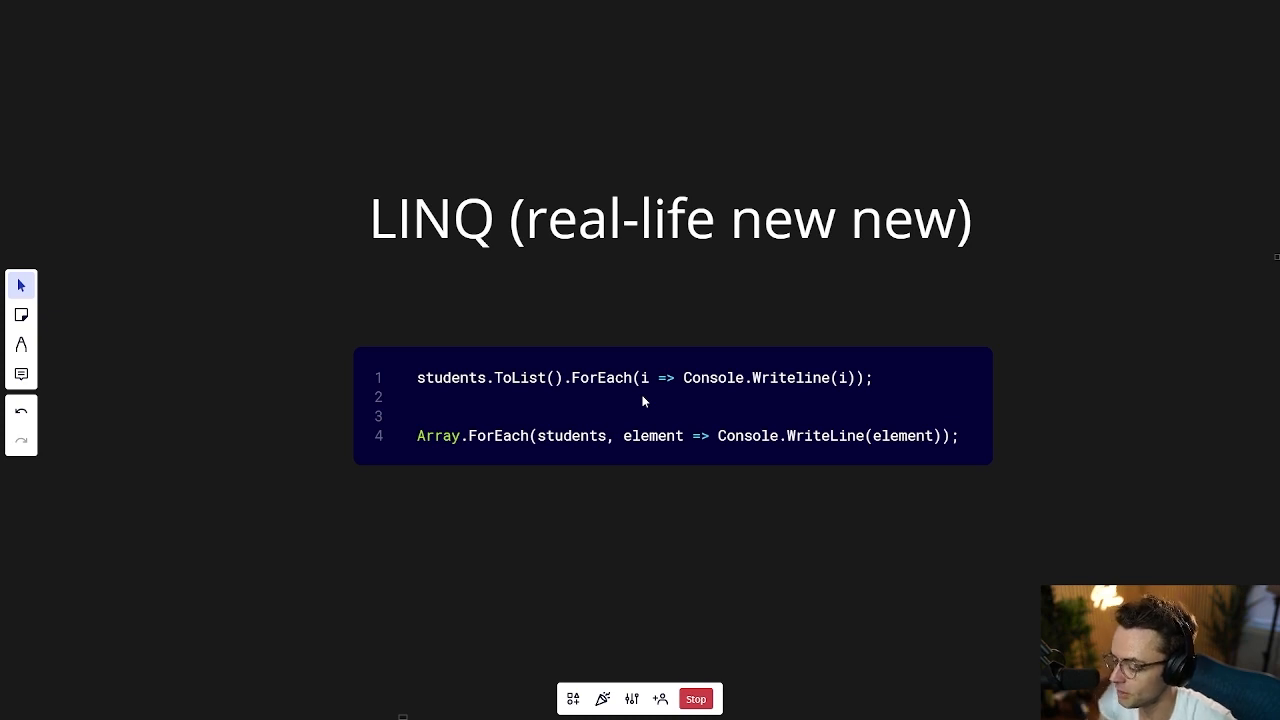
Select the 'LINQ (real-life new new)' slide heading.
left_click(640, 405)
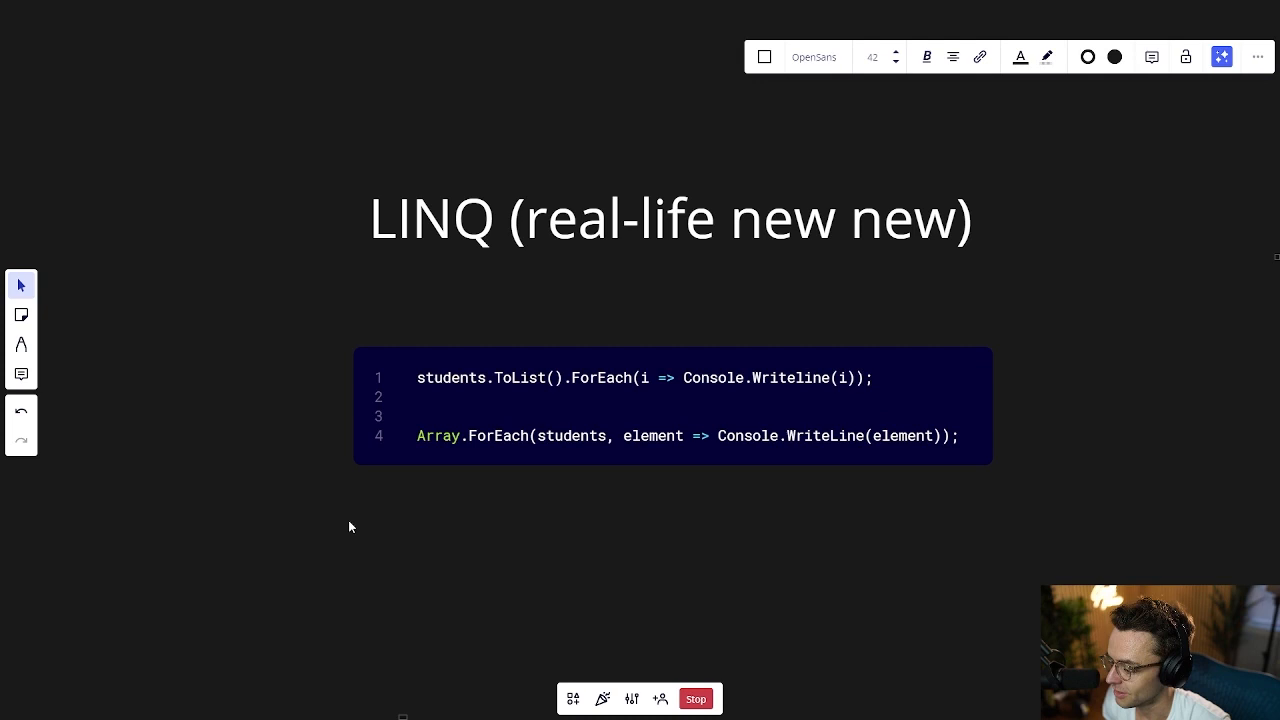
mouse_move(763, 471)
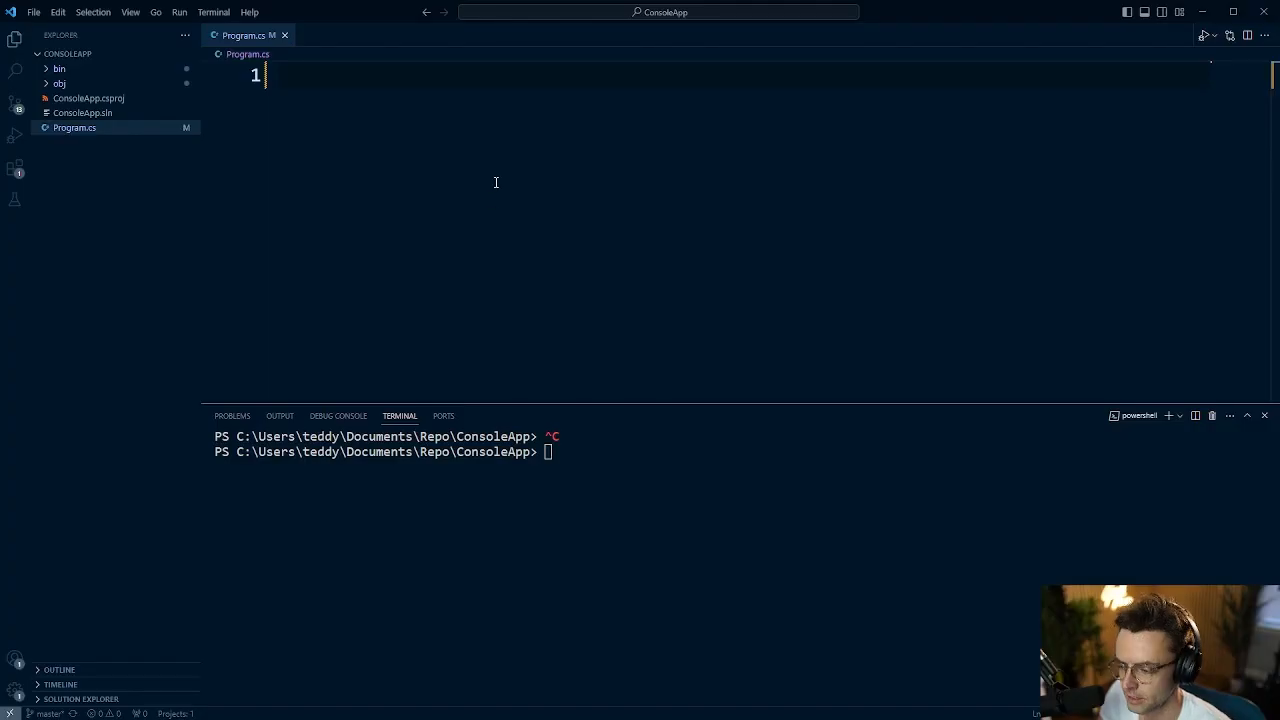
Add a //Counter comment and a for loop header running i from 0 below 10.
type("//Counter")
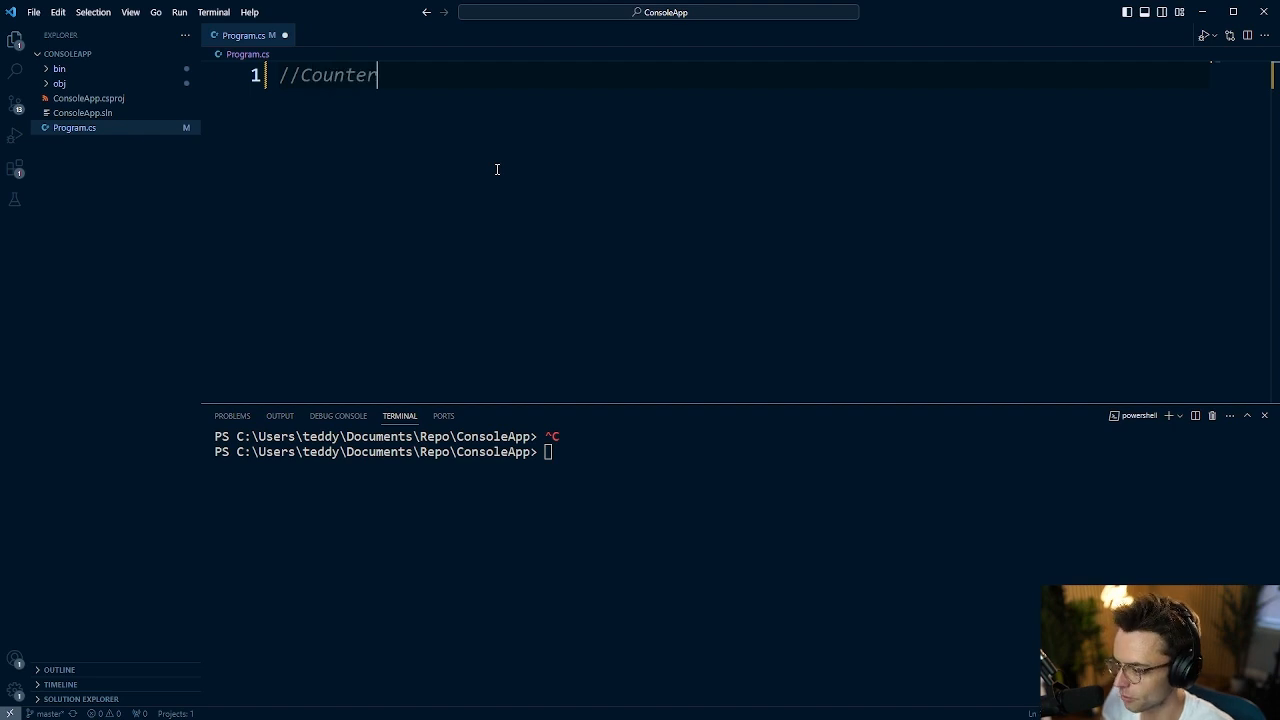
key("ctrl+s")
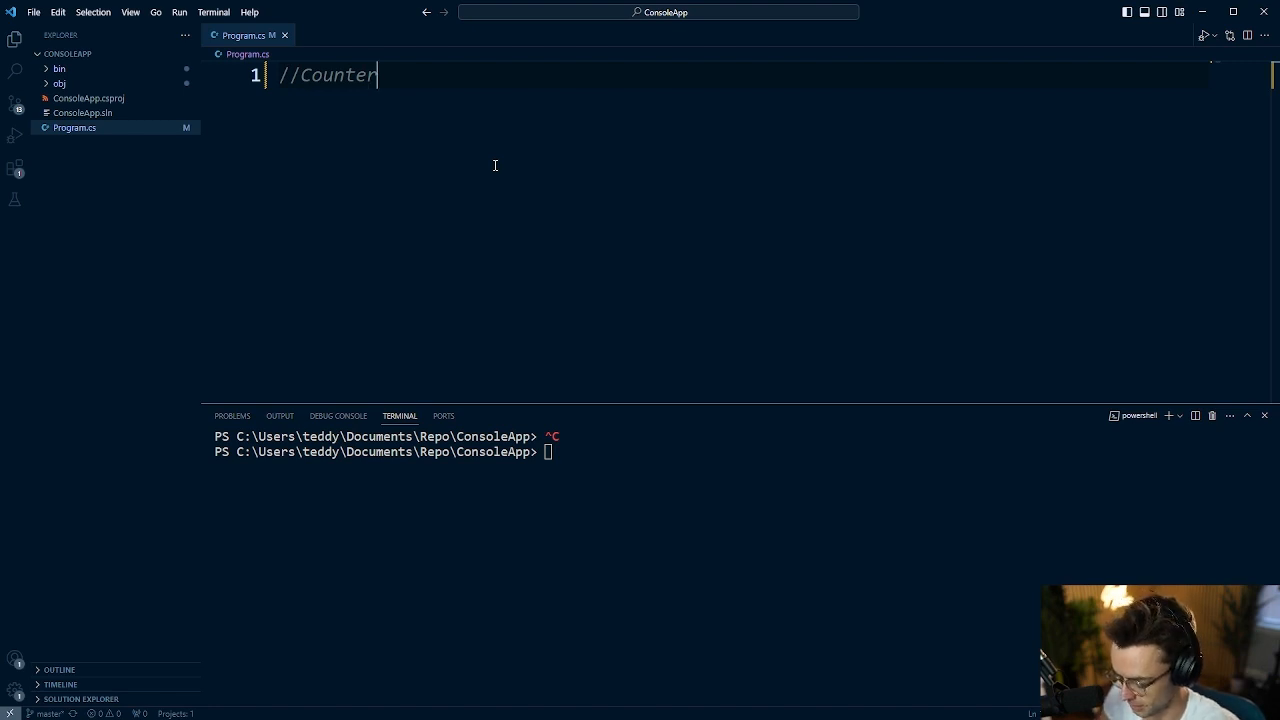
type("for(var i =")
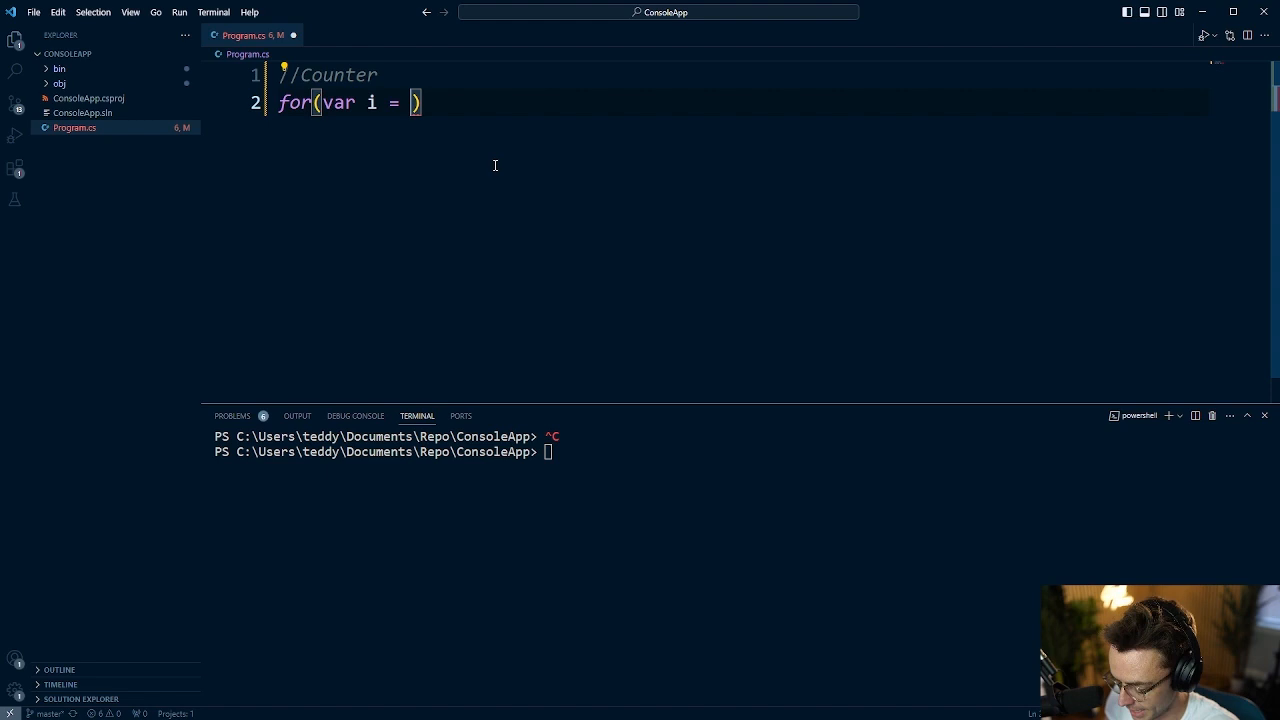
type("o")
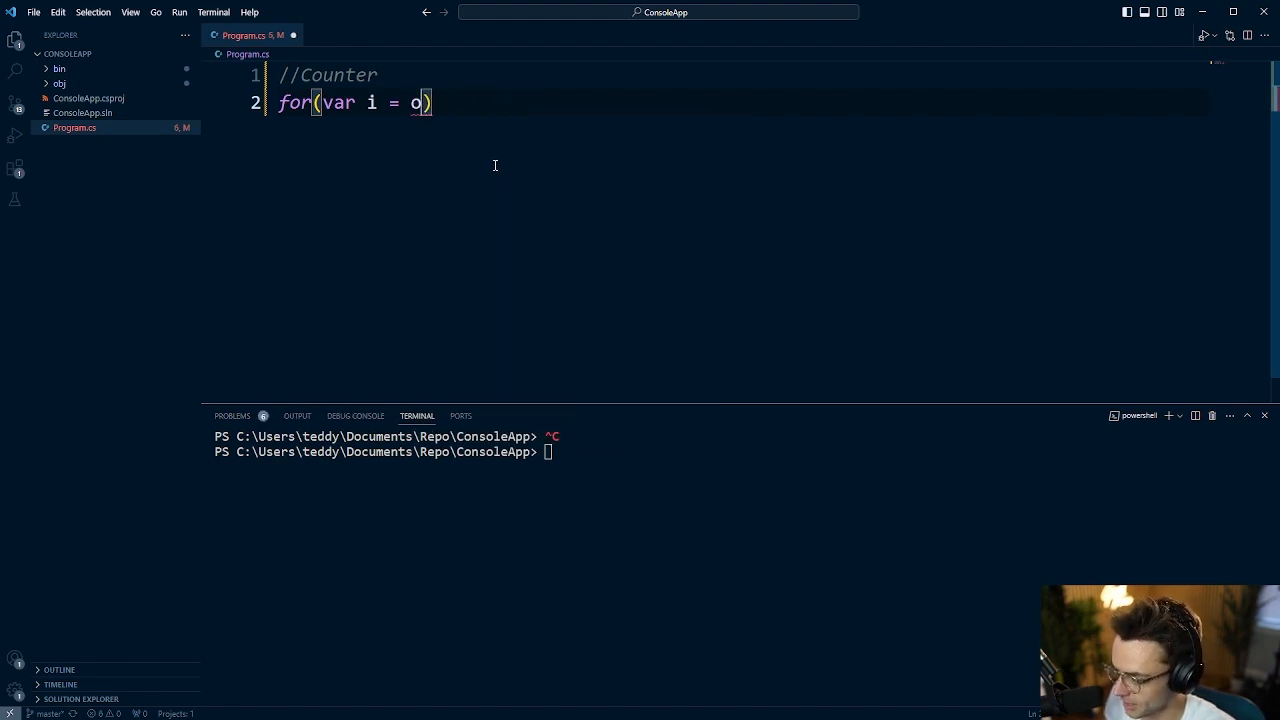
type(";")
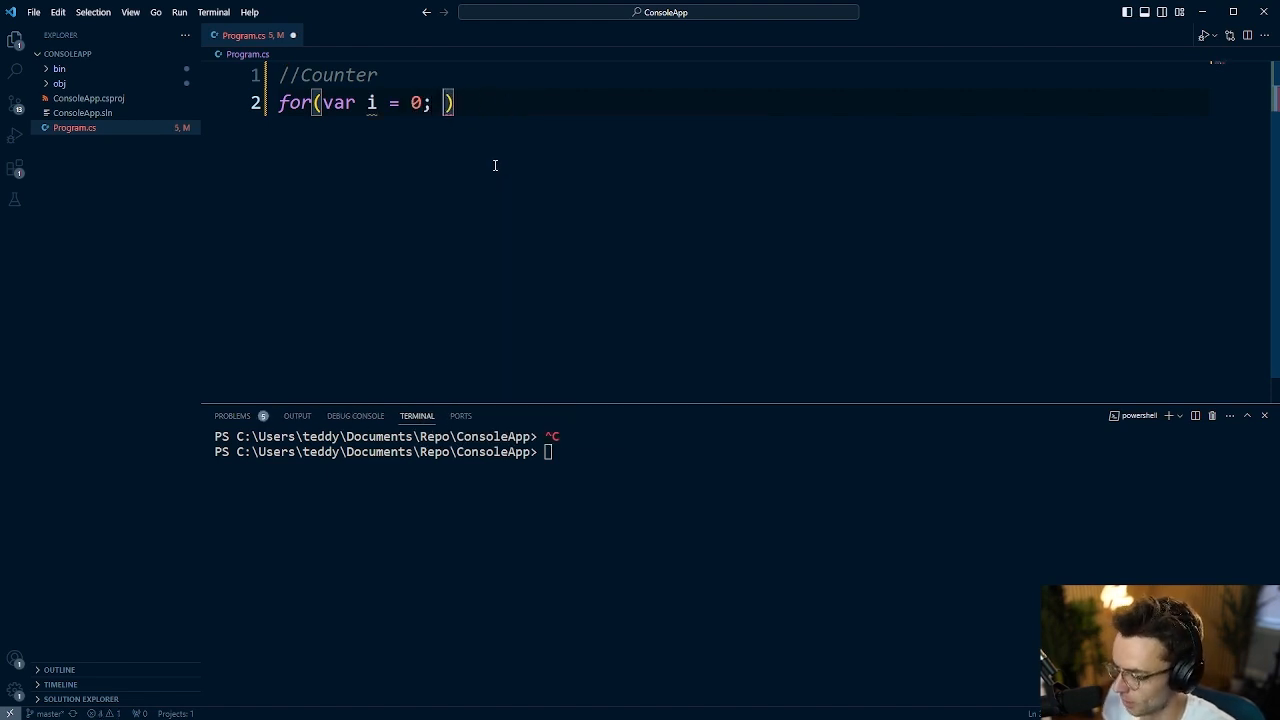
type("i")
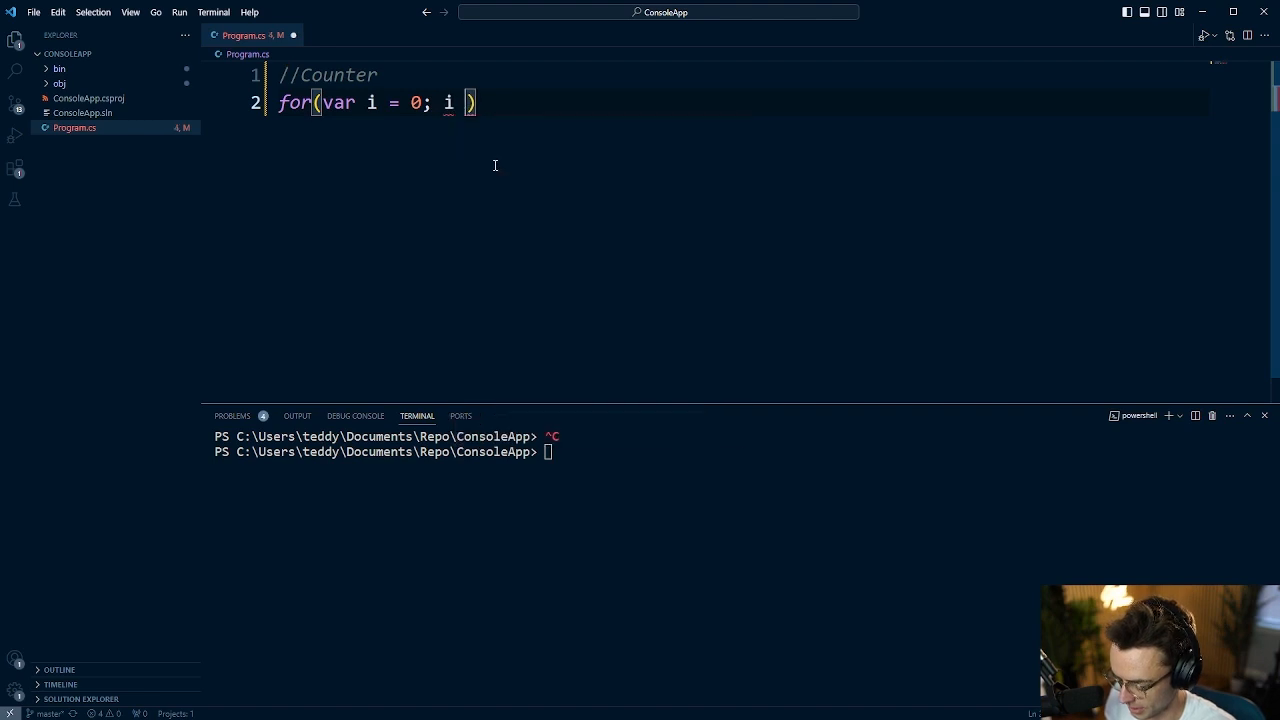
type("< 1")
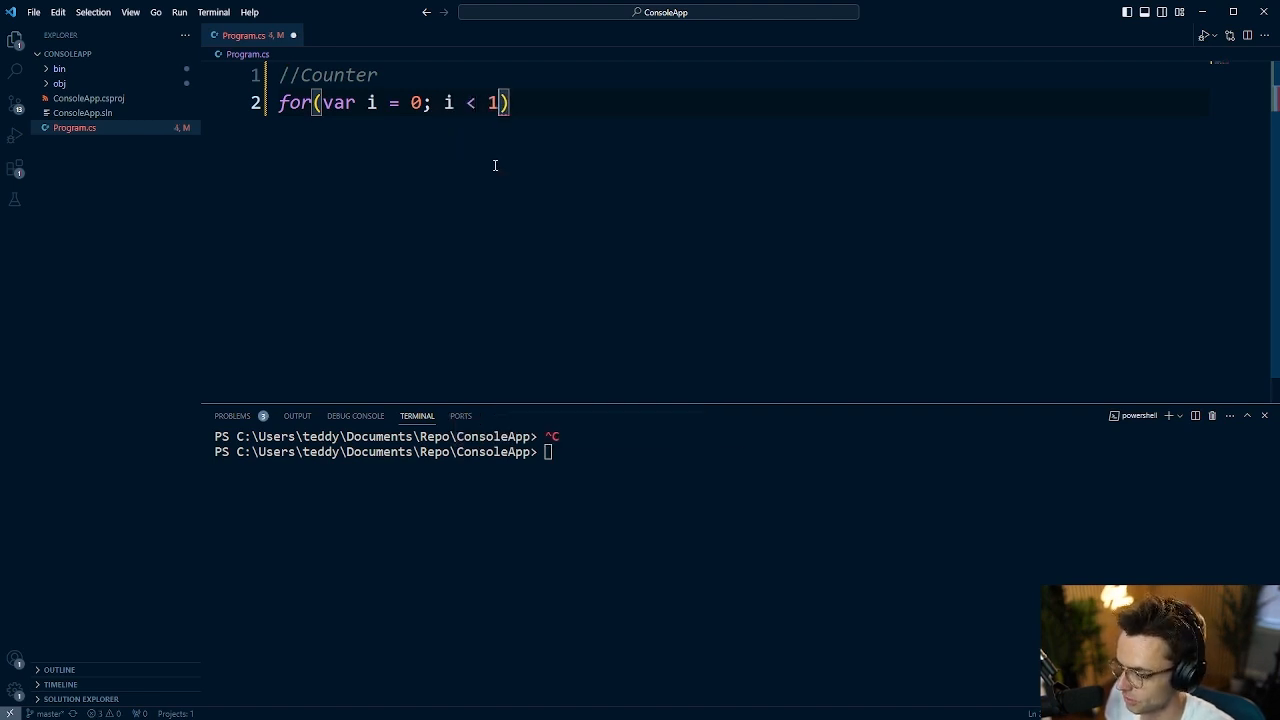
type("0; i")
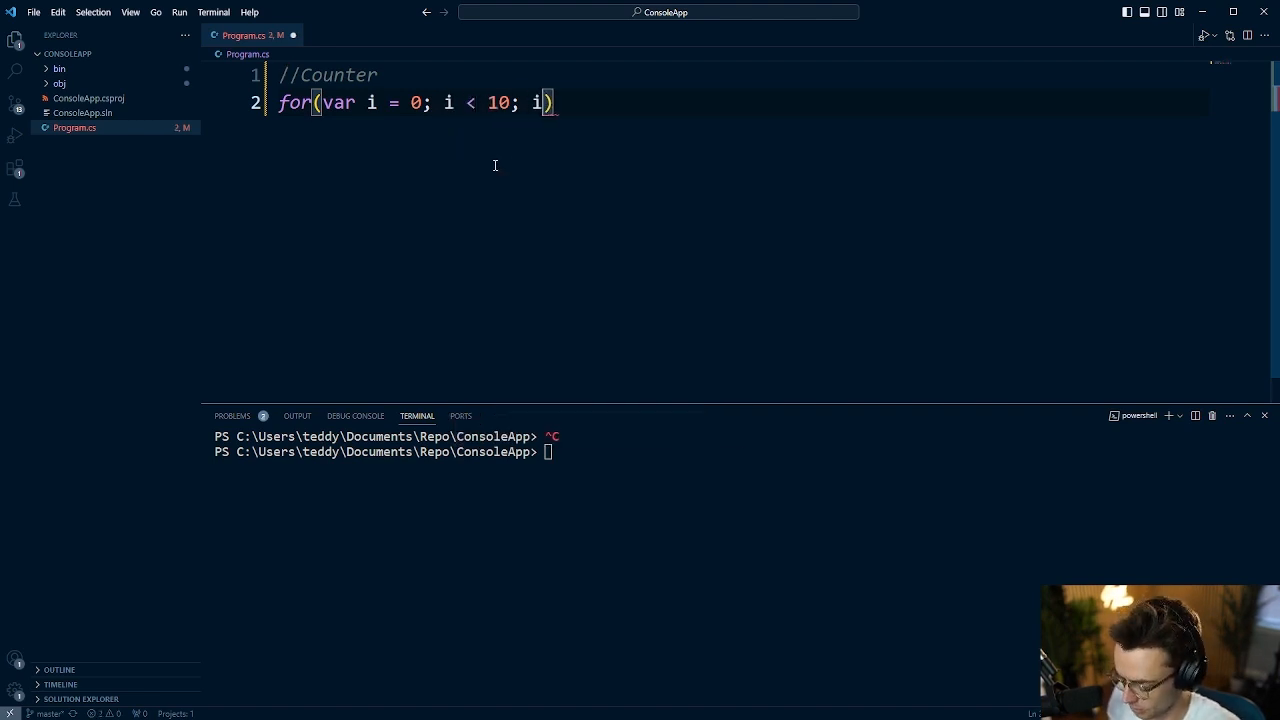
type("++")
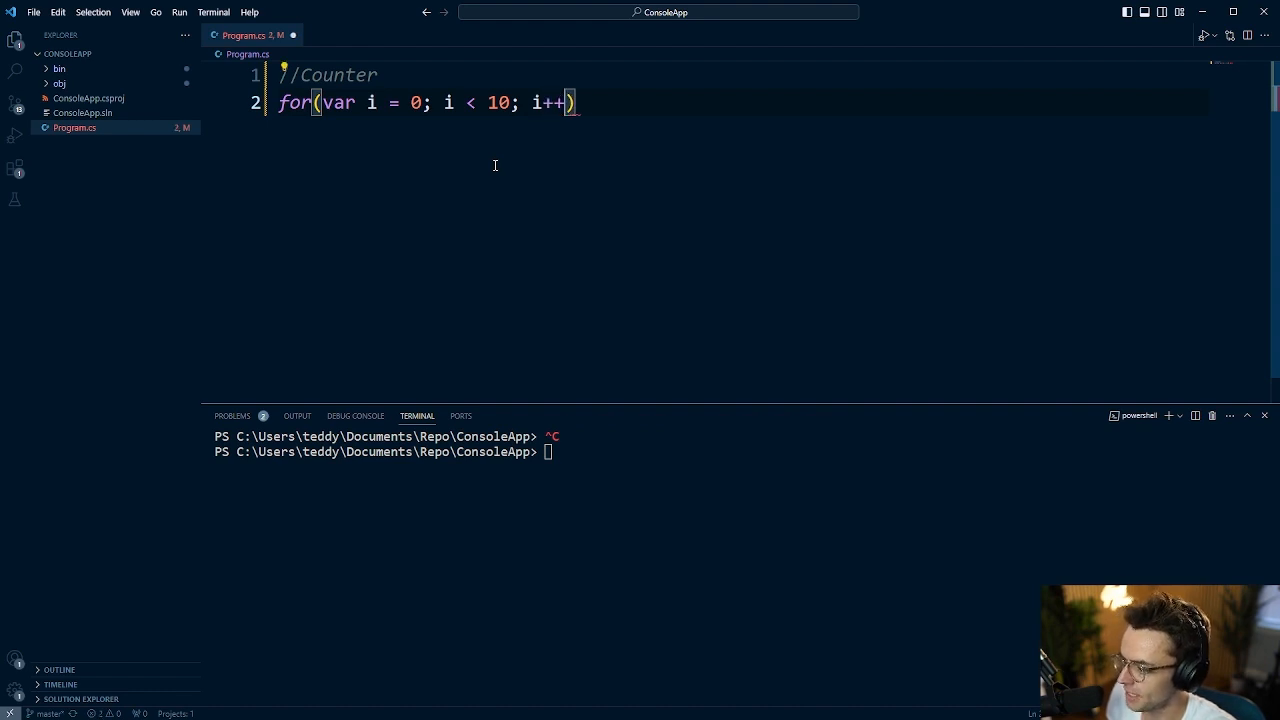
type("--")
type("{")
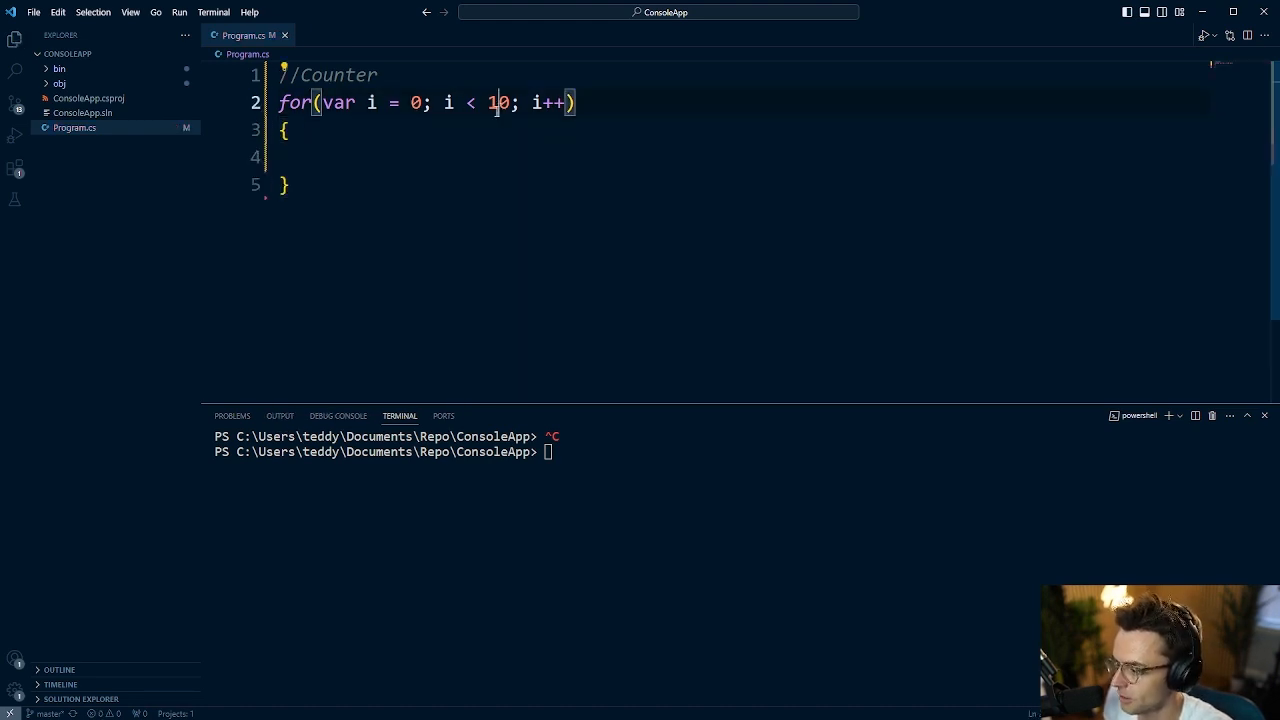
Write Console.WriteLine(i); inside the loop body.
type("Console")
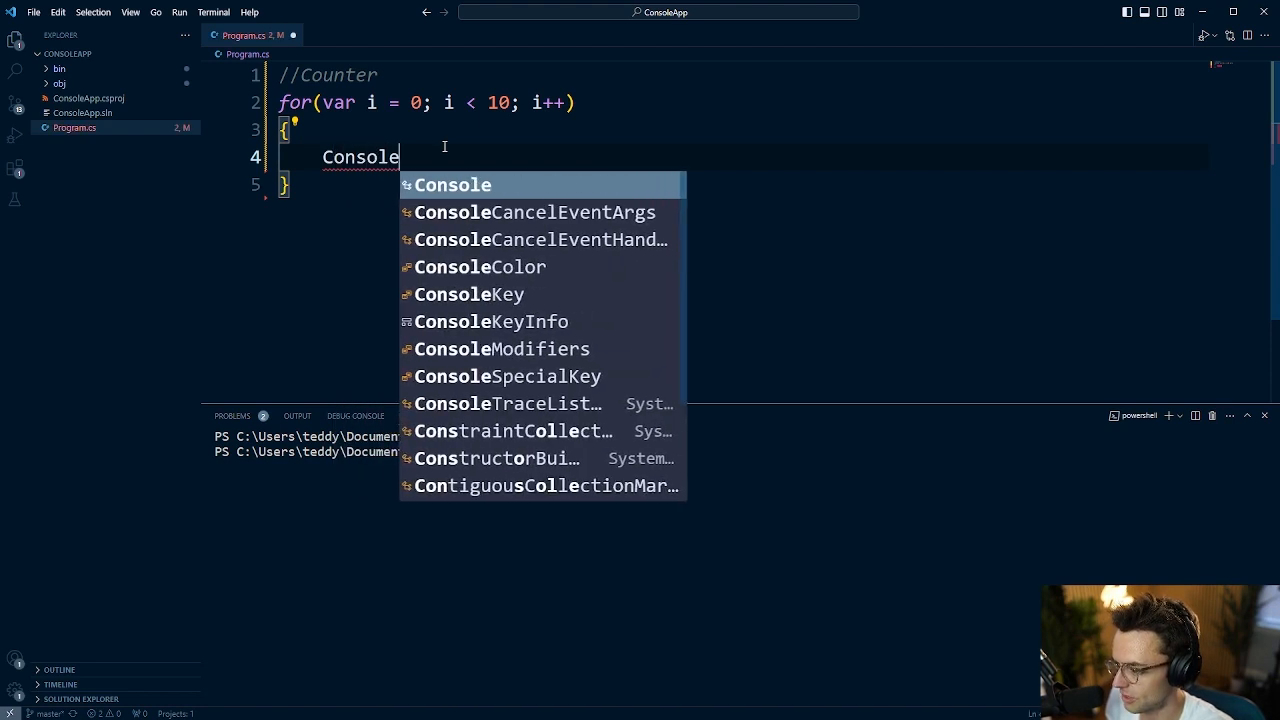
type(".WriteLine")
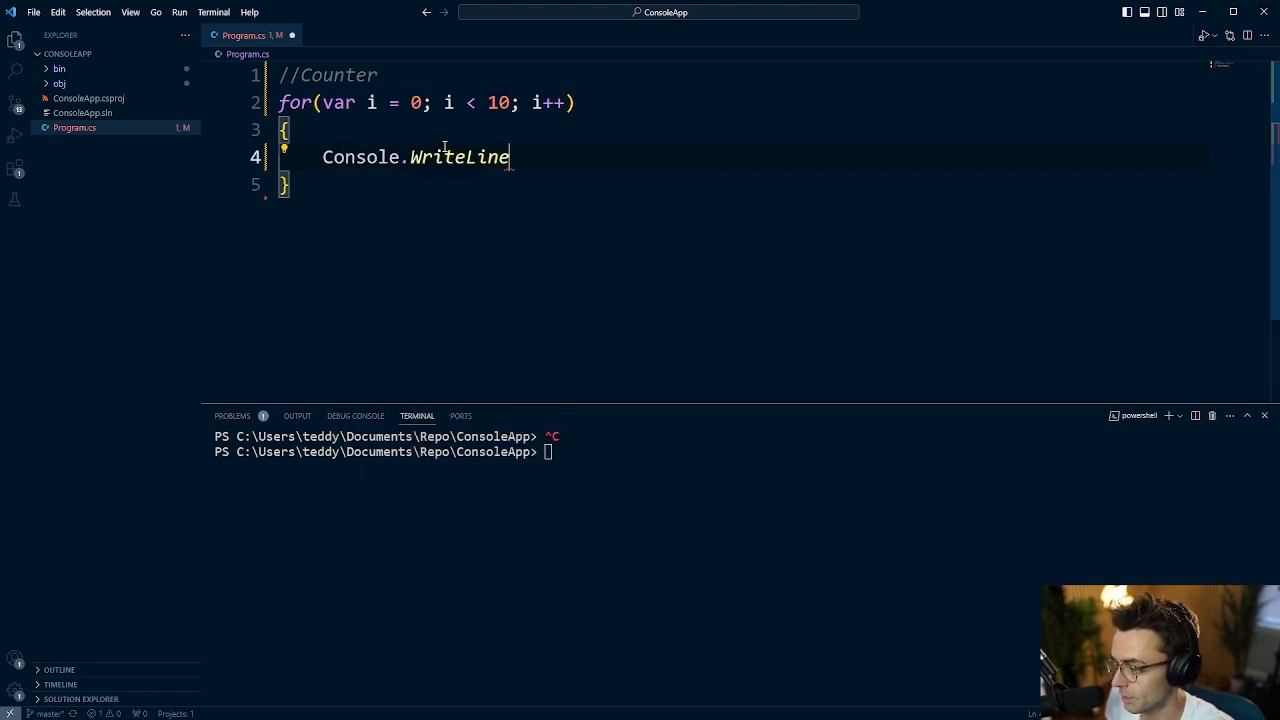
type("(i)")
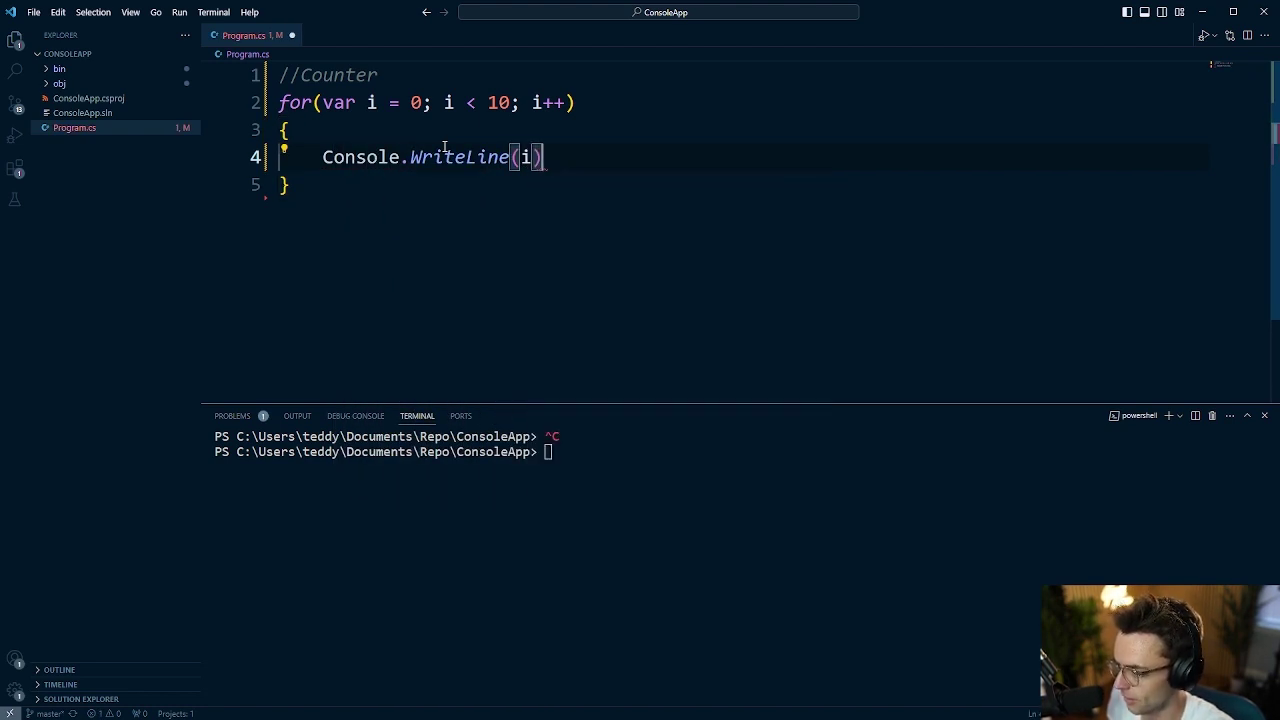
type(";")
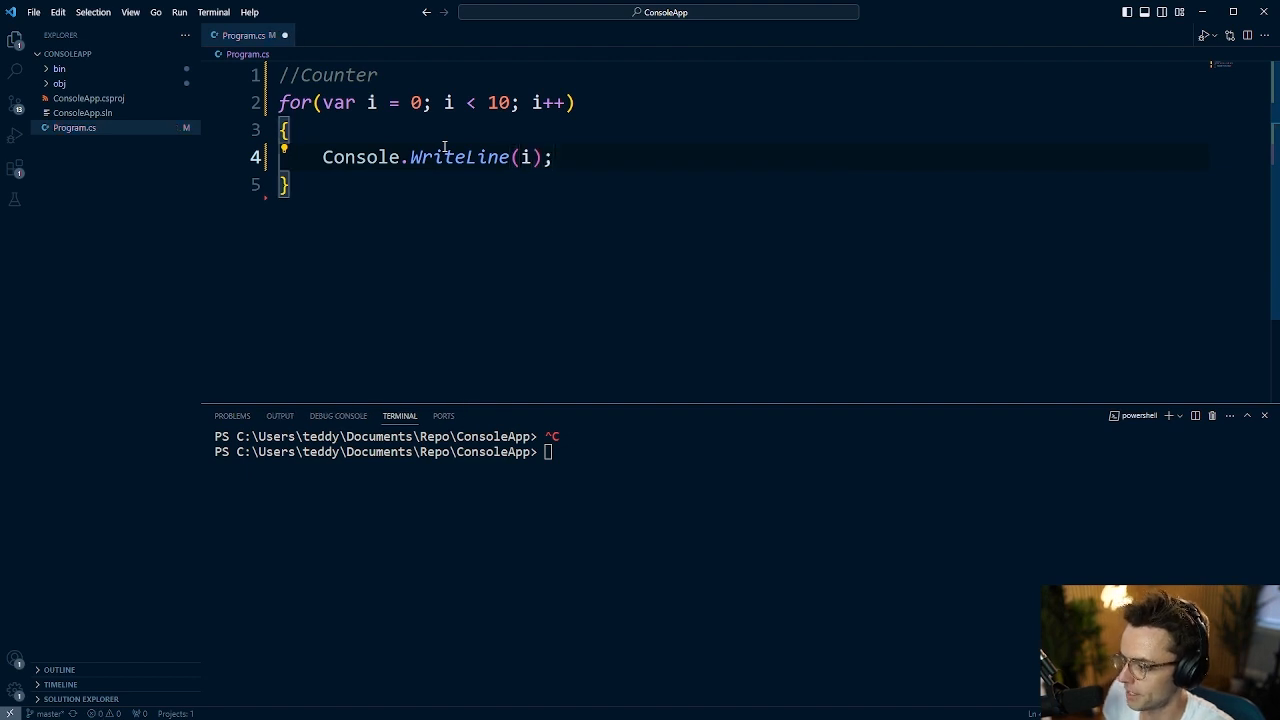
type("dot")
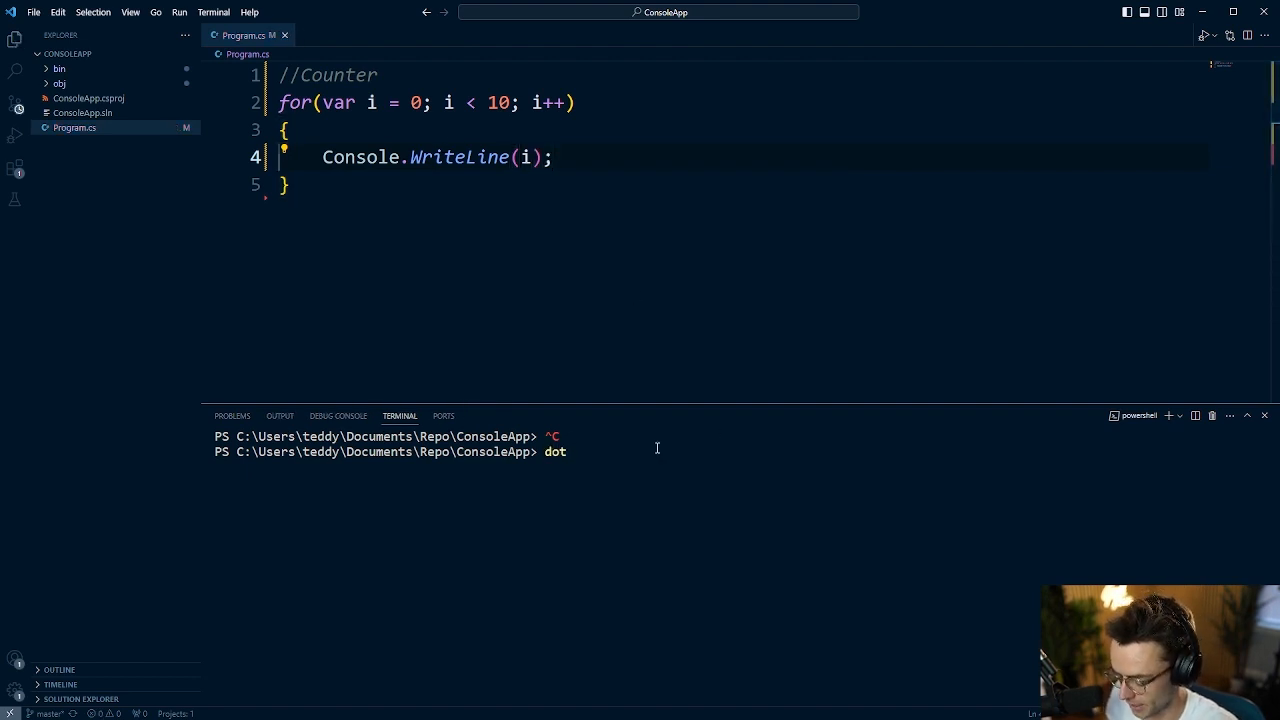
Run the app with dotnet watch, printing 0 through 9 in the terminal.
type("net wat")
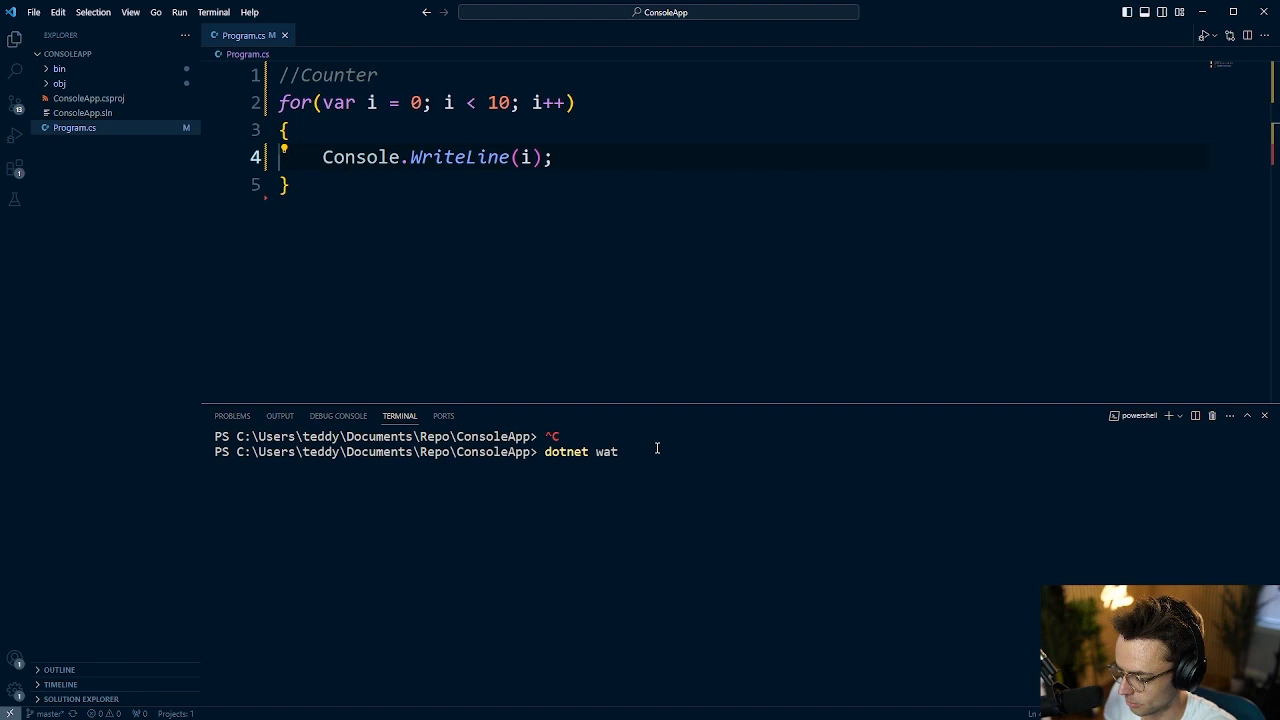
key("Return")
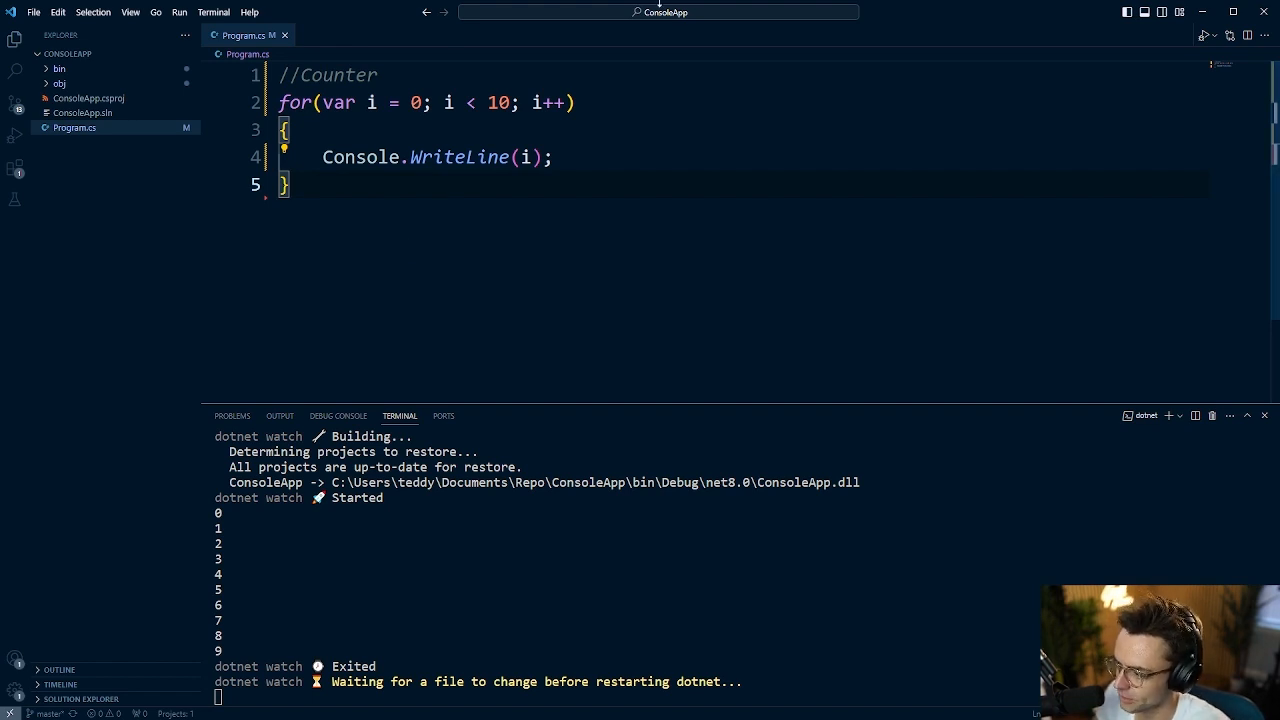
left_click(790, 102)
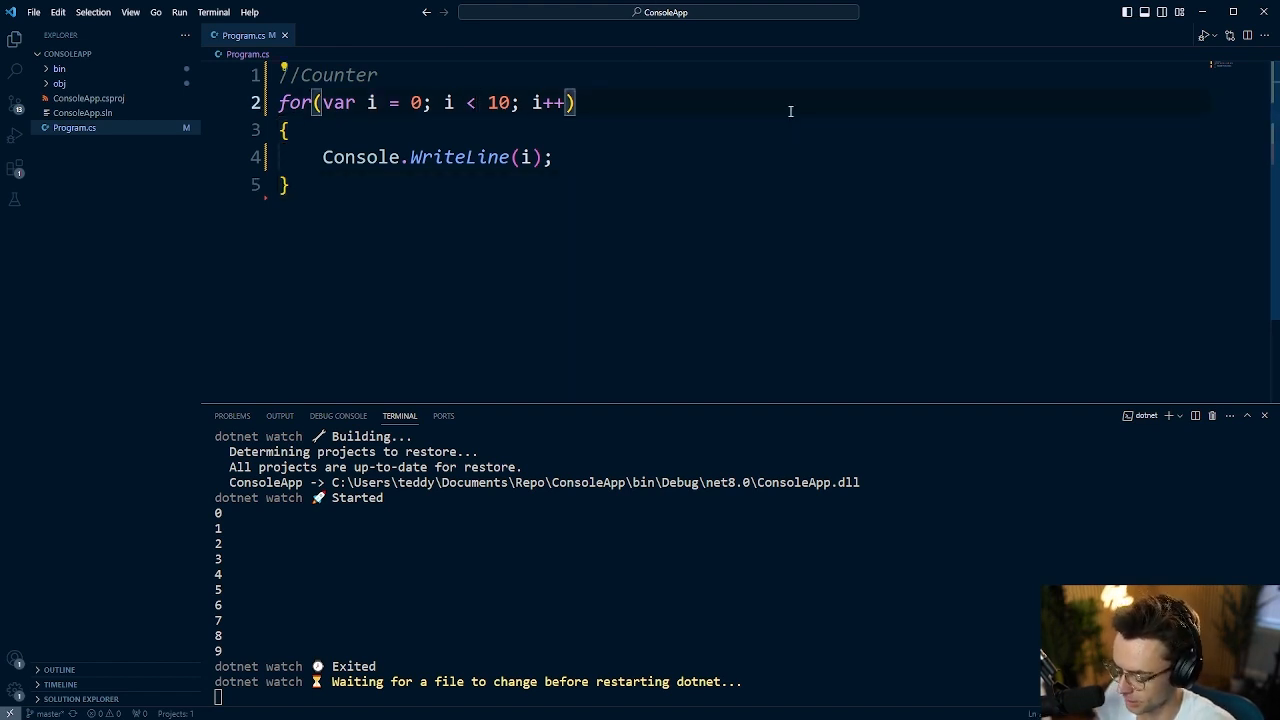
Change the loop condition to i <= 10 so the rerun counts 0 through 10.
type("=")
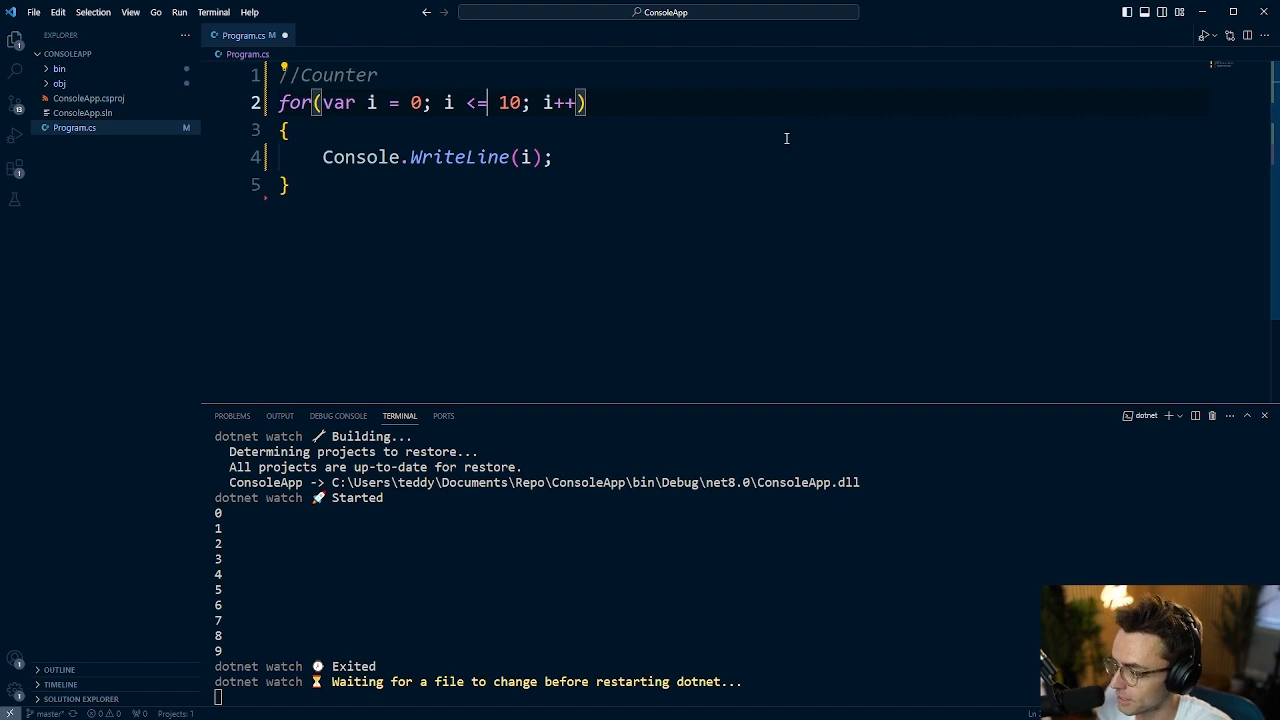
mouse_move(506, 109)
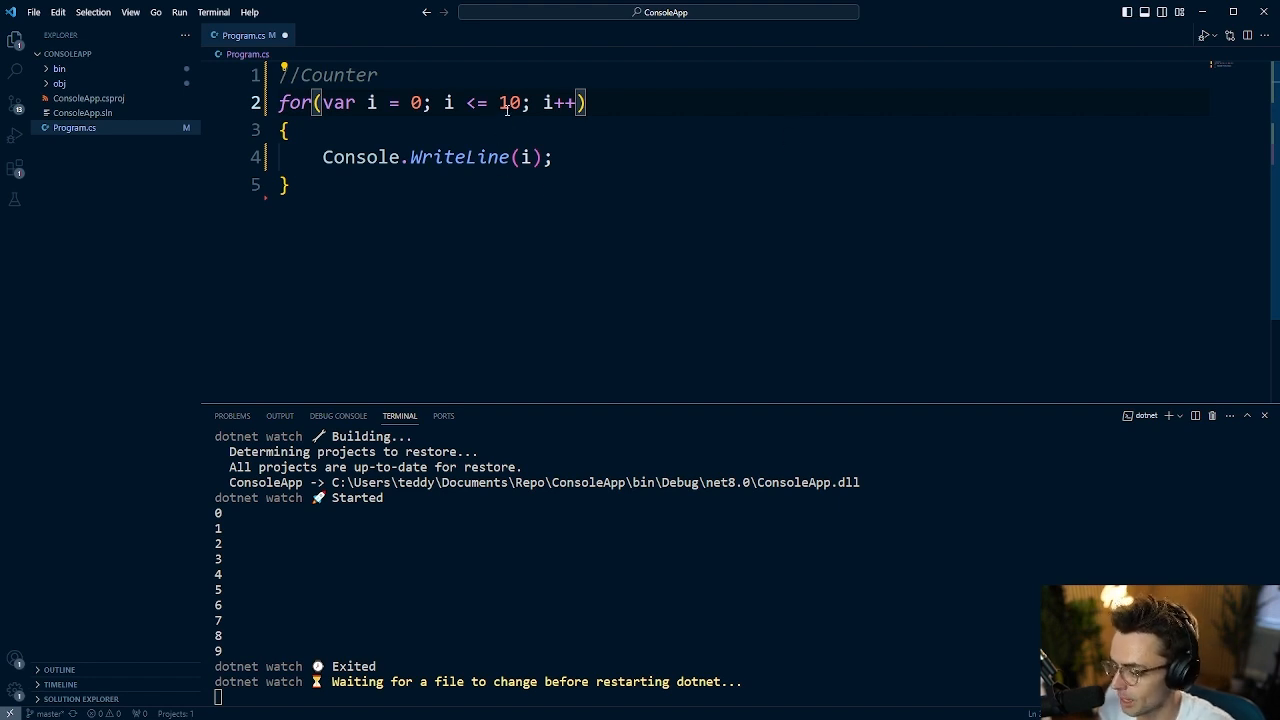
left_click(582, 185)
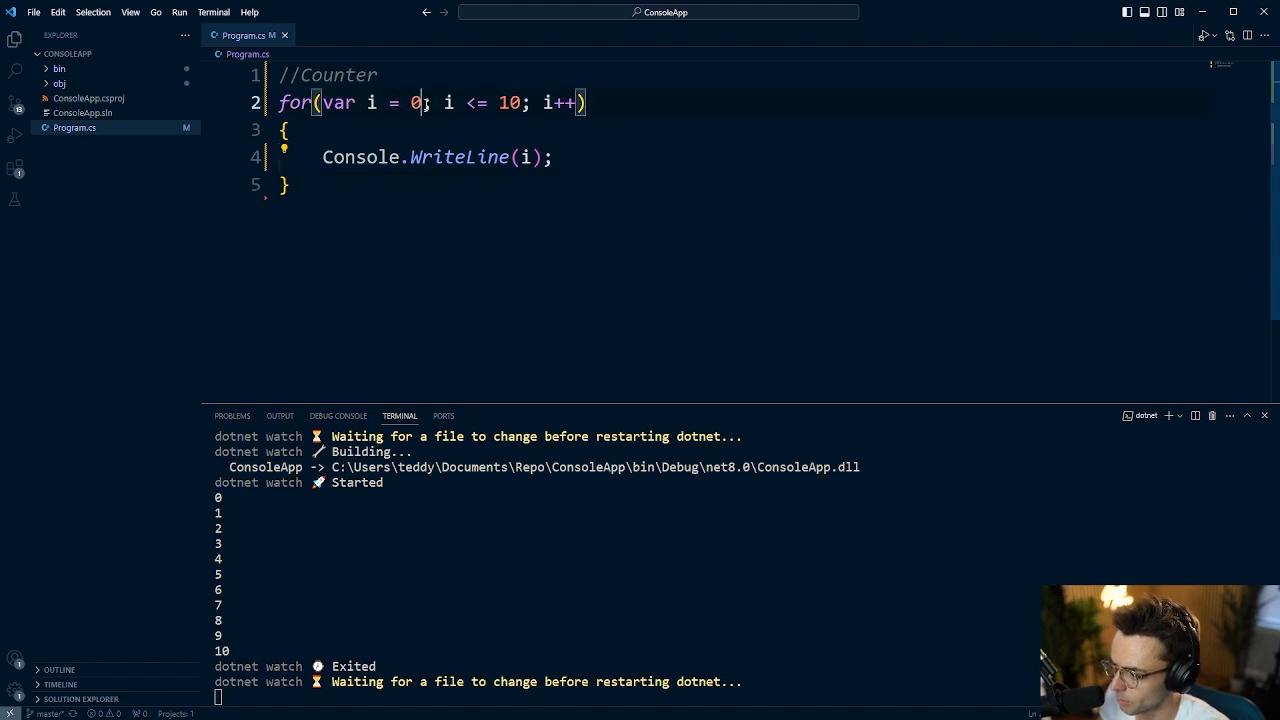
Start the counter loop at i = 1 and confirm the terminal prints 1 through 10.
type("1")
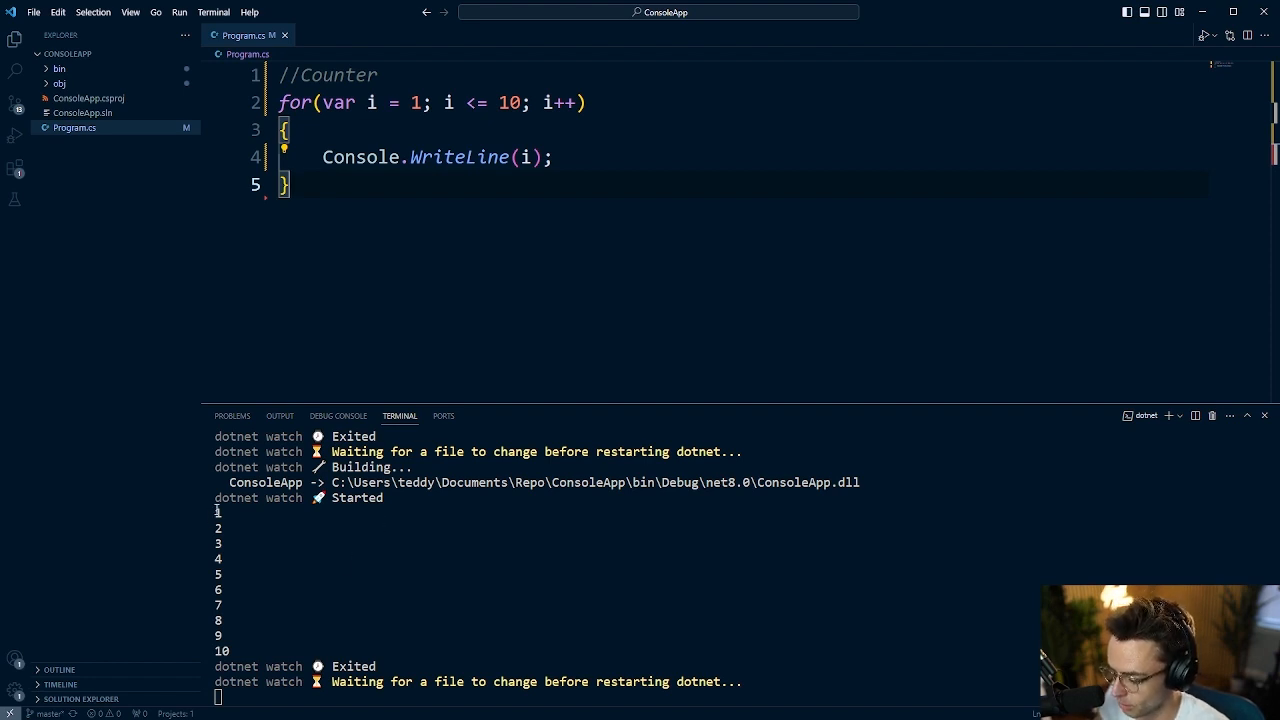
left_click_drag(218, 512, 235, 650)
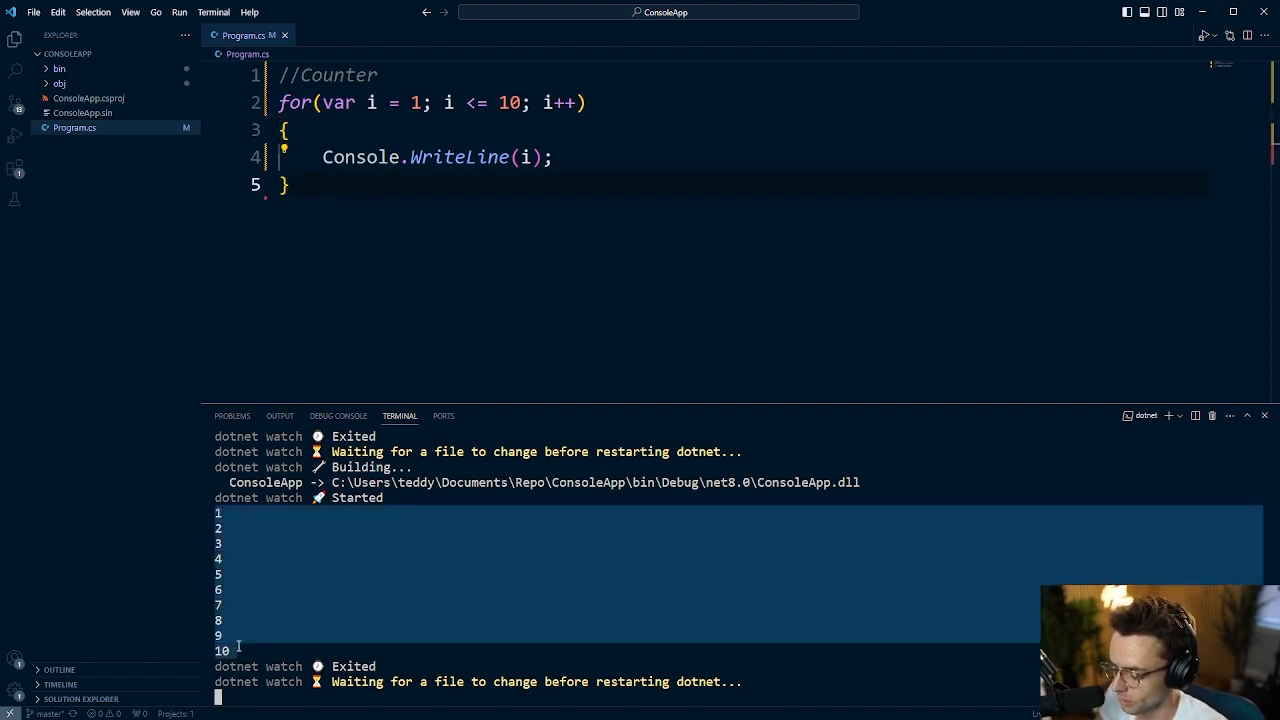
mouse_move(459, 157)
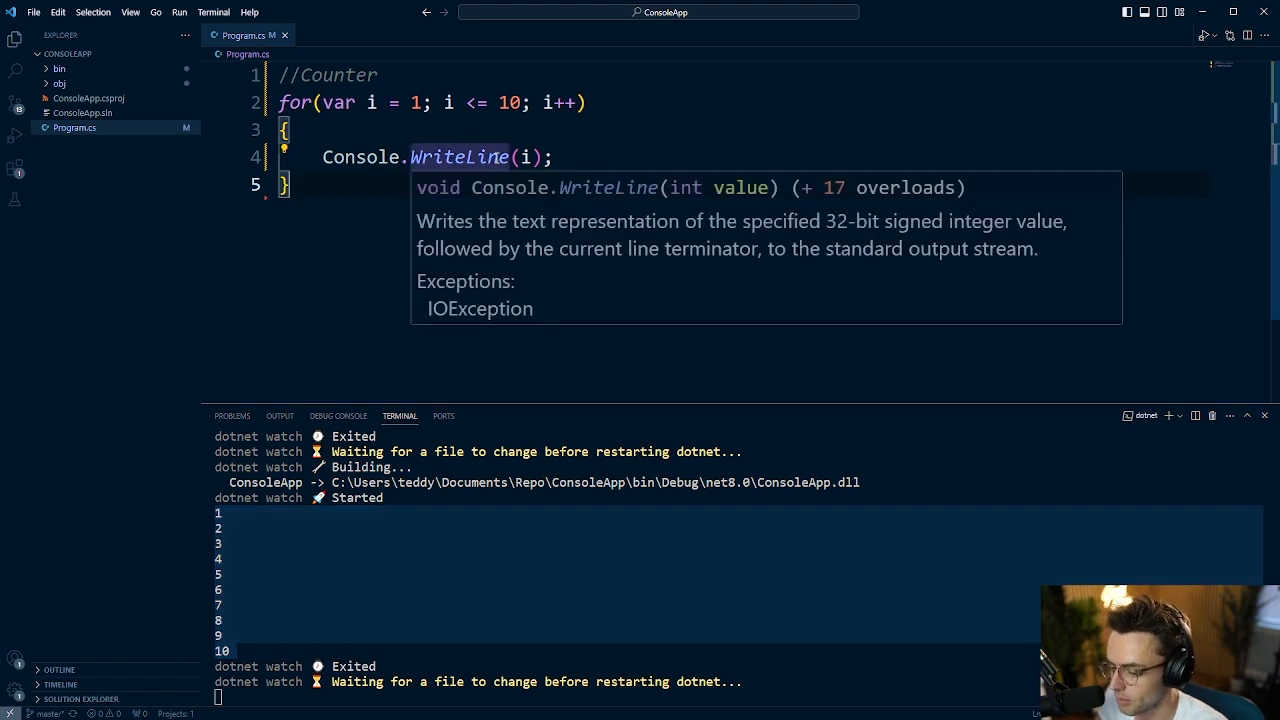
left_click(540, 184)
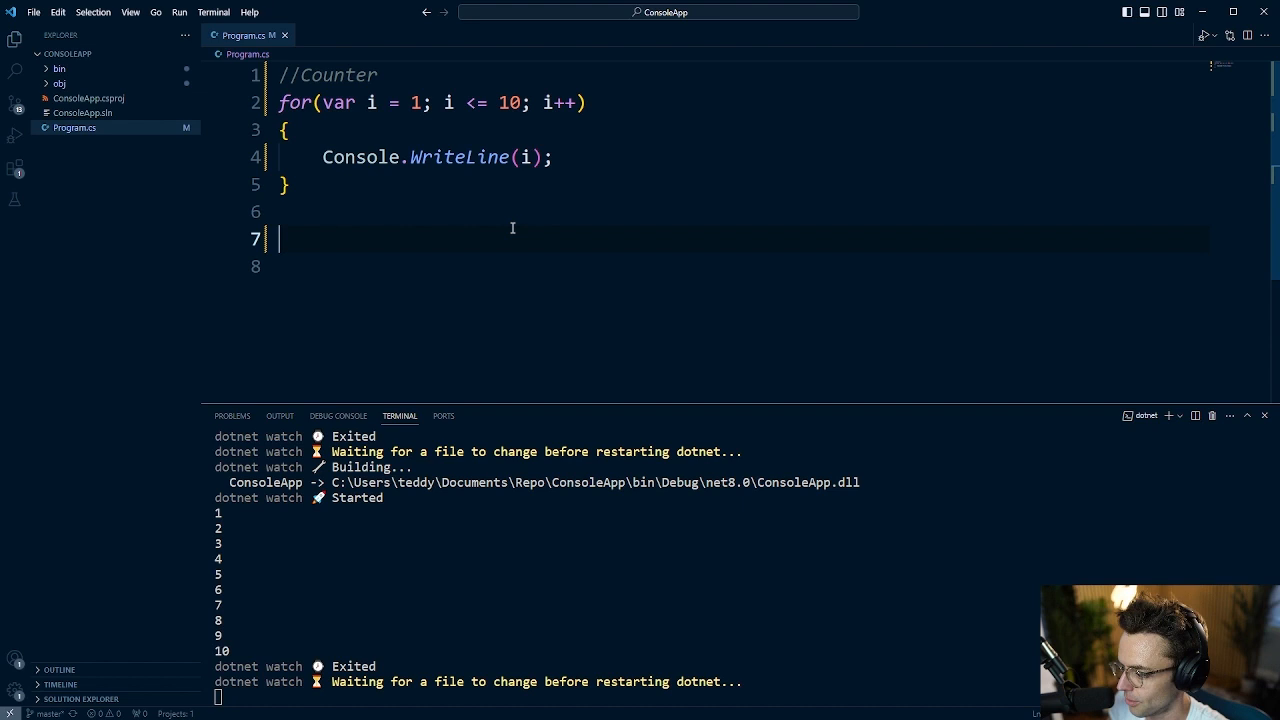
Declare string[] favoriteHairMetalBands holding "Van Halen", "Dokken" and "Great White".
type("st")
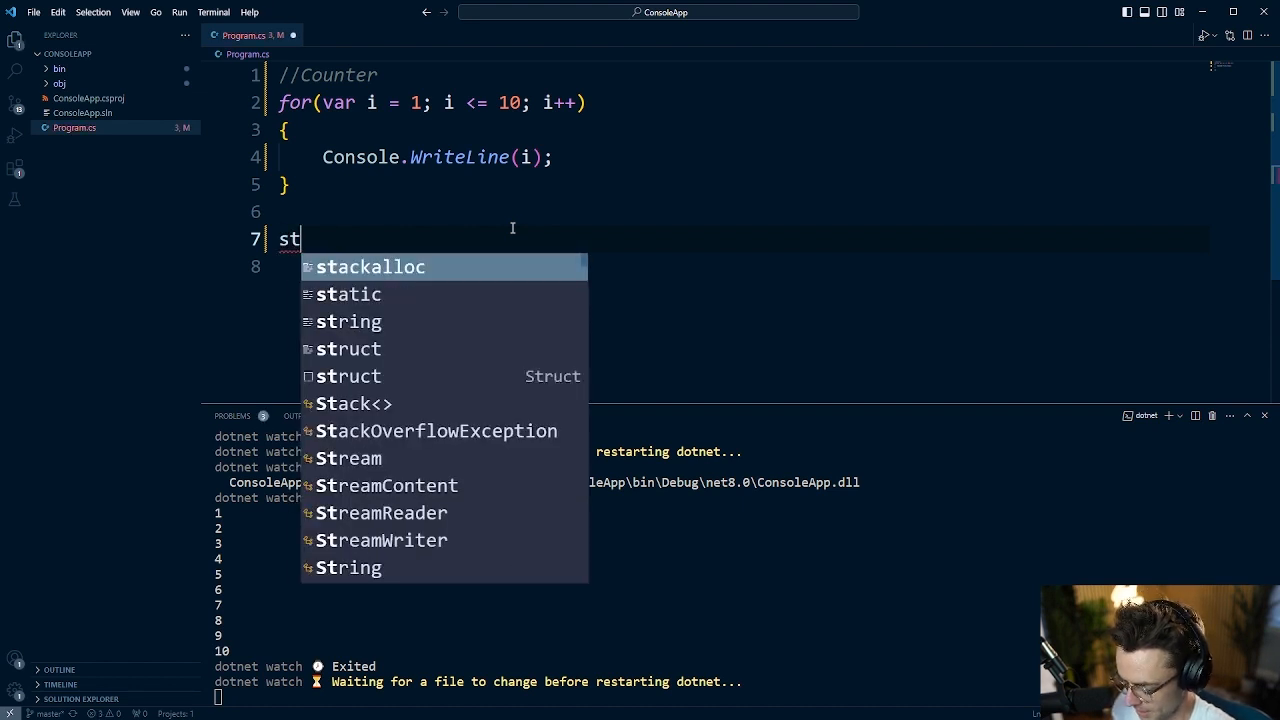
type("ring[]")
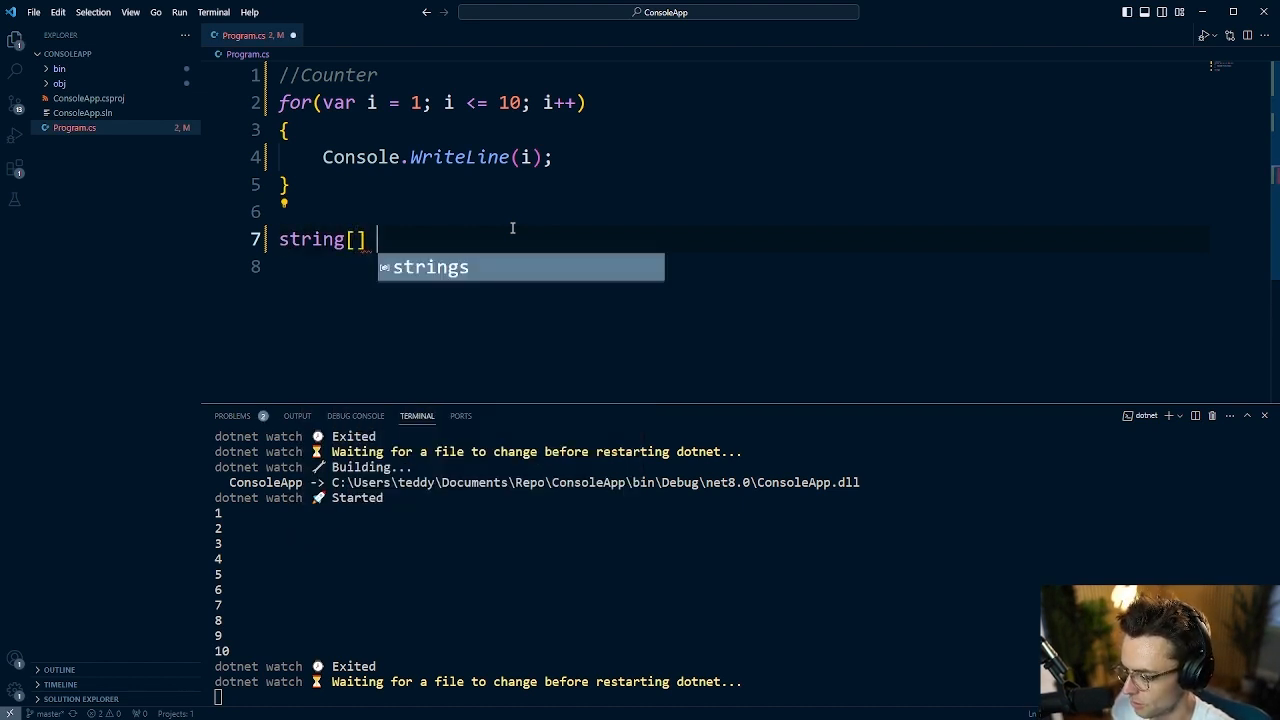
type("favorite")
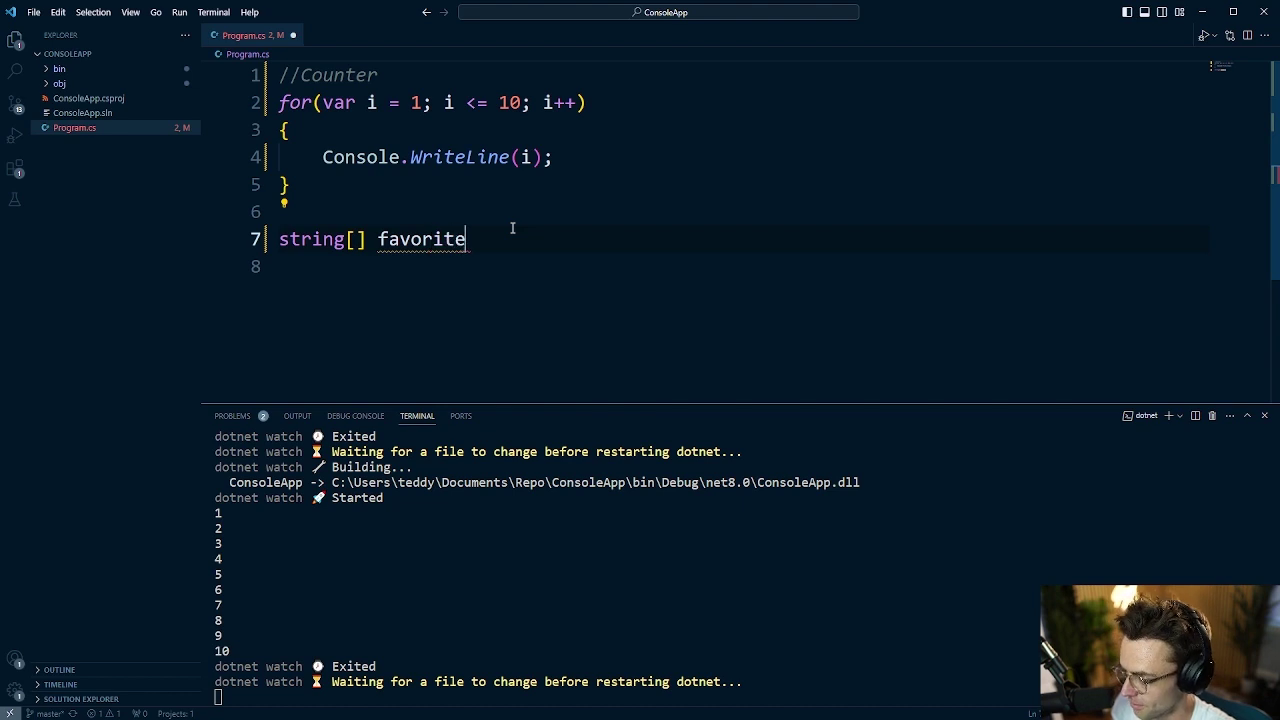
type("HairMetal")
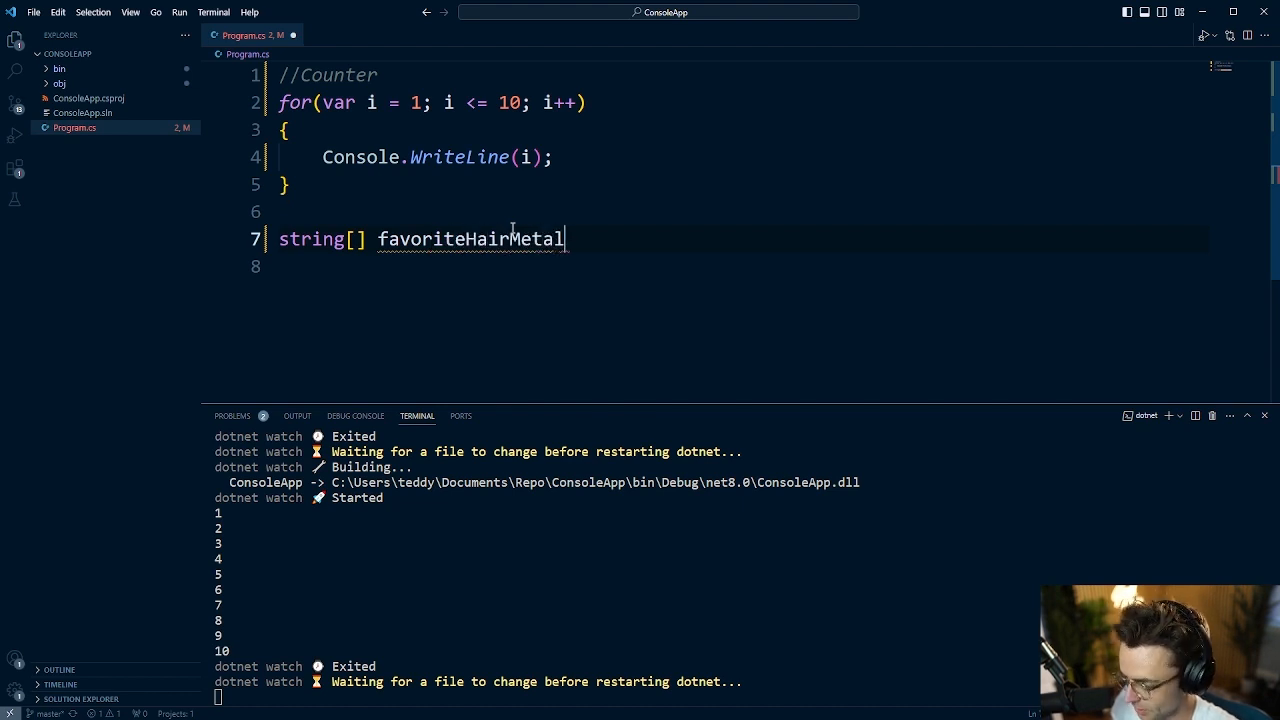
type("Bands =")
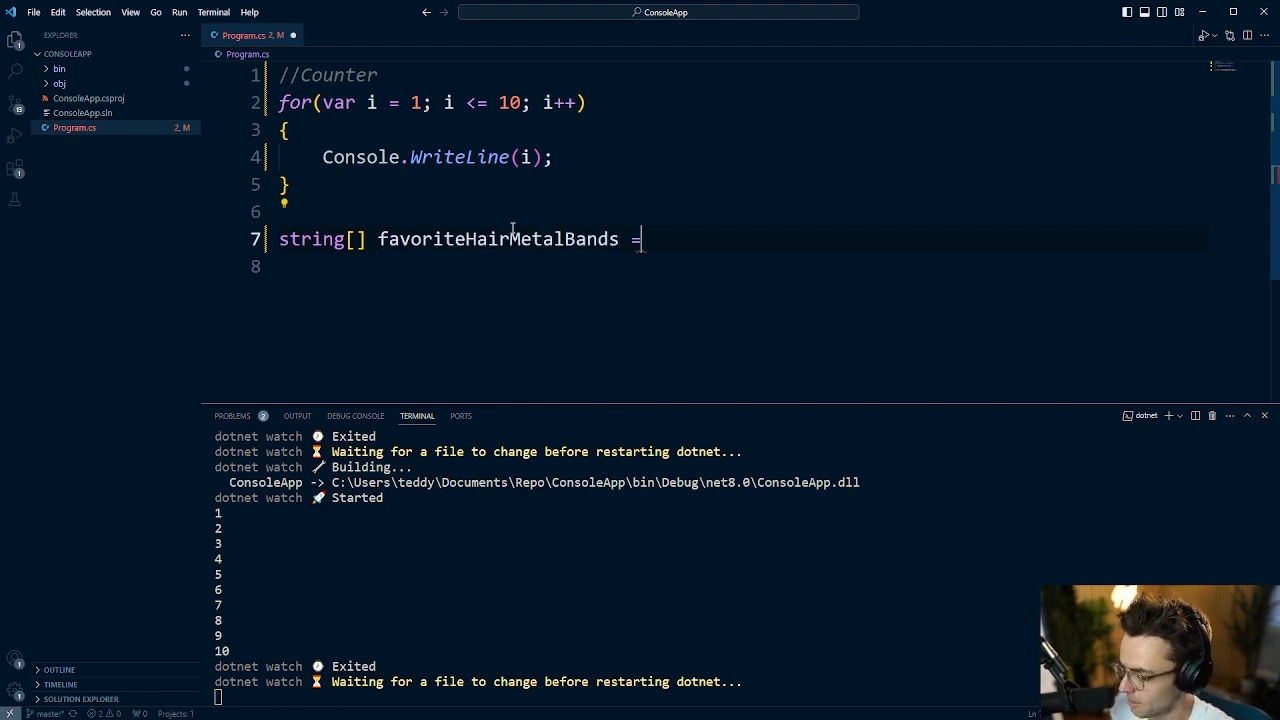
type("[\"\"]")
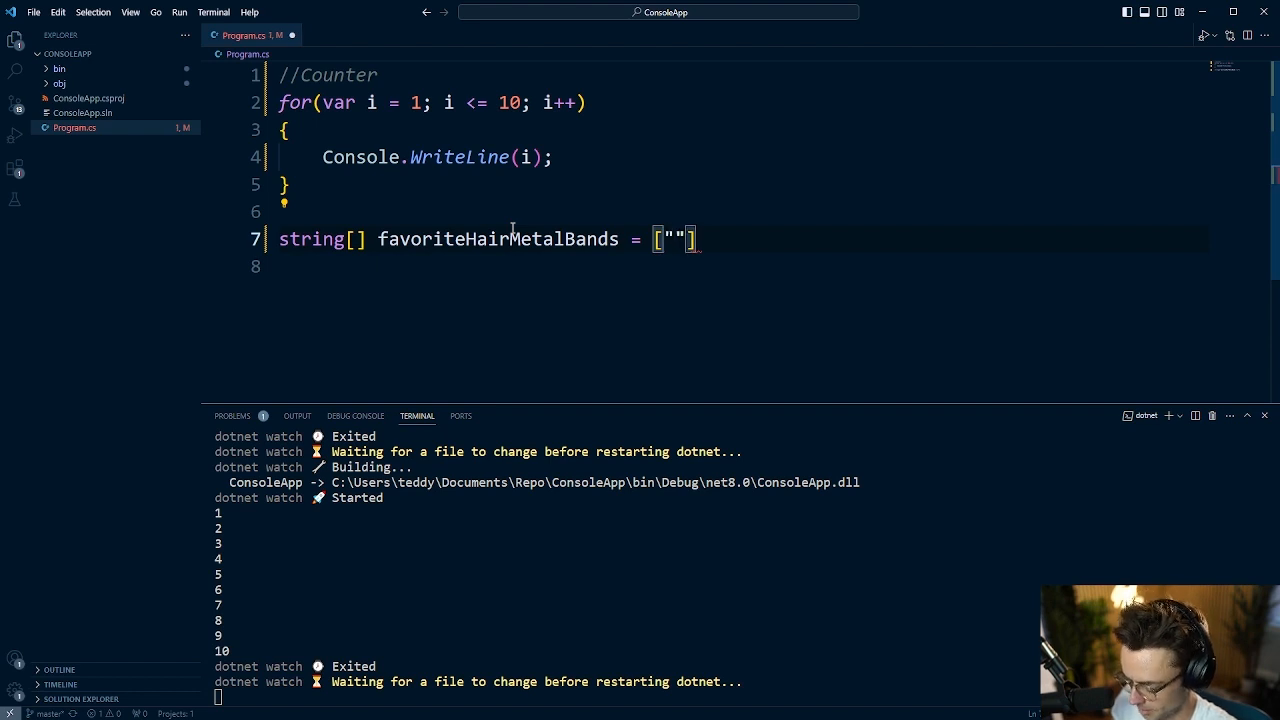
type("Van Hal")
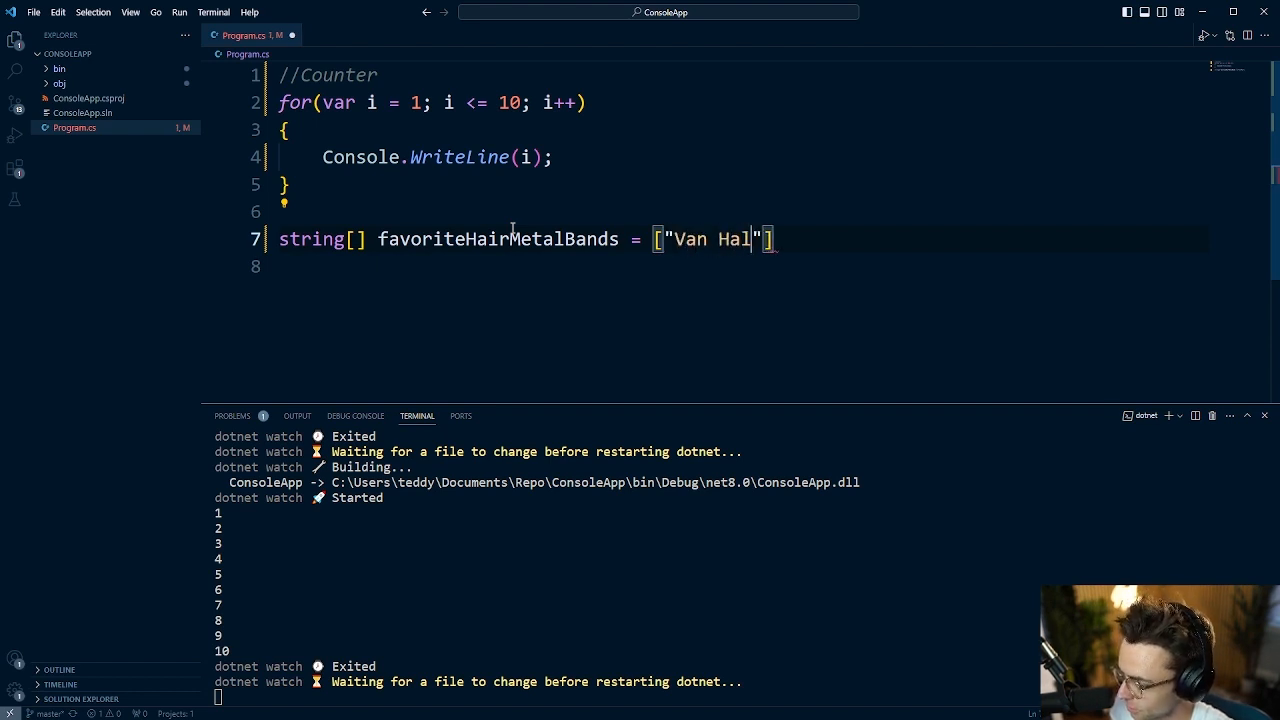
type("en\", \"Dokken\", \"Greate W")
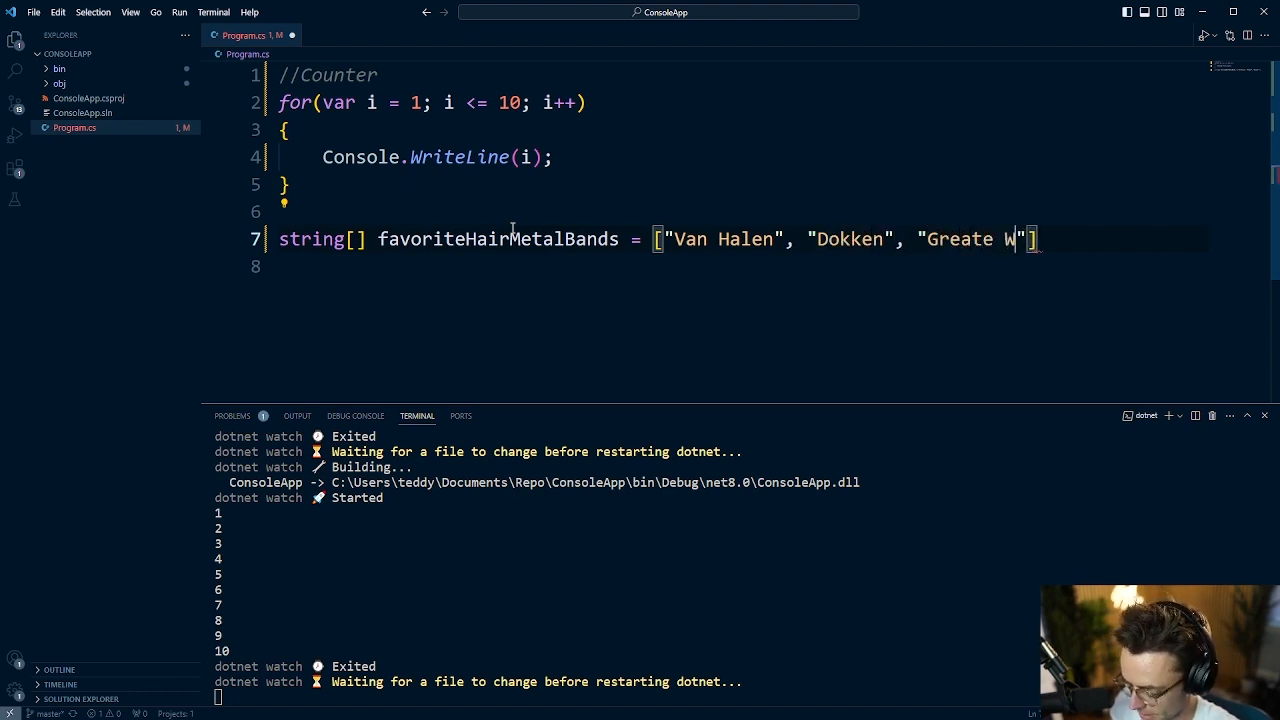
type("hite")
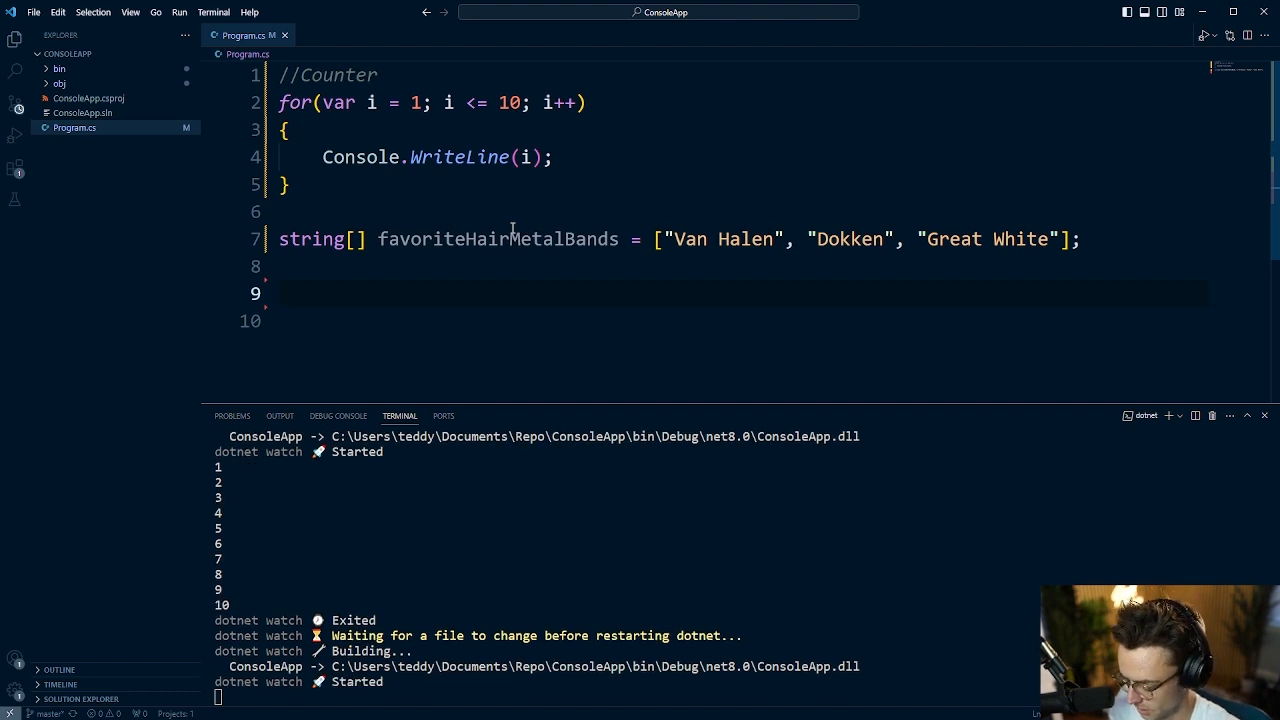
type("for(var )")
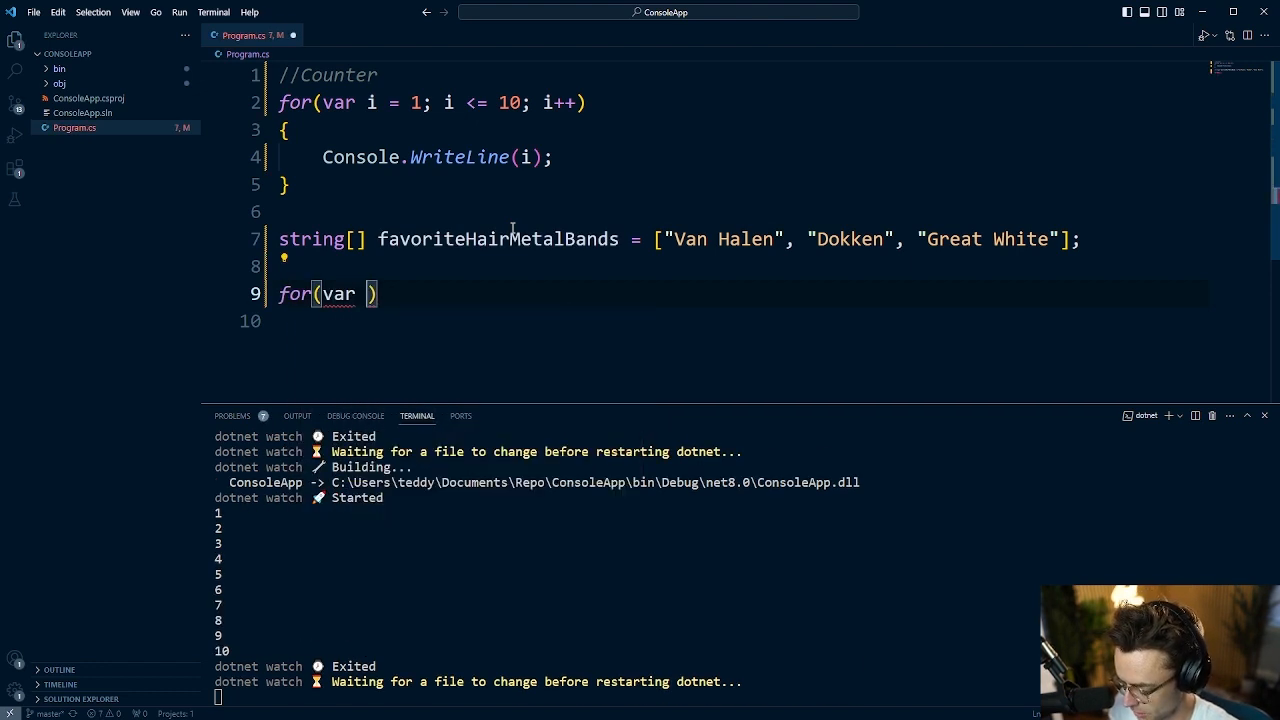
Write a for loop from 0 to favoriteHairMetalBands.Length printing favoriteHairMetalBands[i].
type("i = 0;")
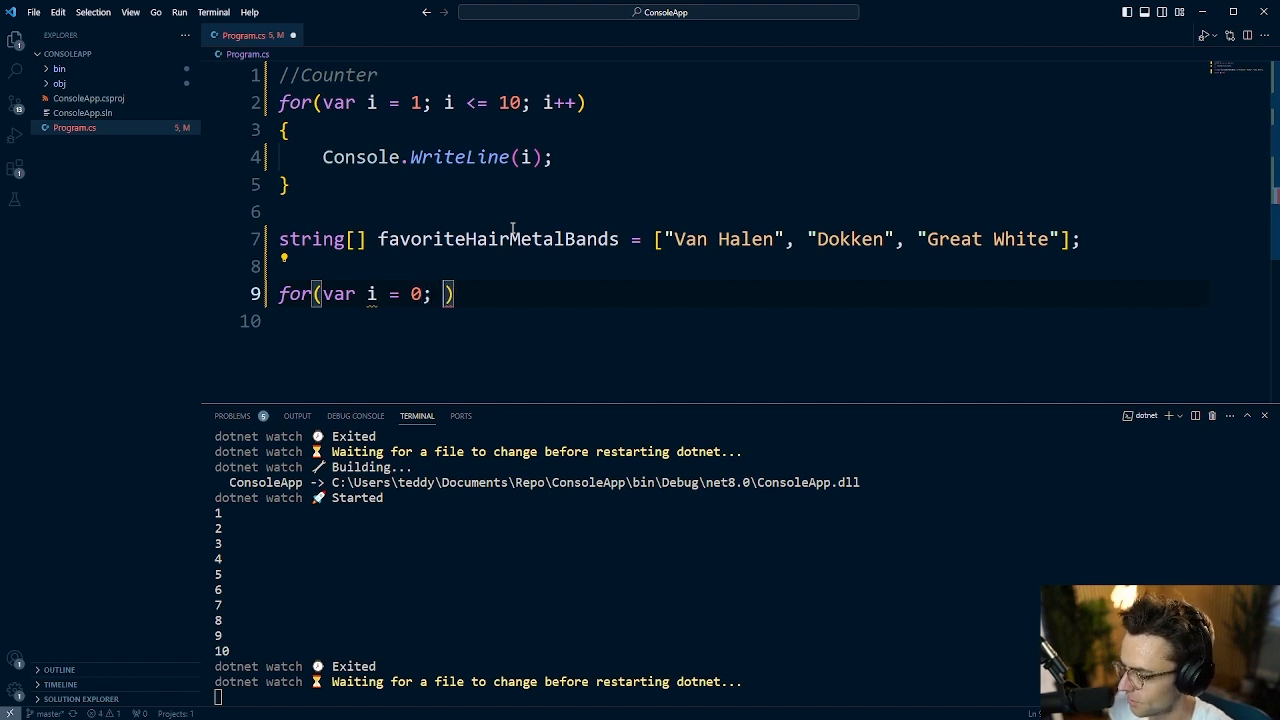
mouse_move(516, 102)
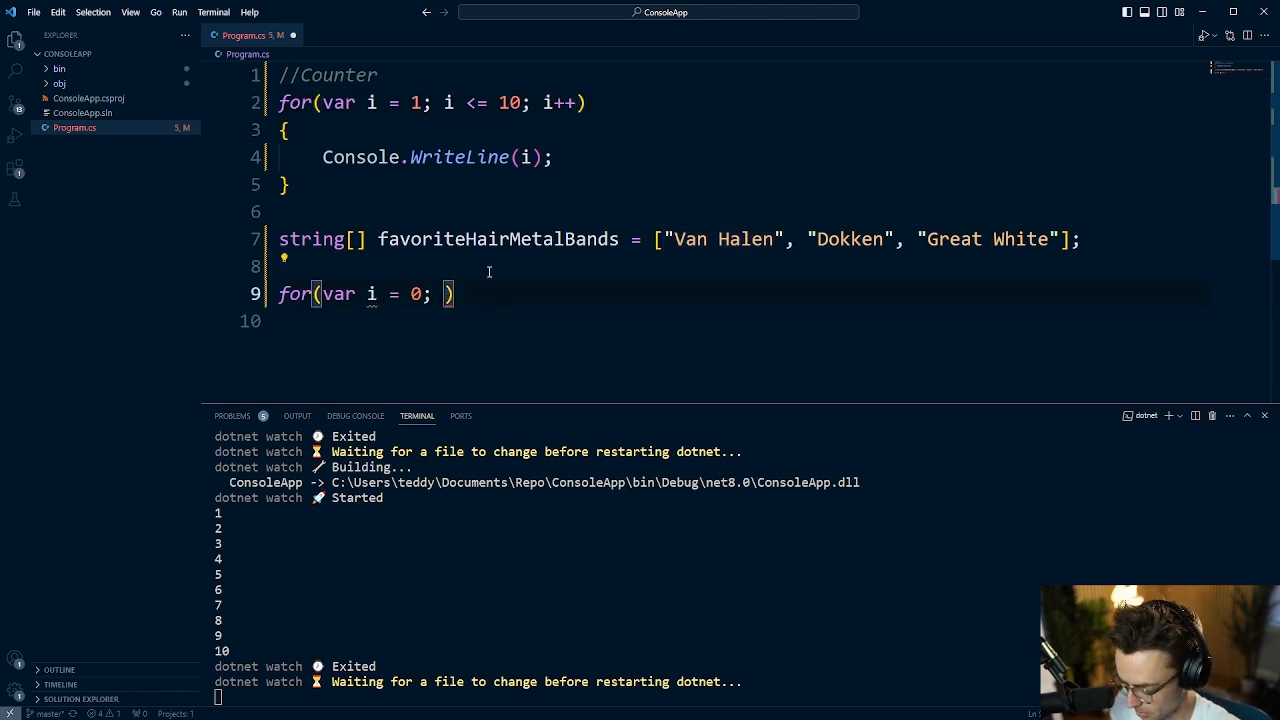
type("i <")
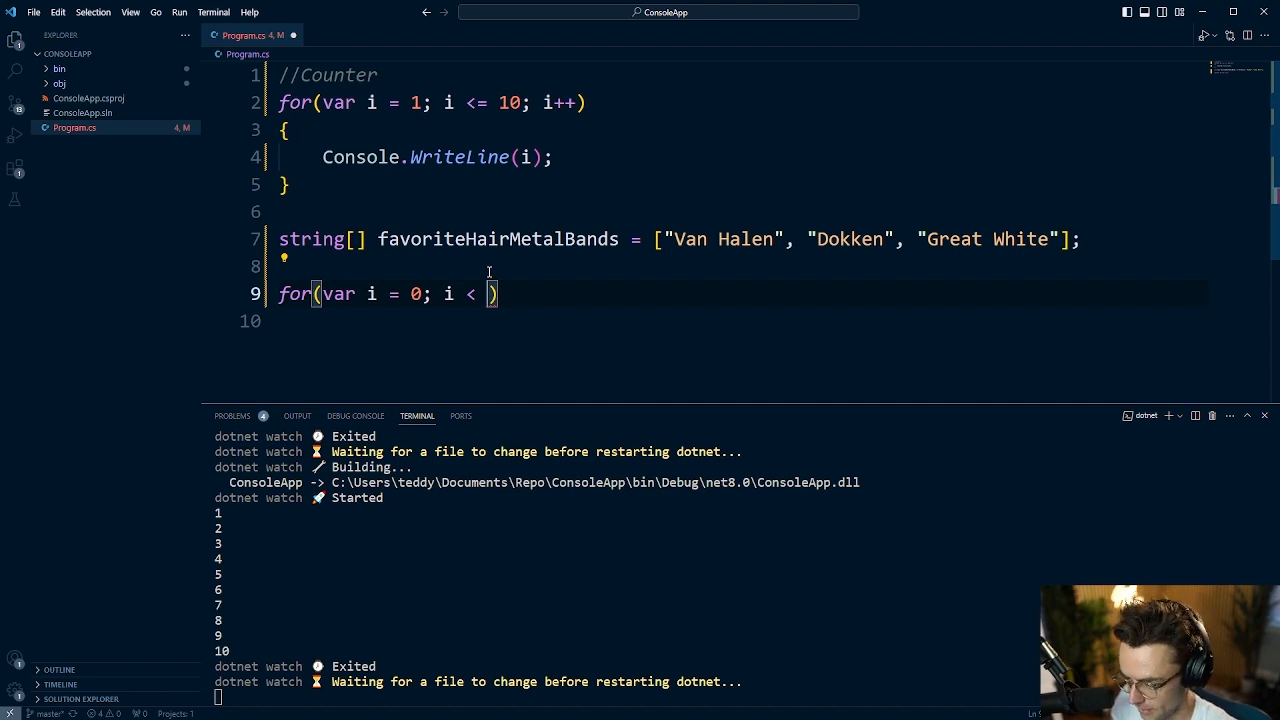
type("favoriteHairMetalBands.")
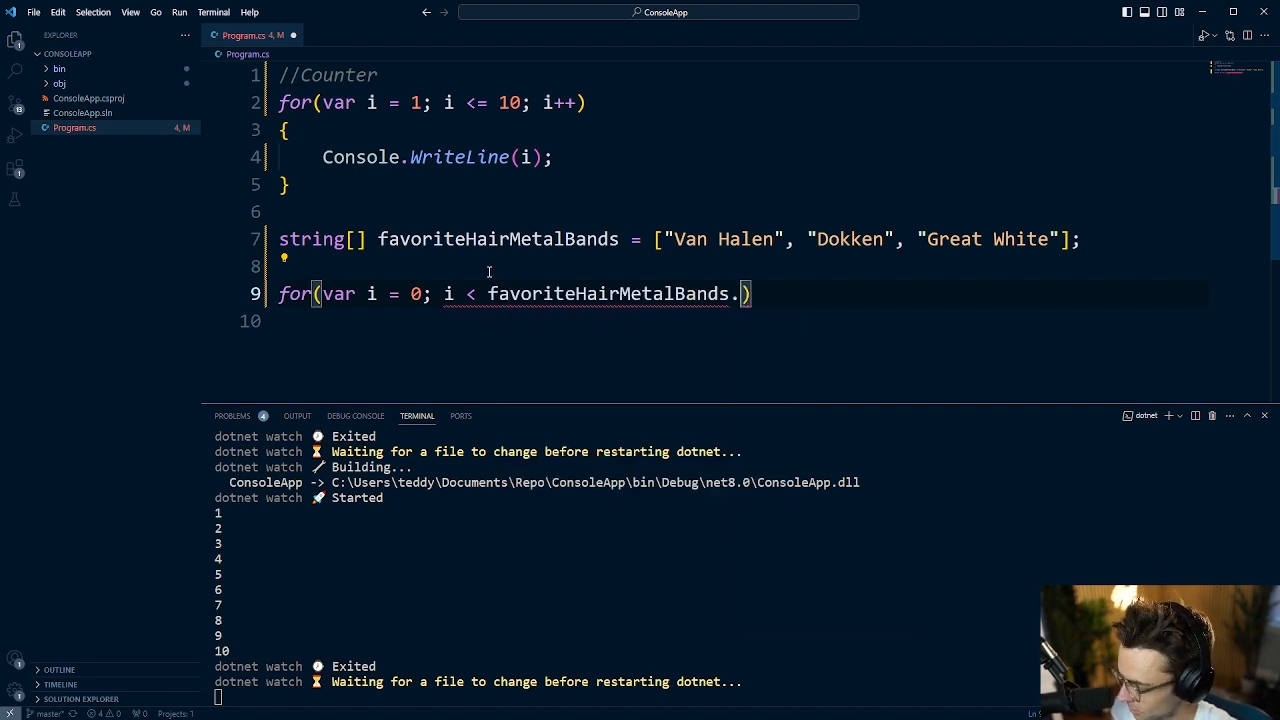
type("Length")
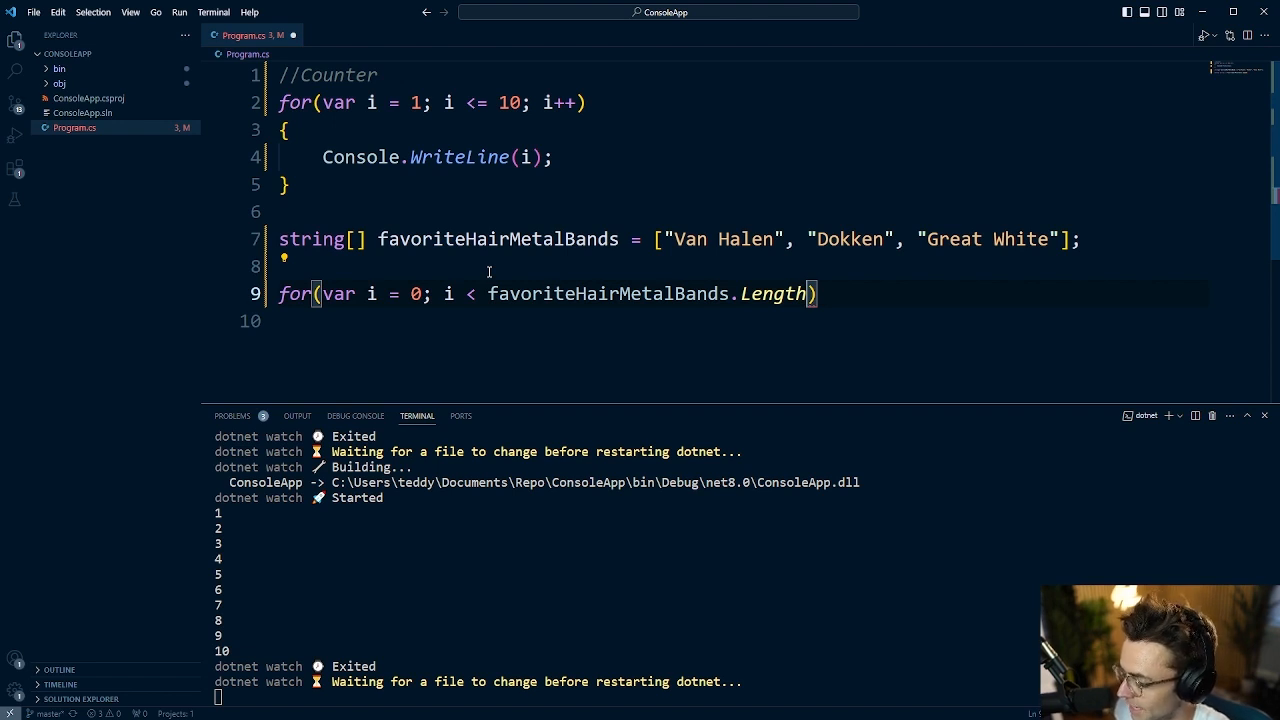
type(";")
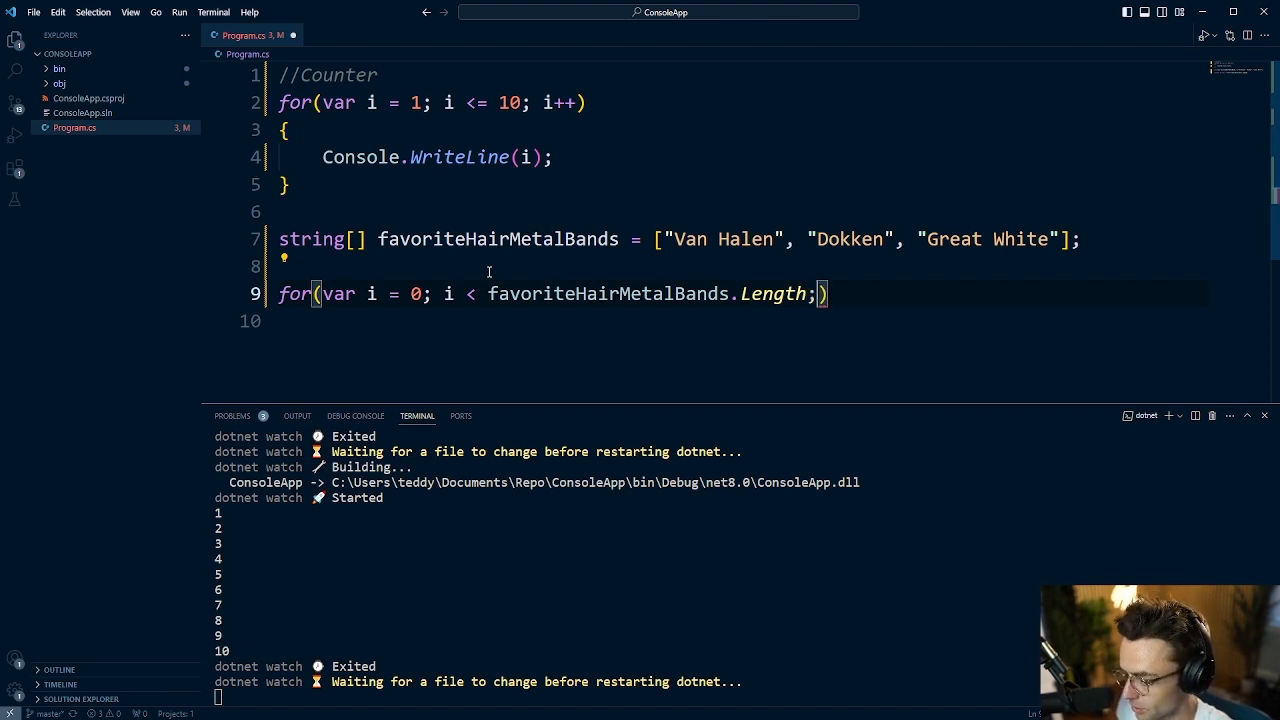
type("i++)")
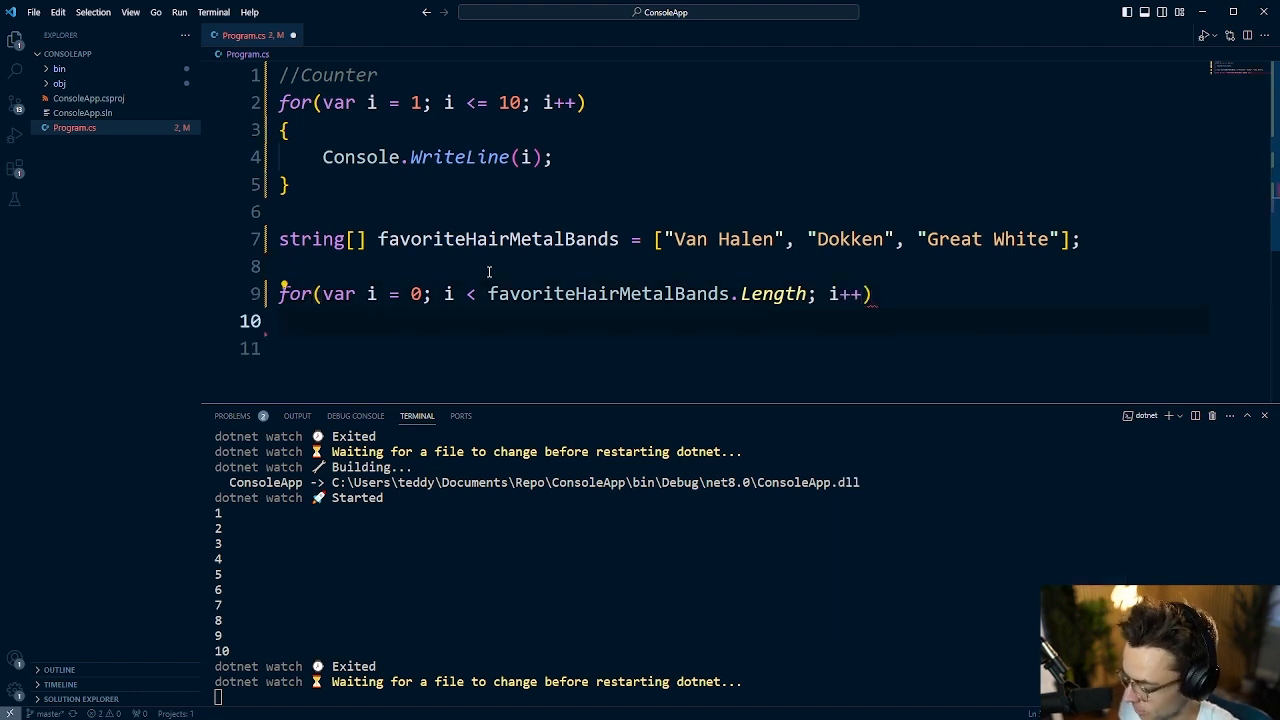
type("con")
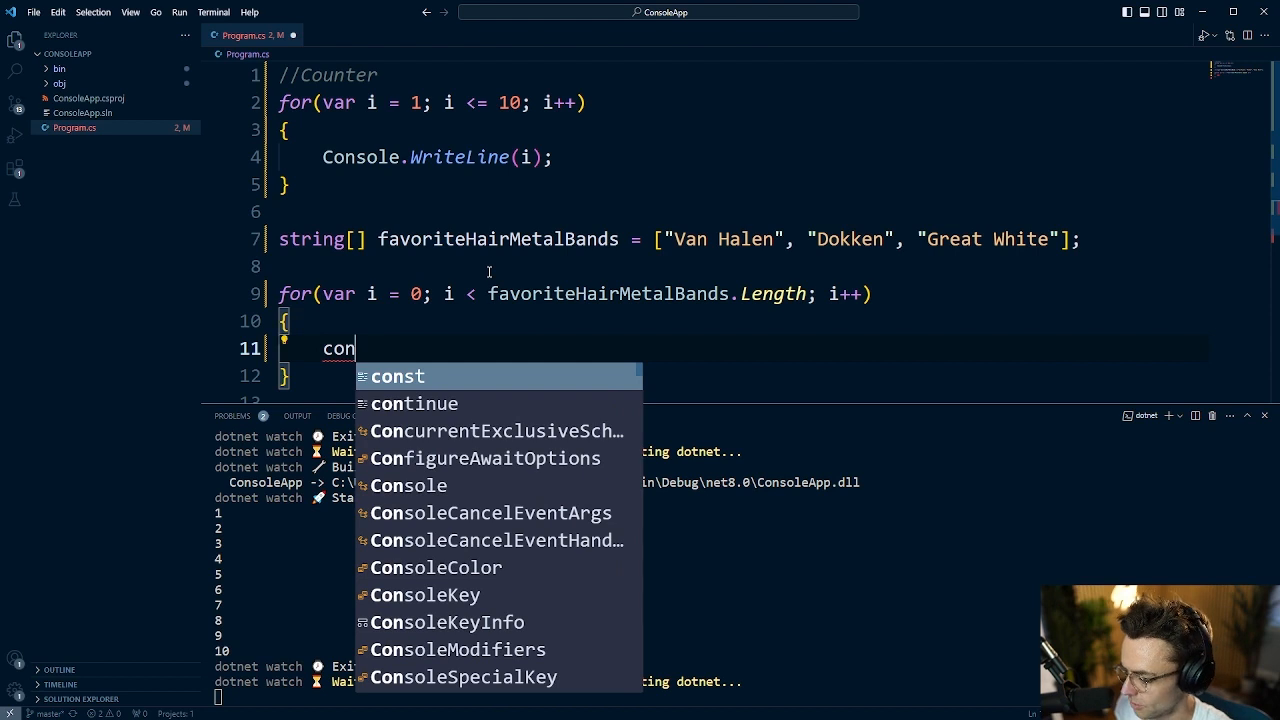
left_click(409, 485)
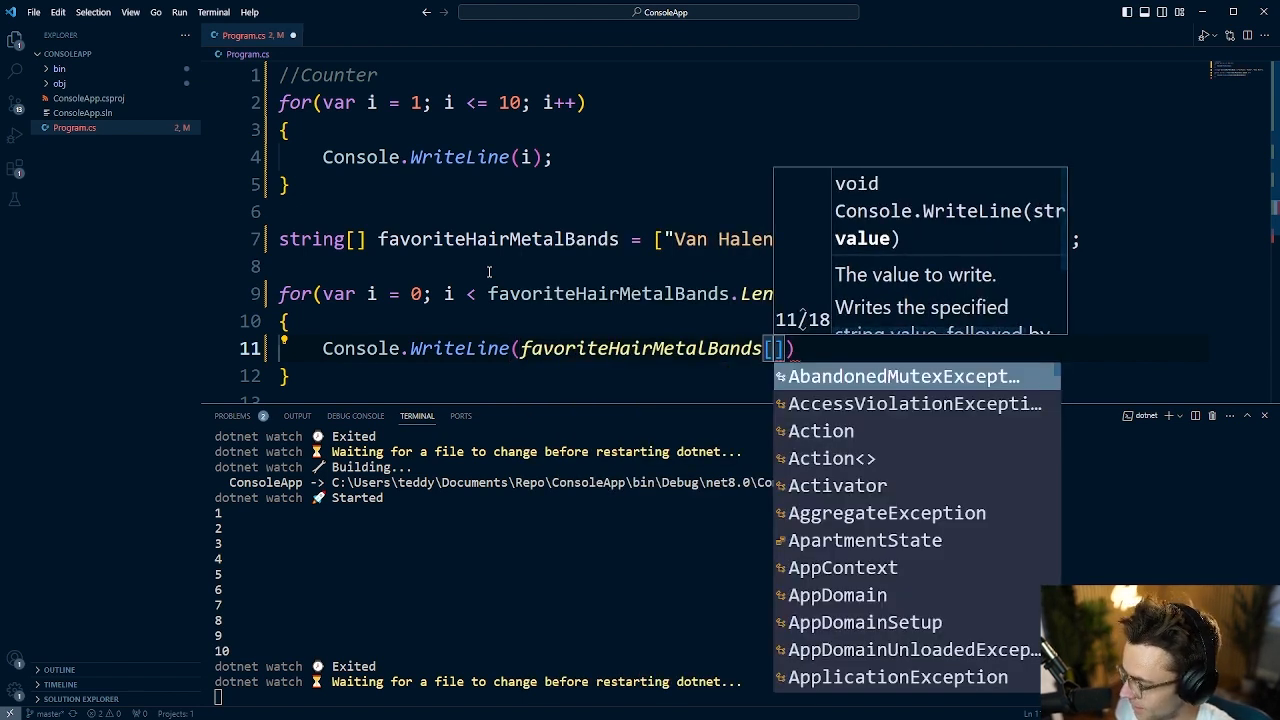
type("i")
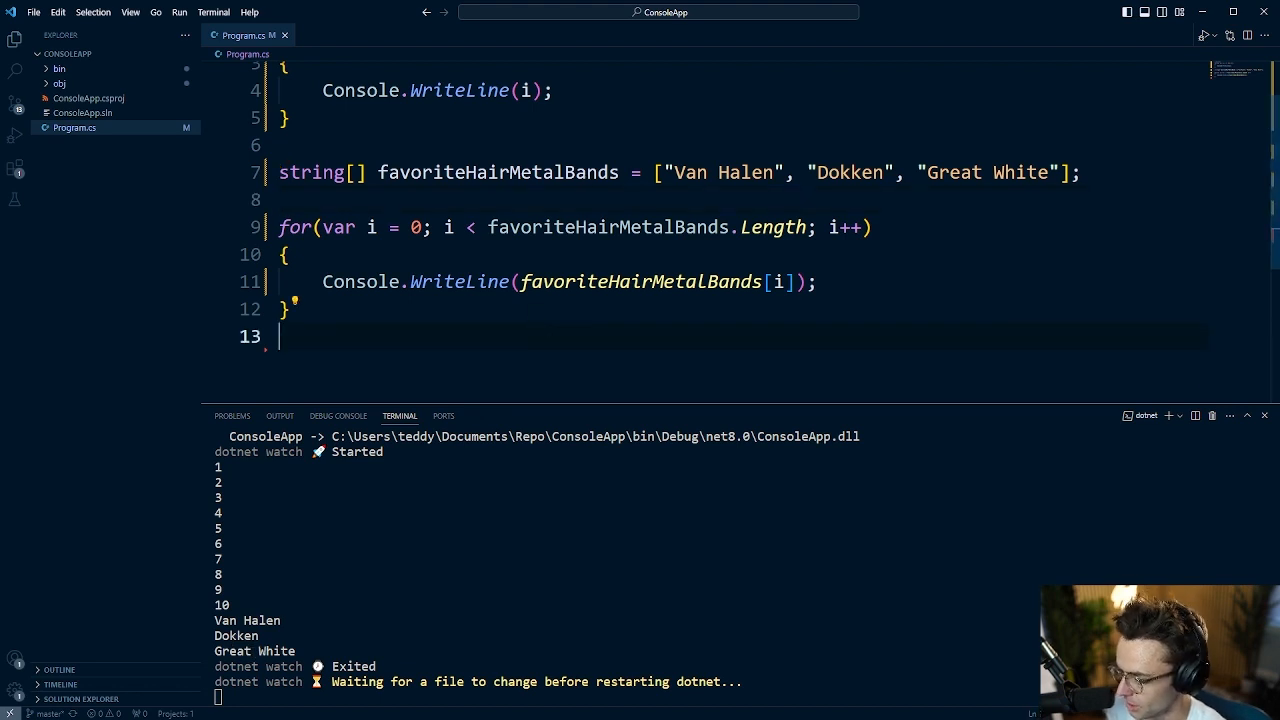
Add foreach(var band in favoriteHairMetalBands) printing each band, and save to rerun.
key("Enter")
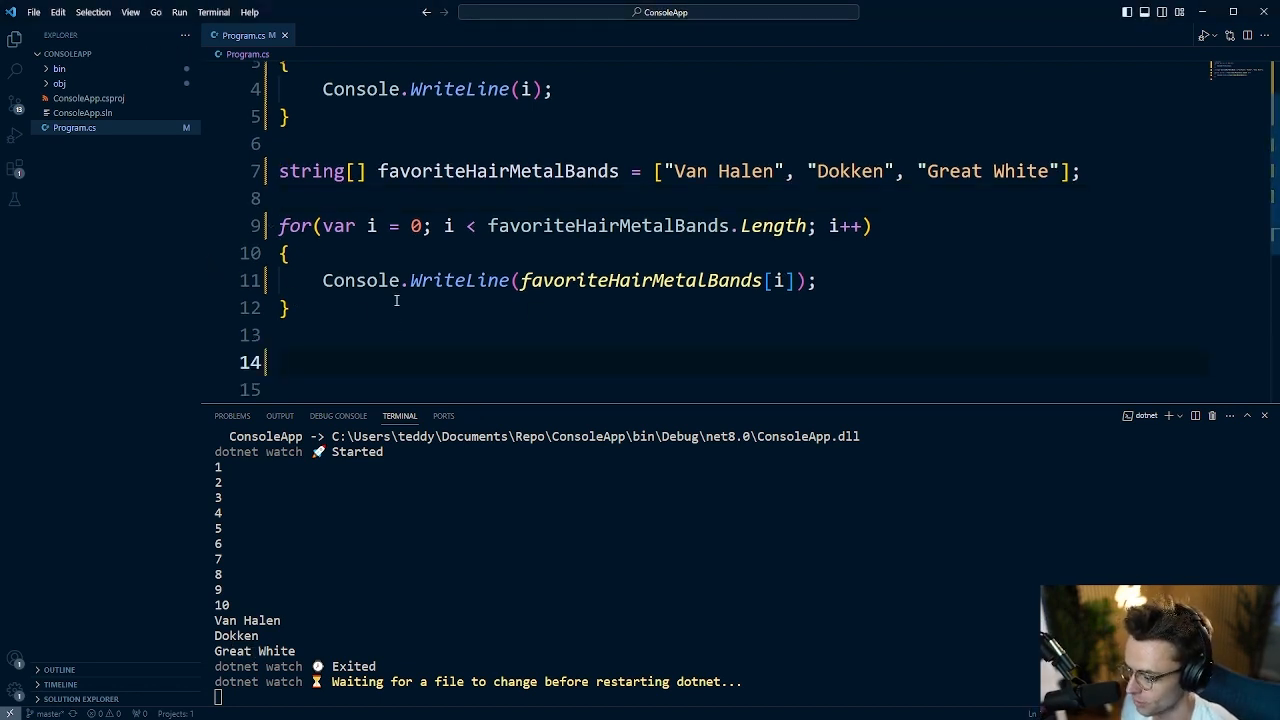
type("foreach(v")
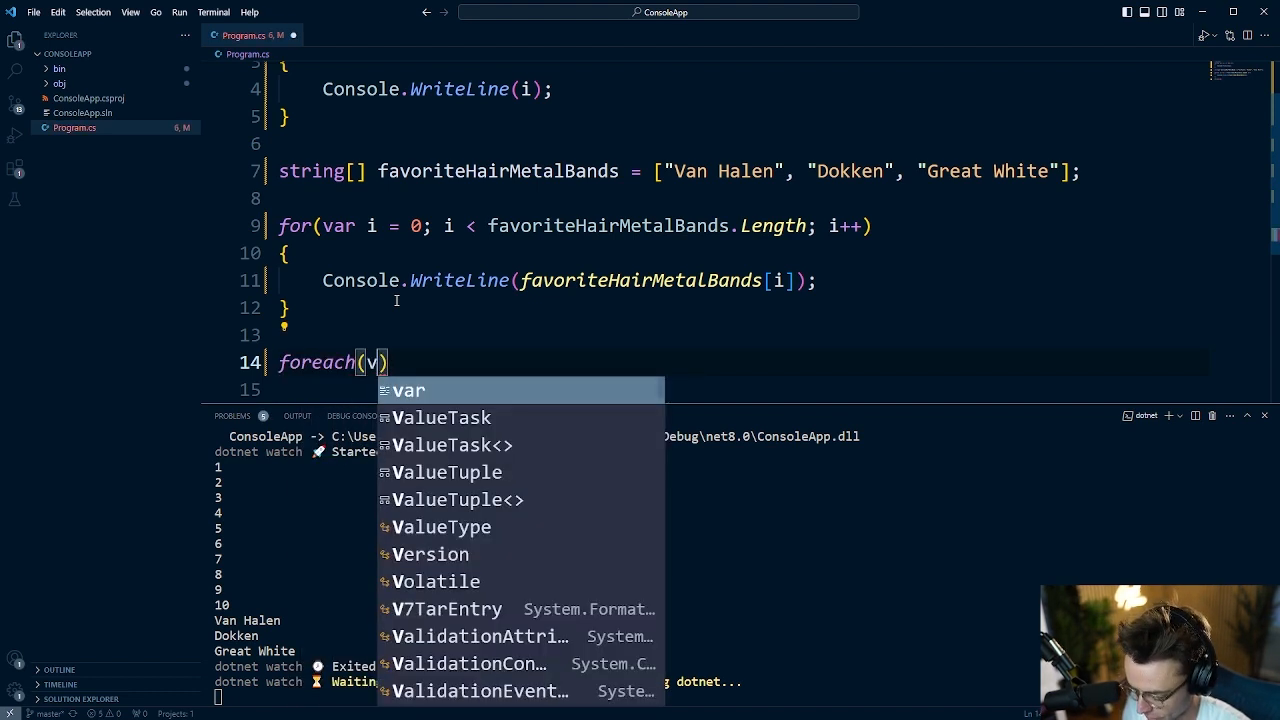
type("var band in")
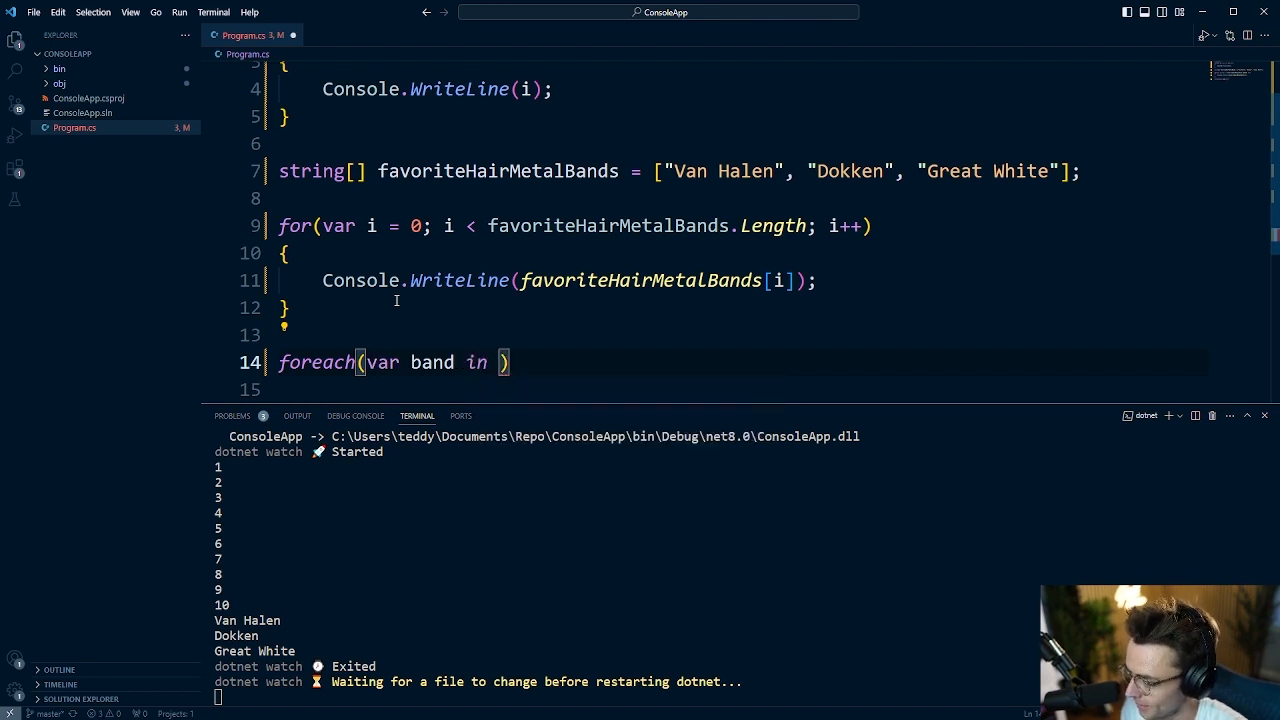
type("favoriteHairMetalBands")
left_click(740, 390)
type("{")
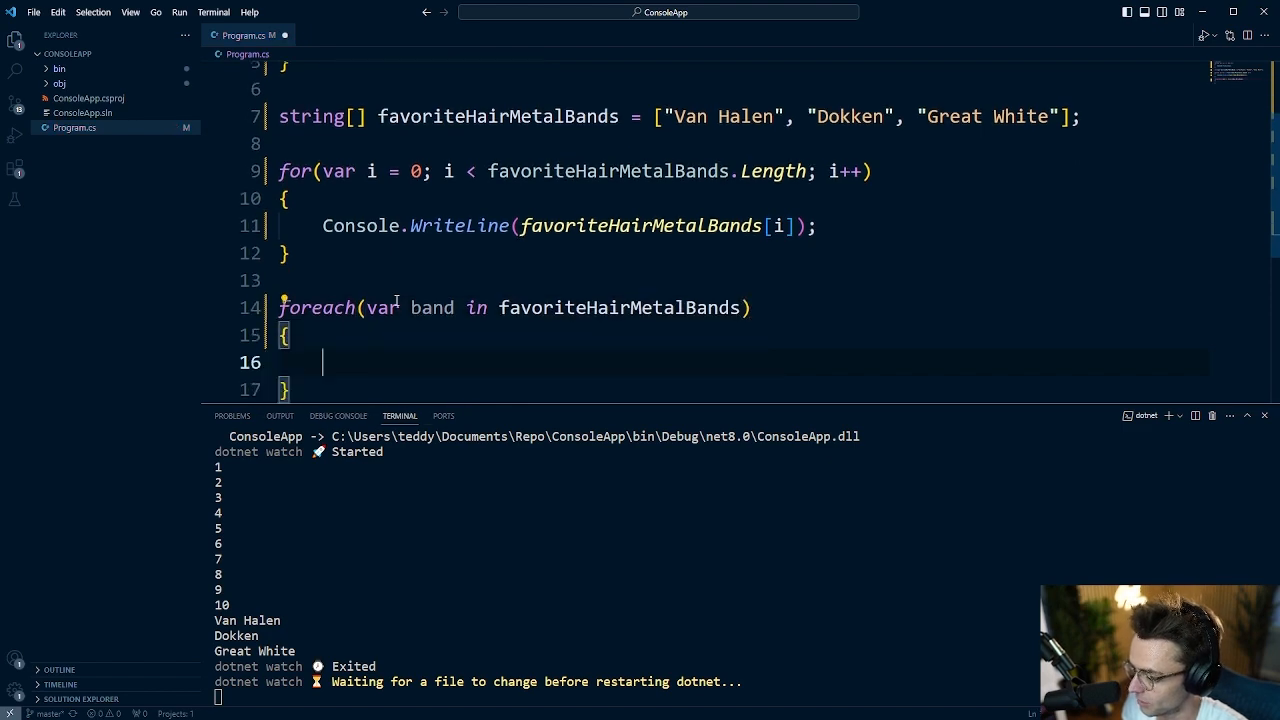
type("Console.WriteLine")
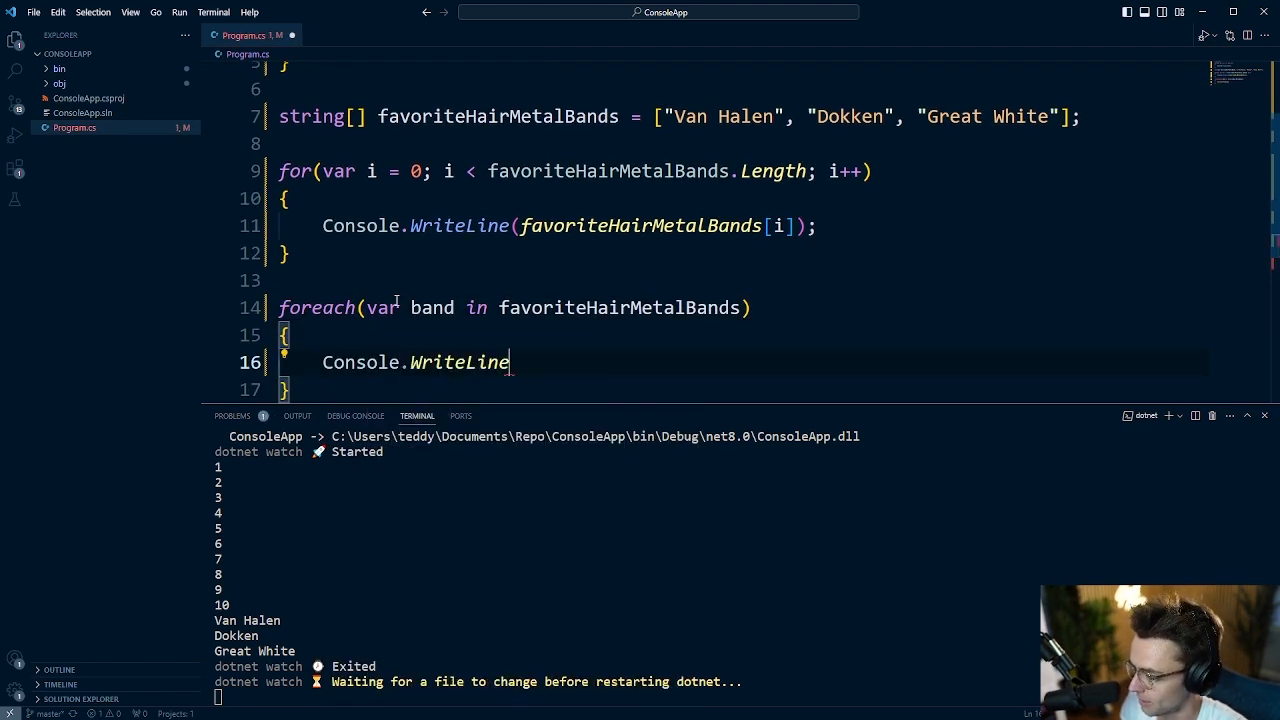
type("(band);")
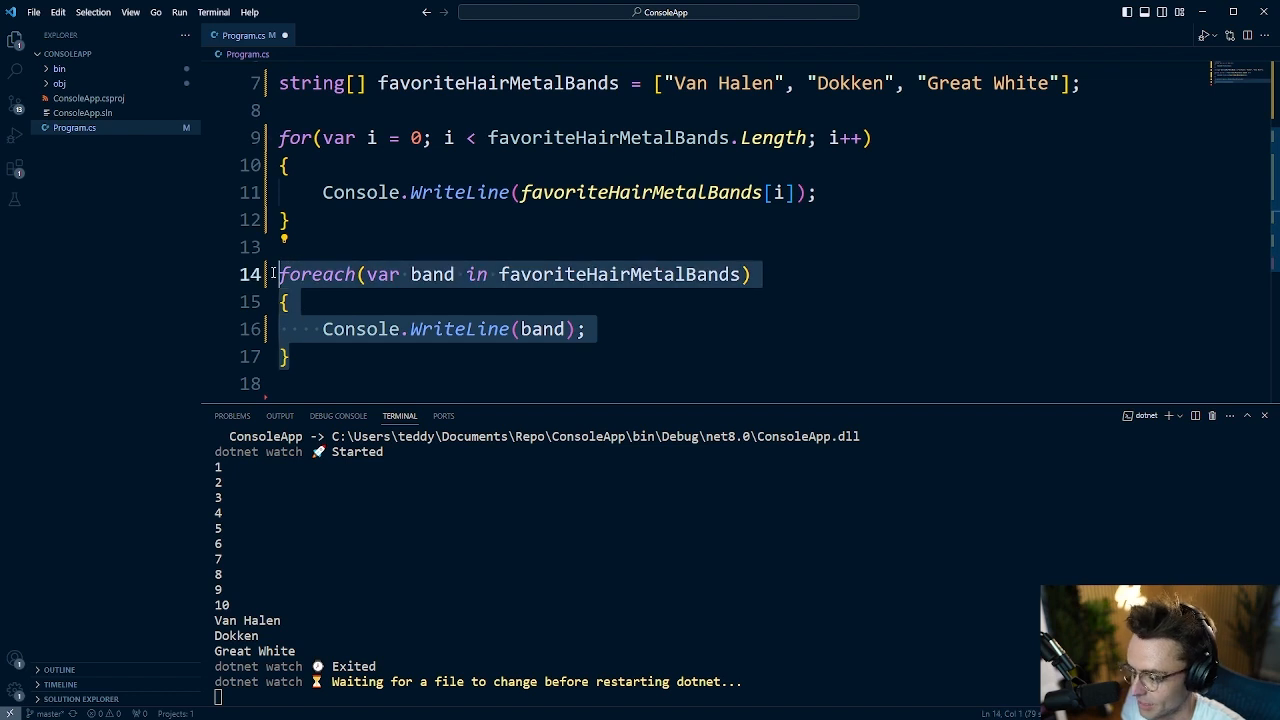
key("ctrl+s")
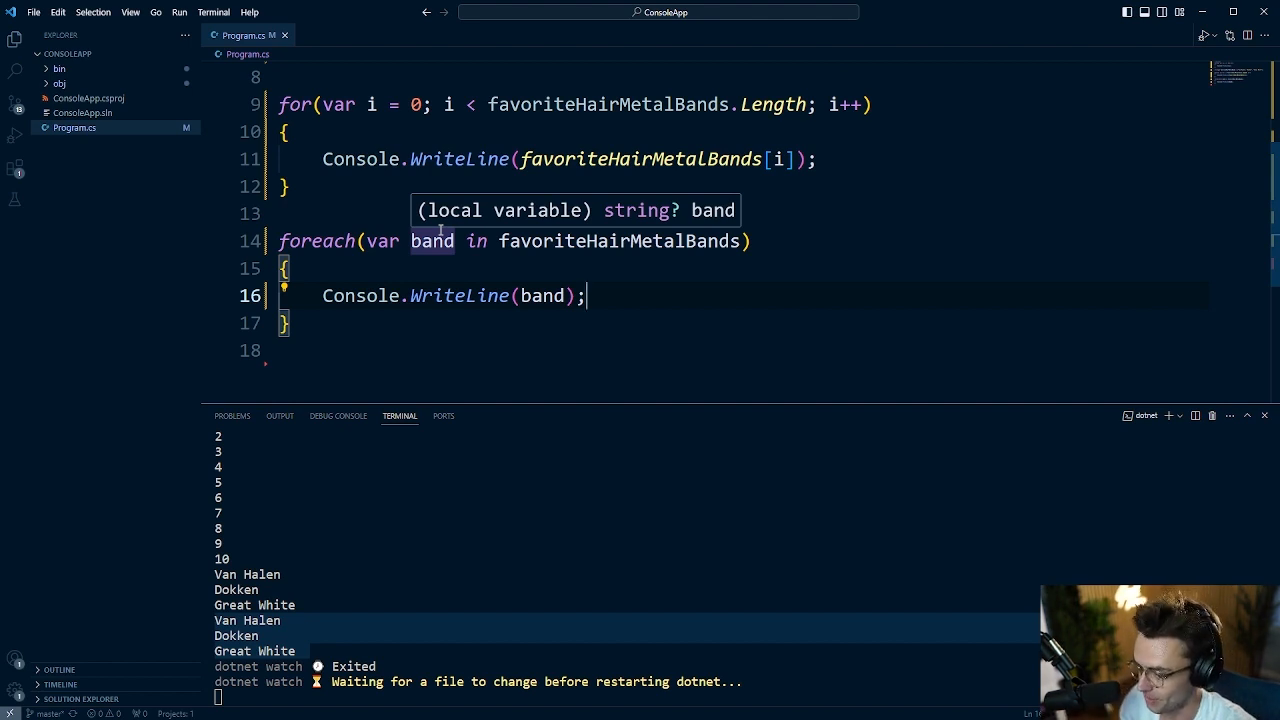
Below the foreach loop, add favoriteHairMetalBands.ToList().ForEach((i) => { }); with an empty body.
left_click(450, 322)
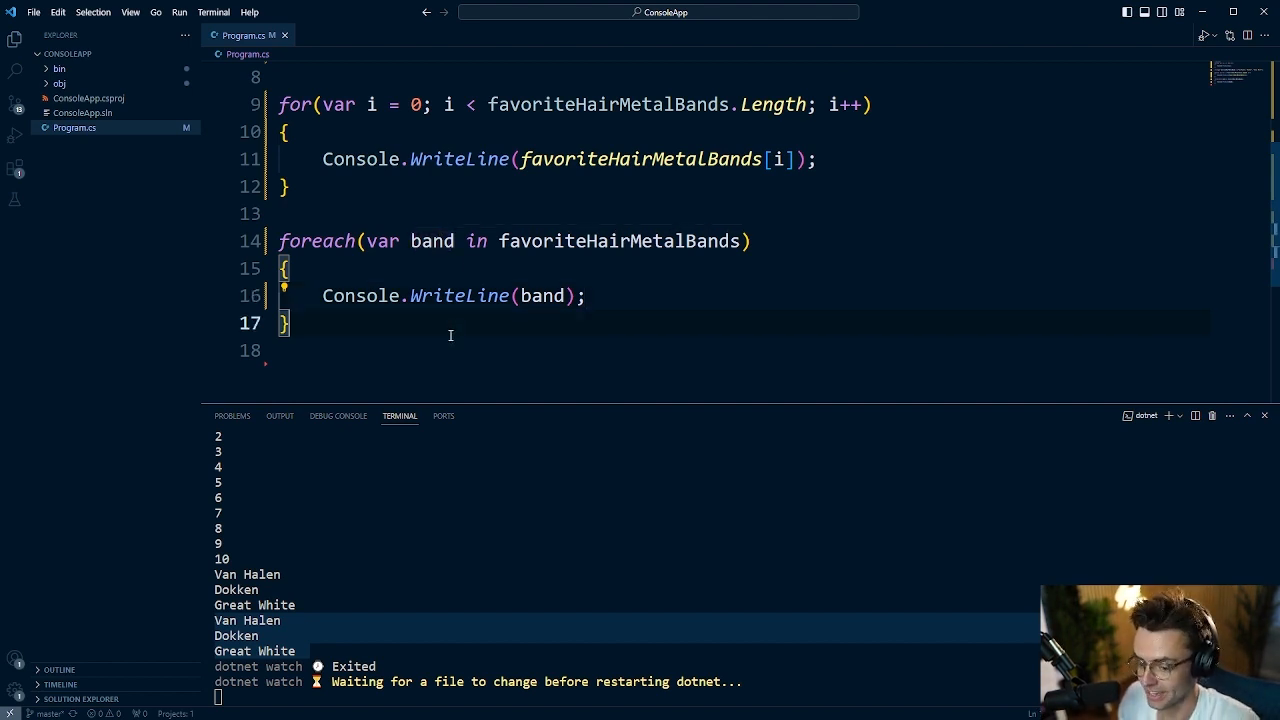
key("enter")
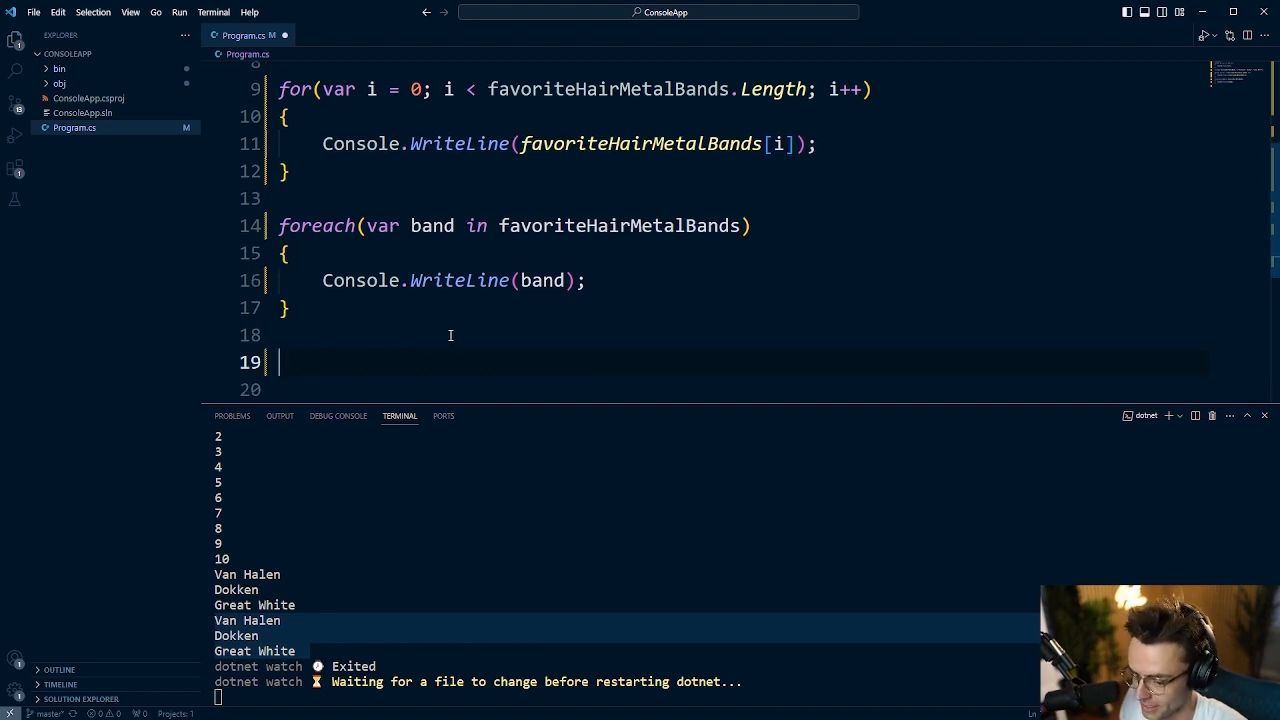
type("favoriteHairMetalBands.")
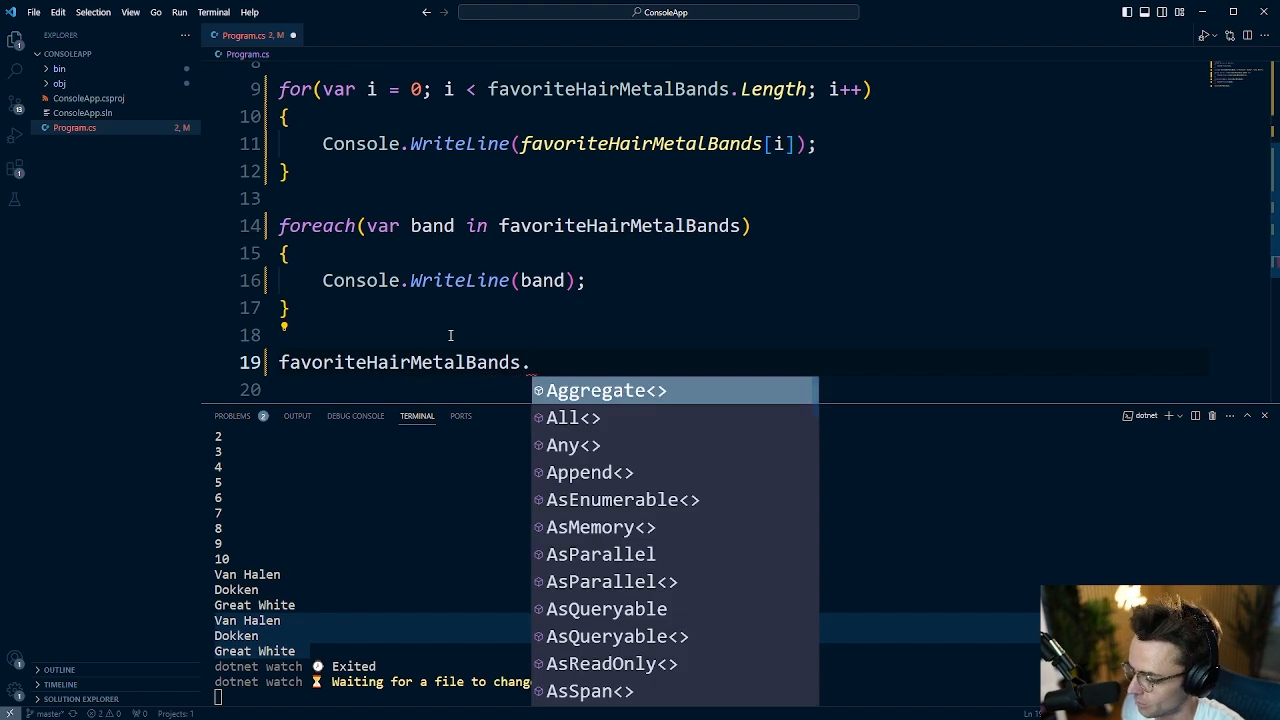
scroll("down", 3)
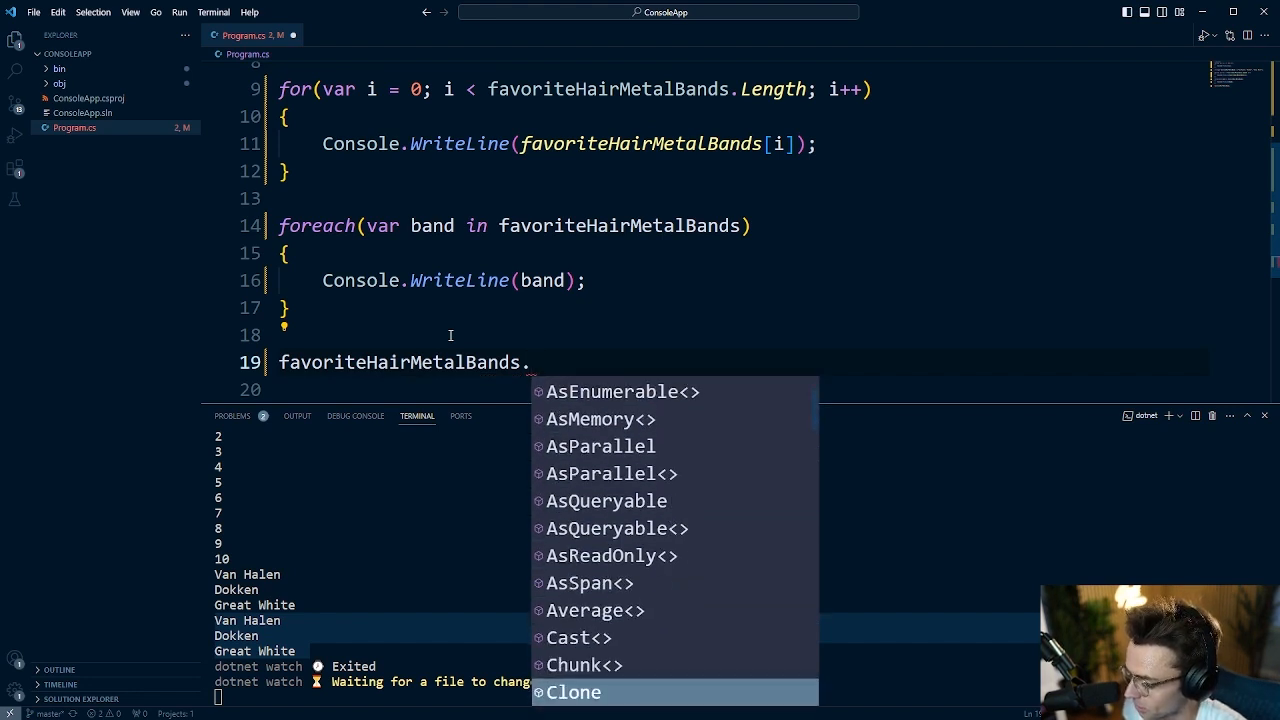
scroll("down", 3)
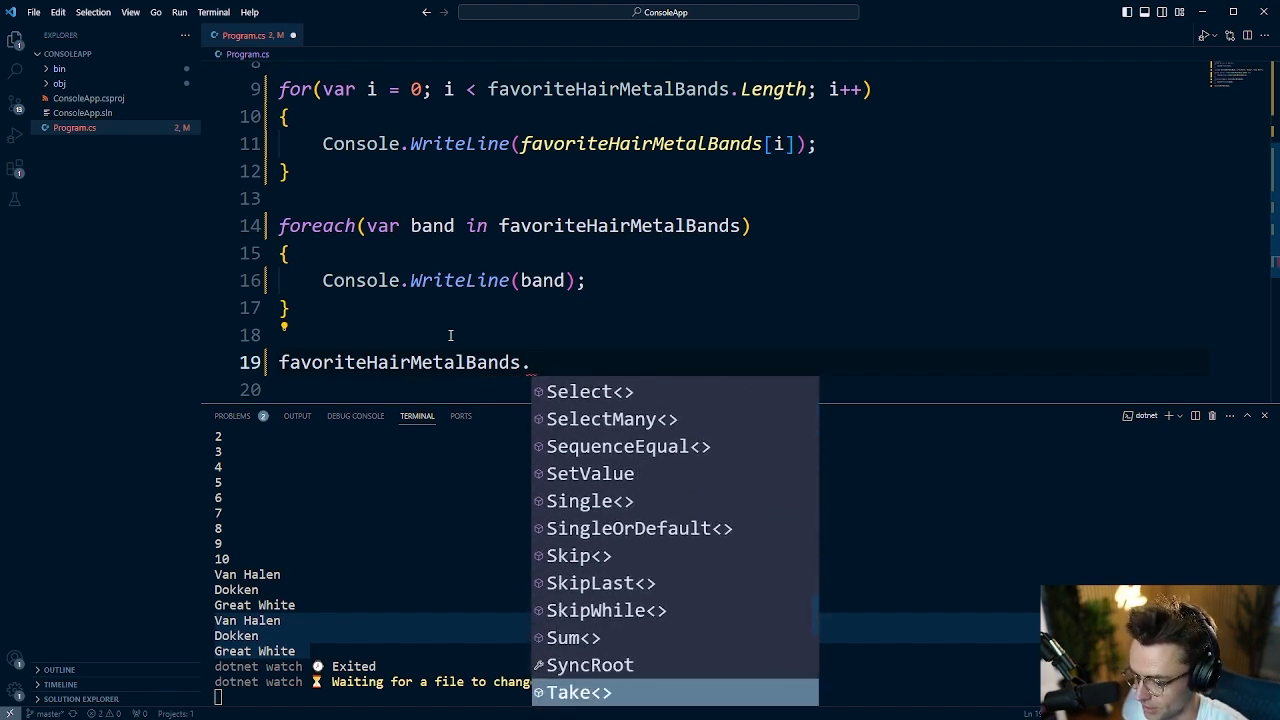
key("Escape")
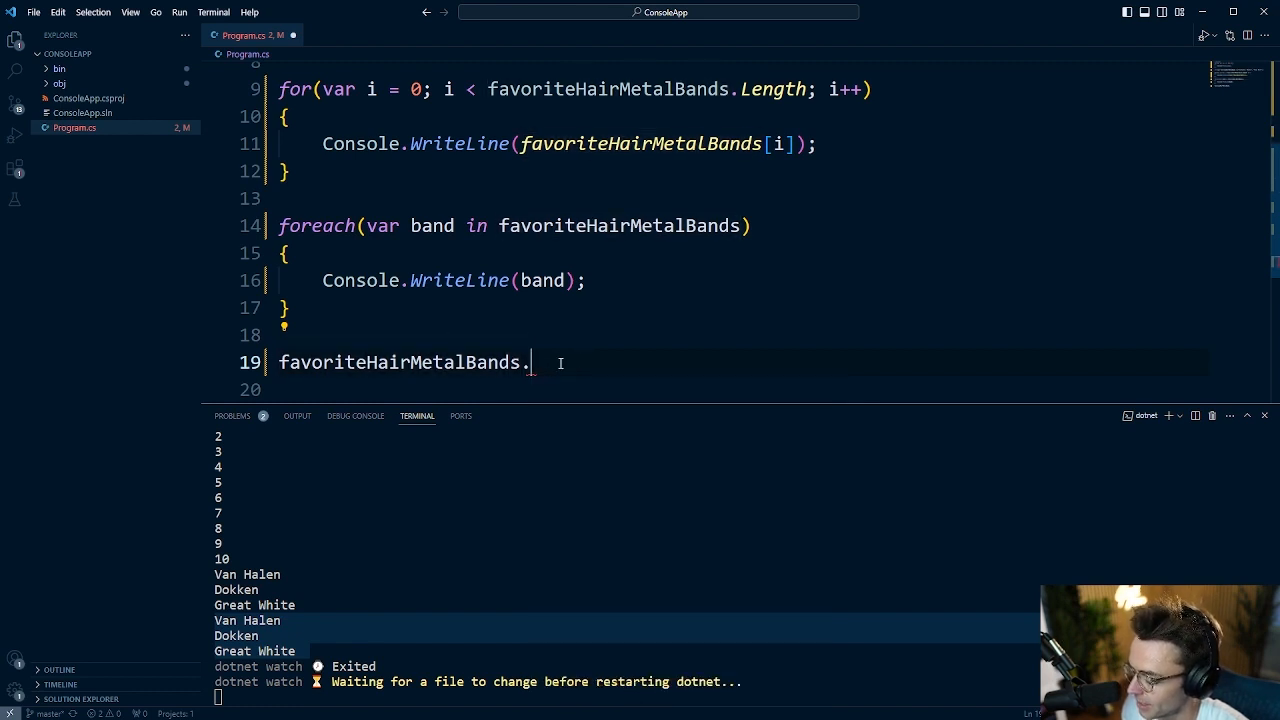
type("ToList(")
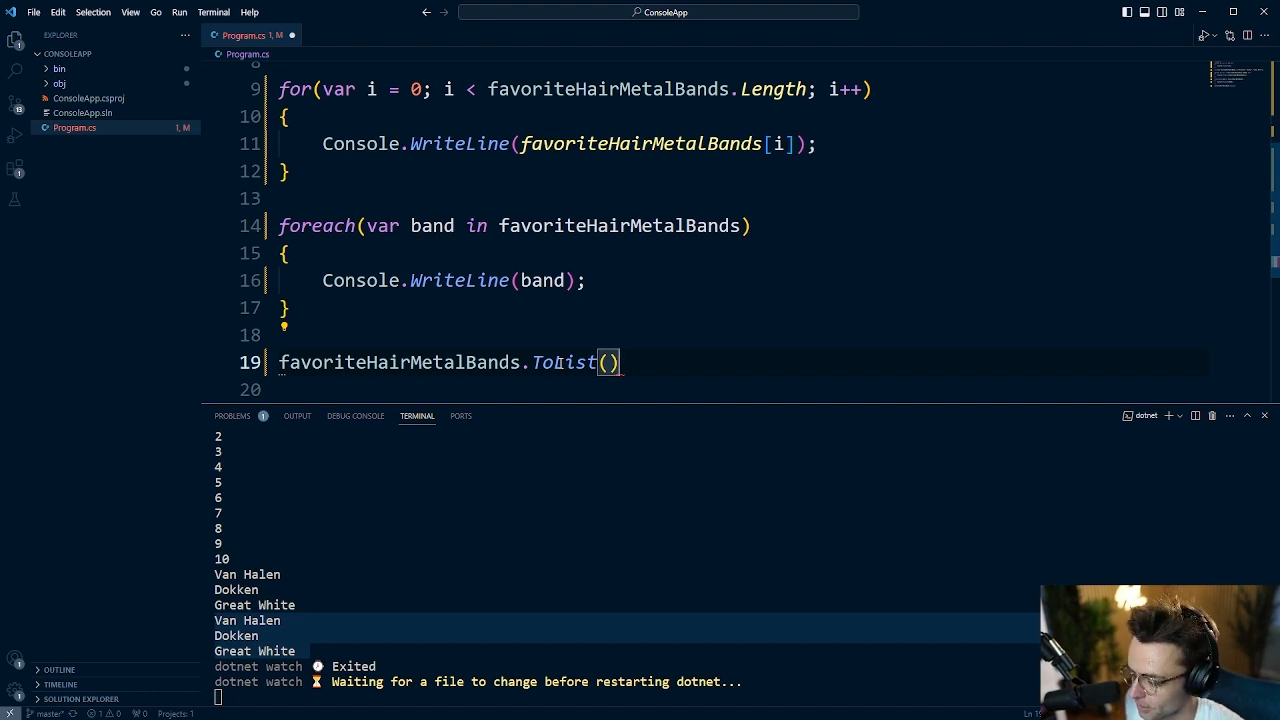
type(".")
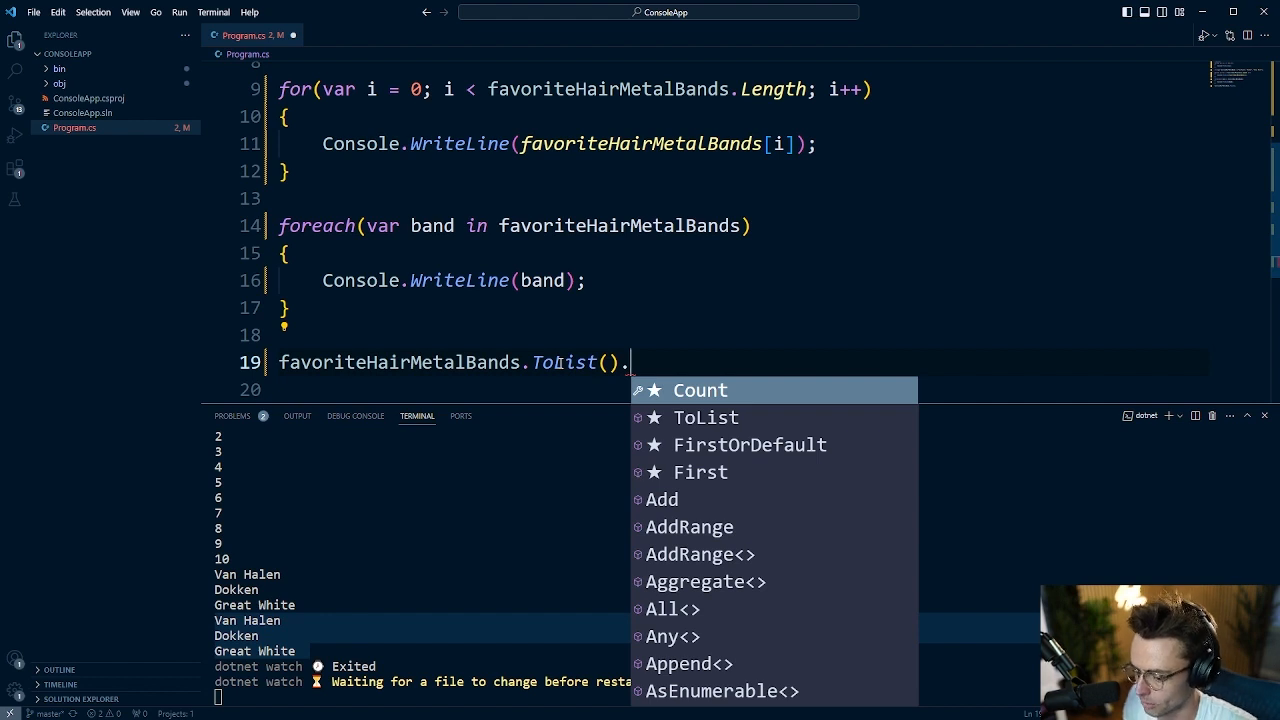
type("ForEach")
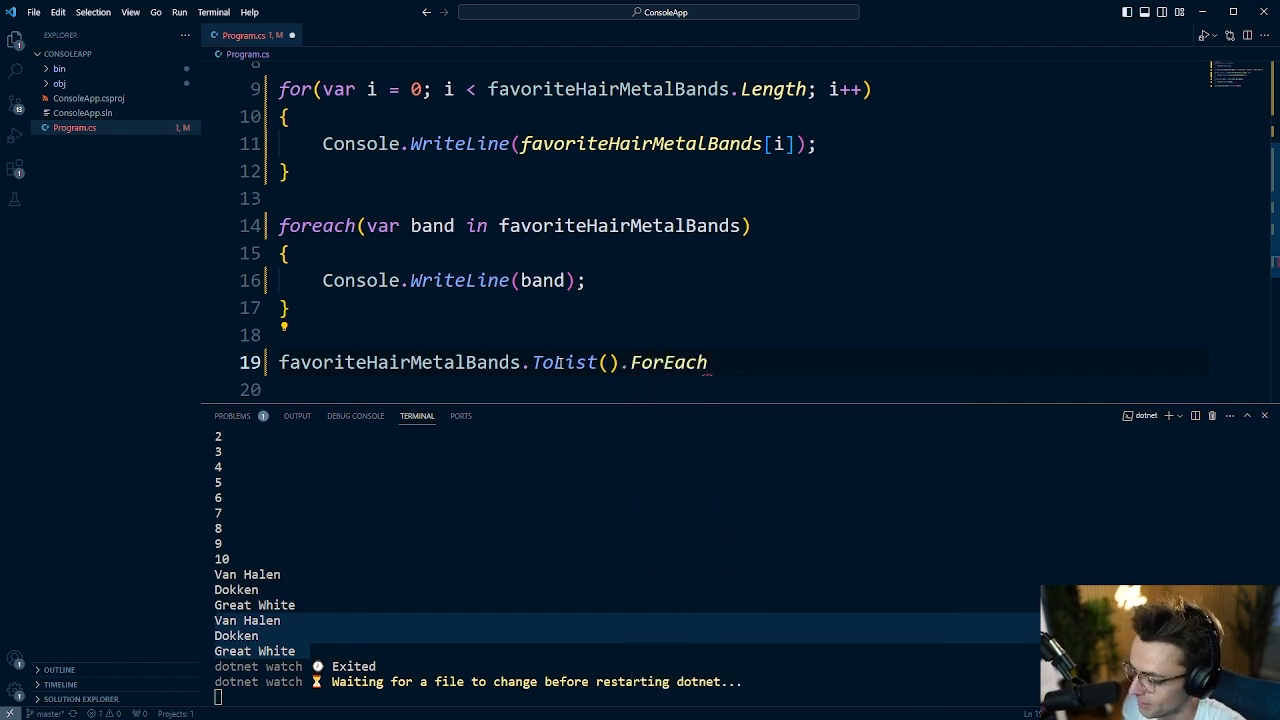
type("(")
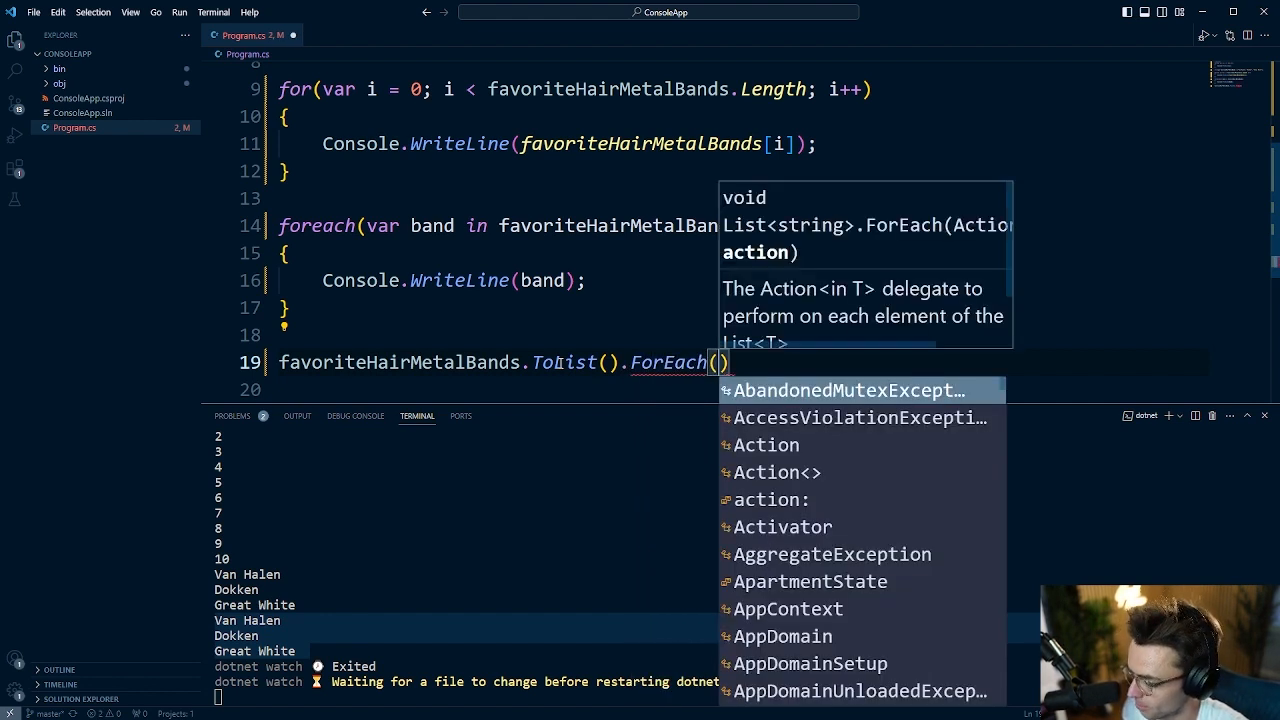
type("(i) =>")
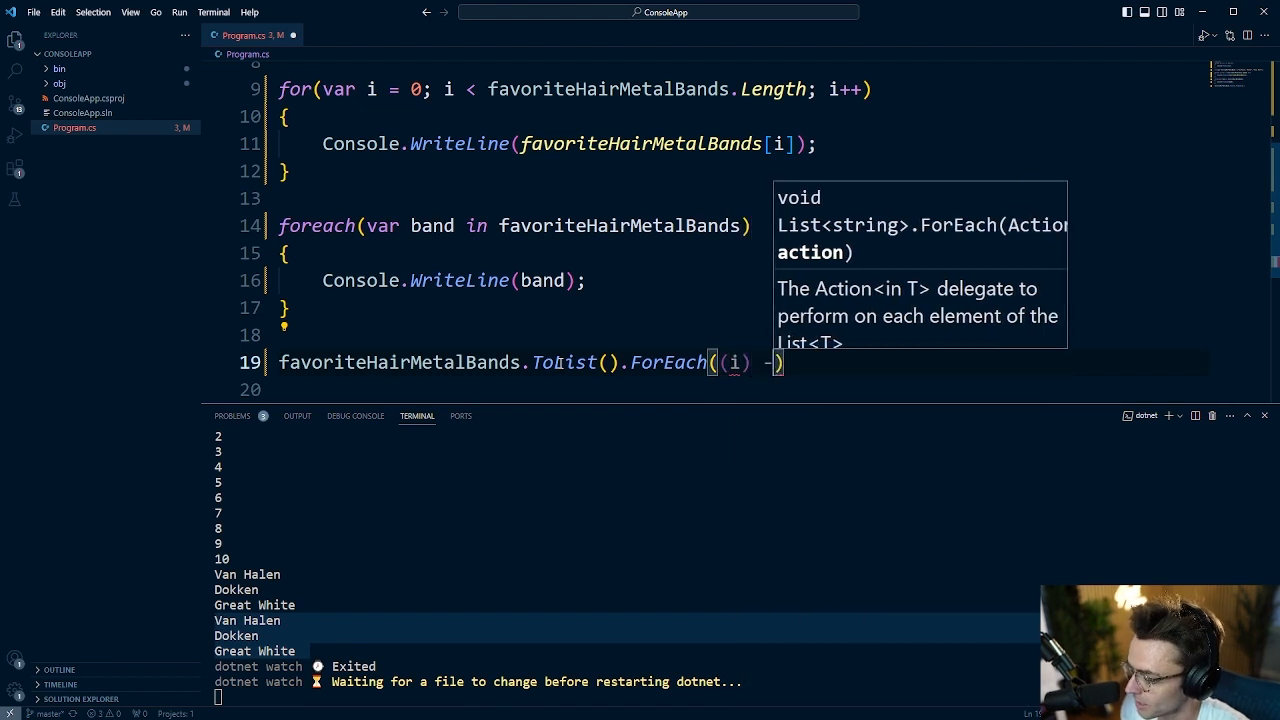
type("=> {")
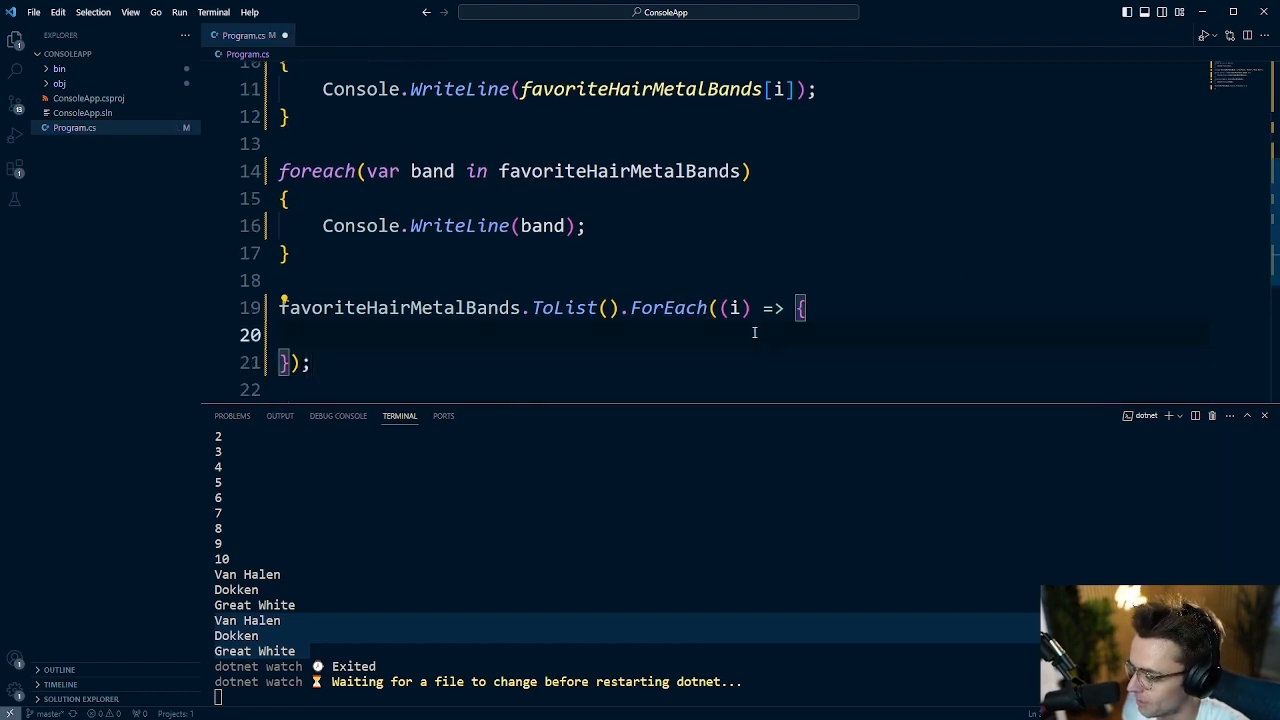
mouse_move(618, 287)
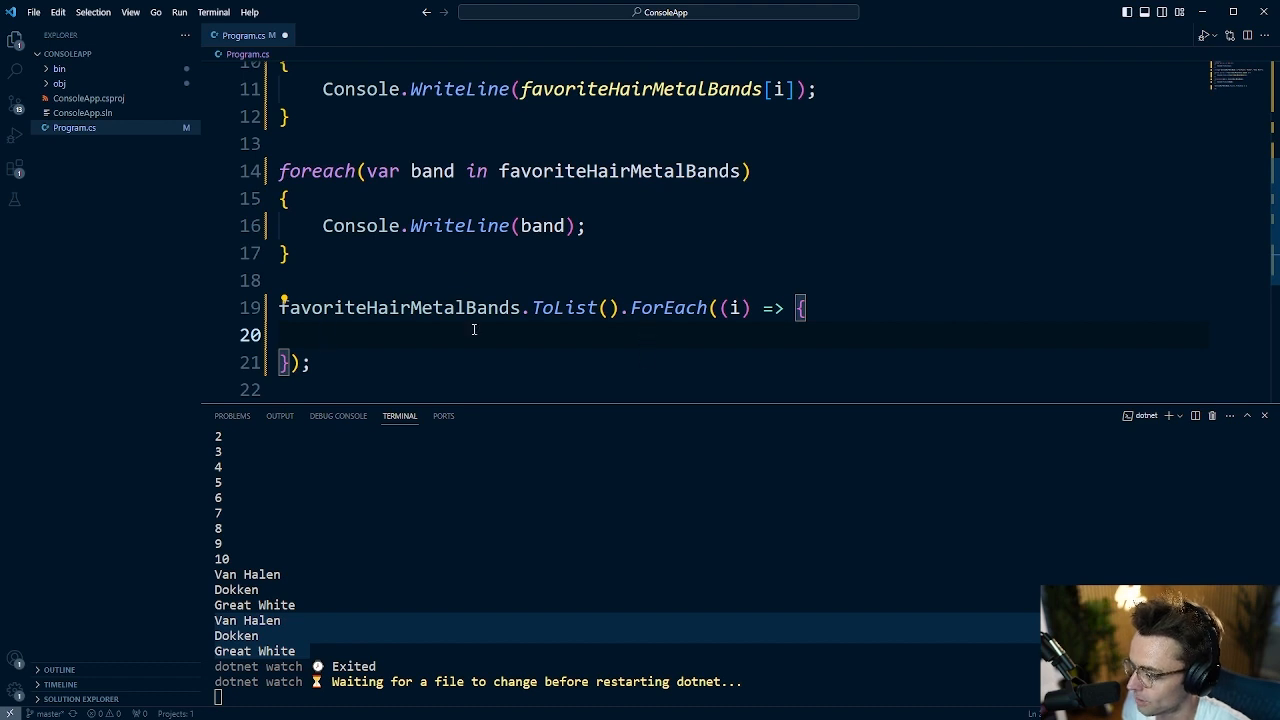
mouse_move(337, 362)
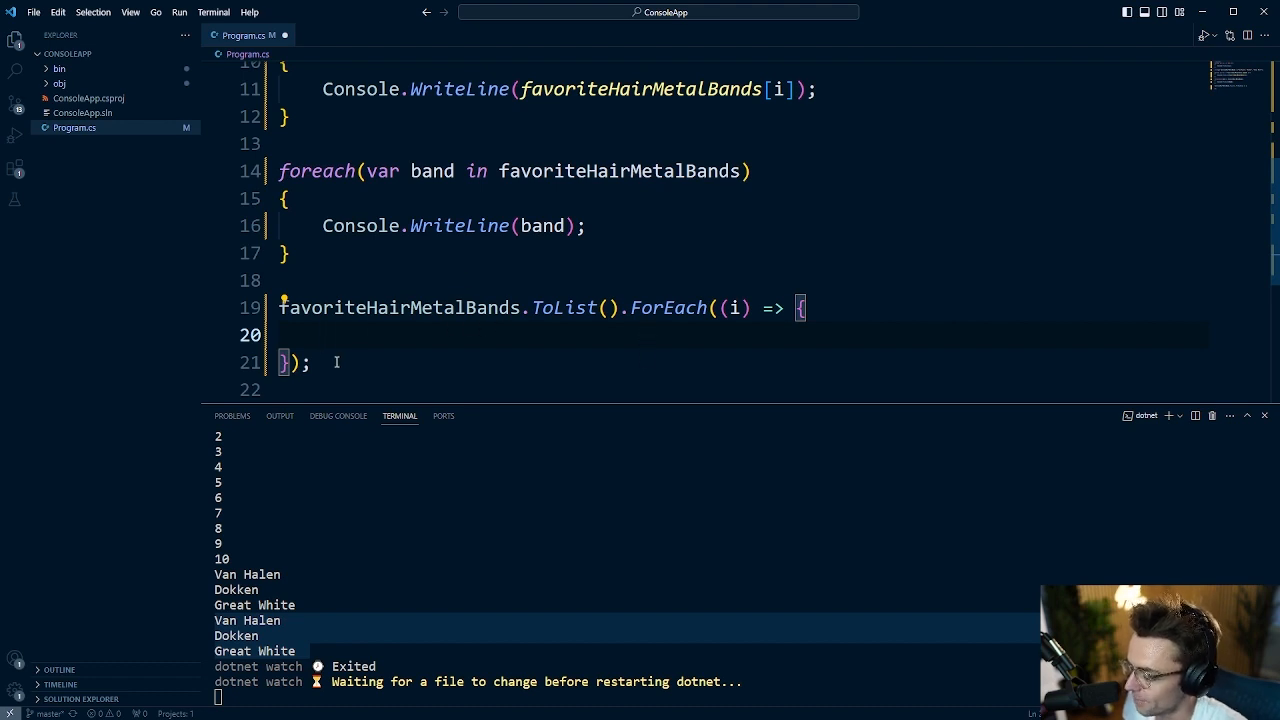
Make the lambda body Console.WriteLine("ForEach: " + i); so each band prints prefixed.
type("Console.WriteLine")
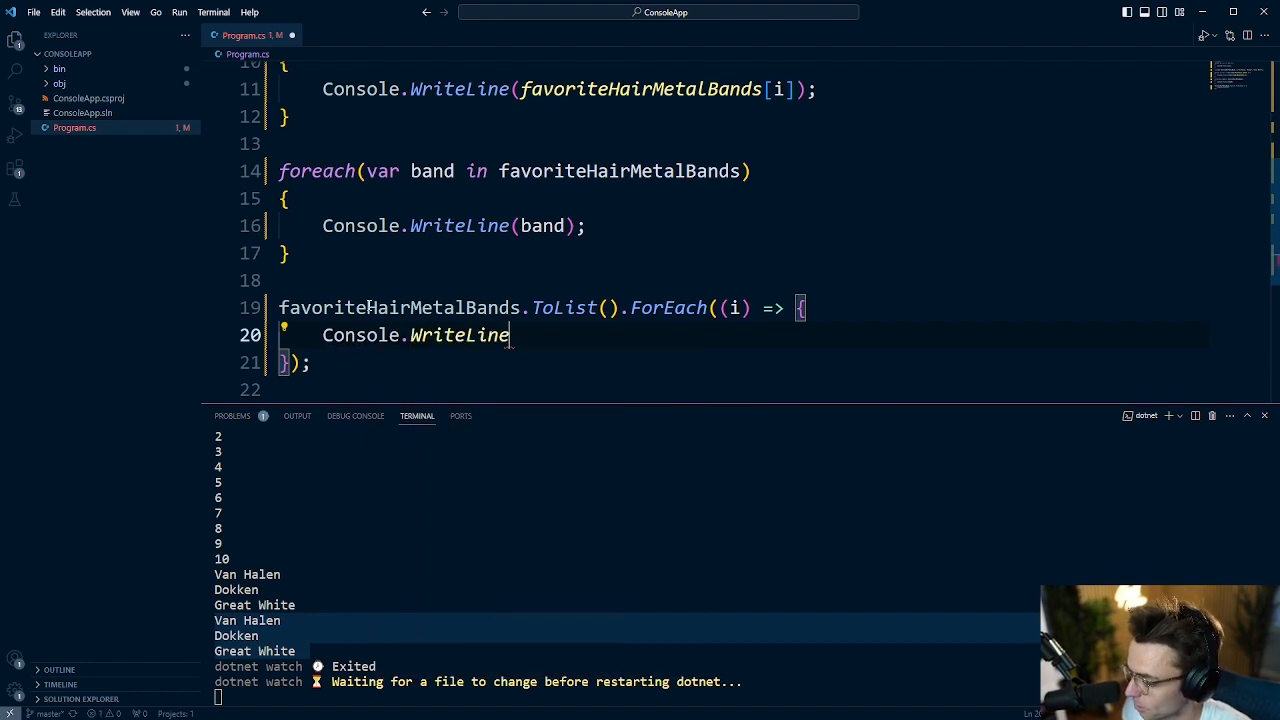
type("(\"\")")
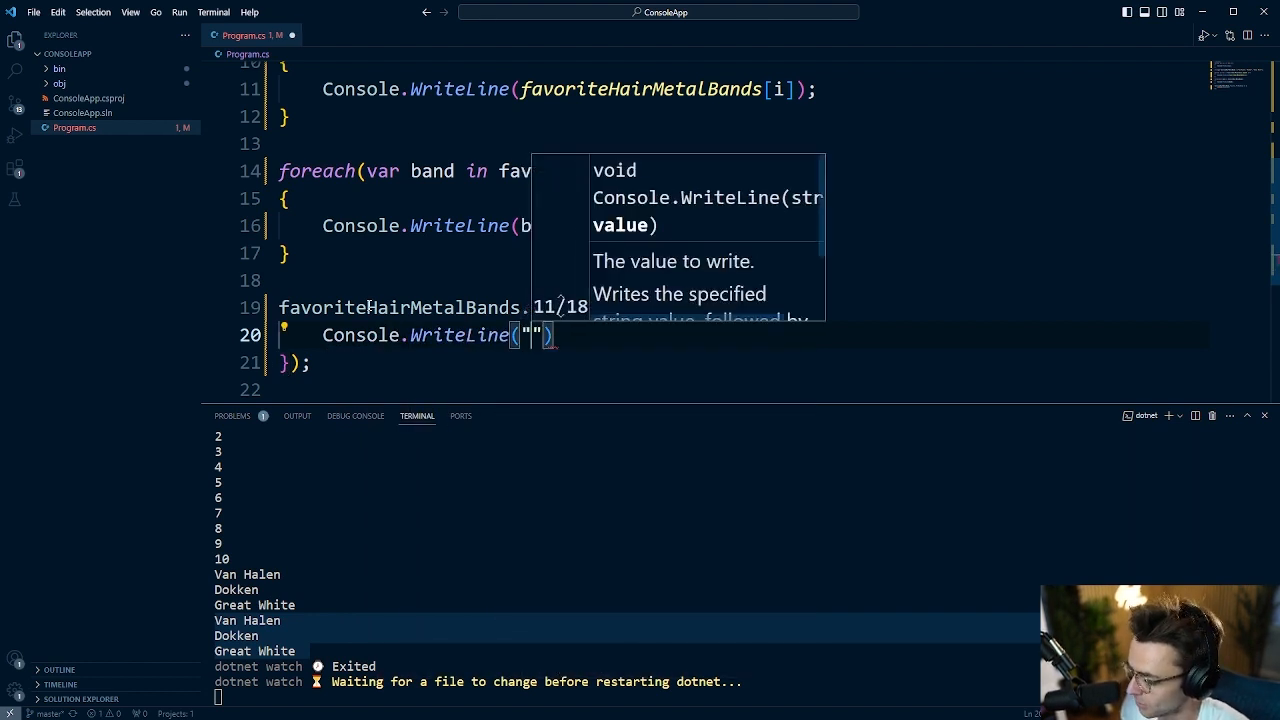
type("For each")
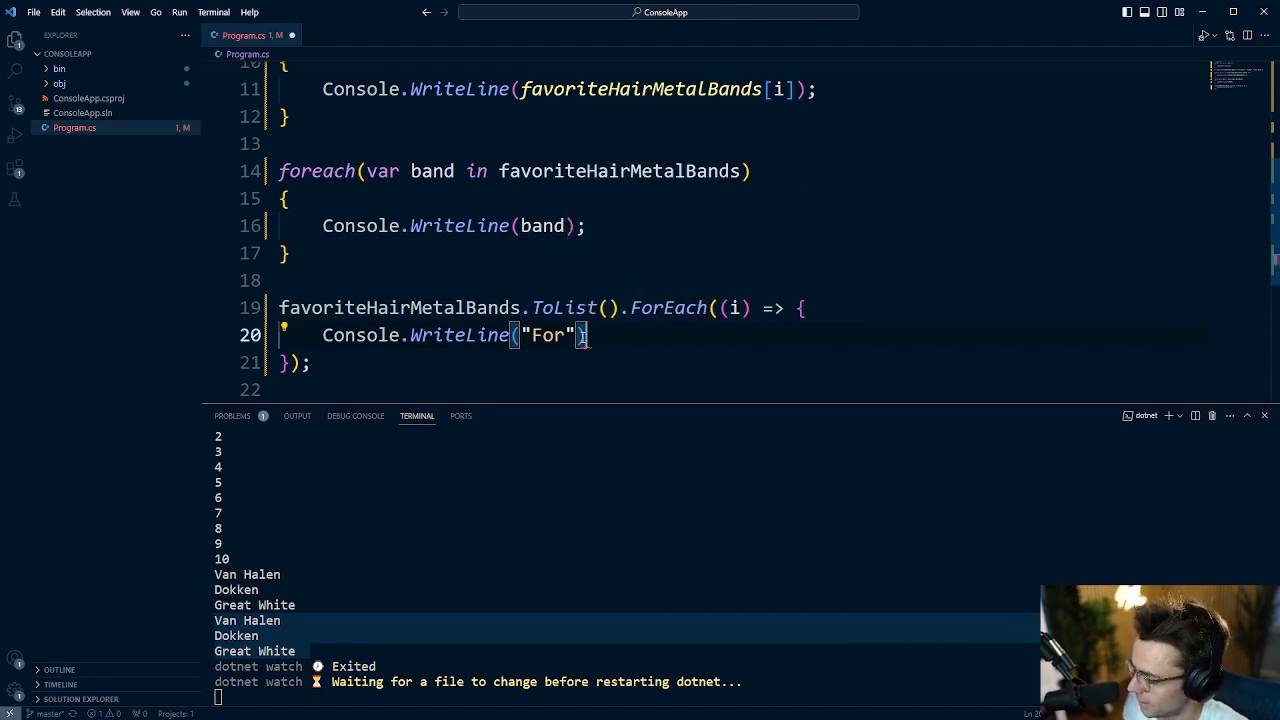
type("Each")
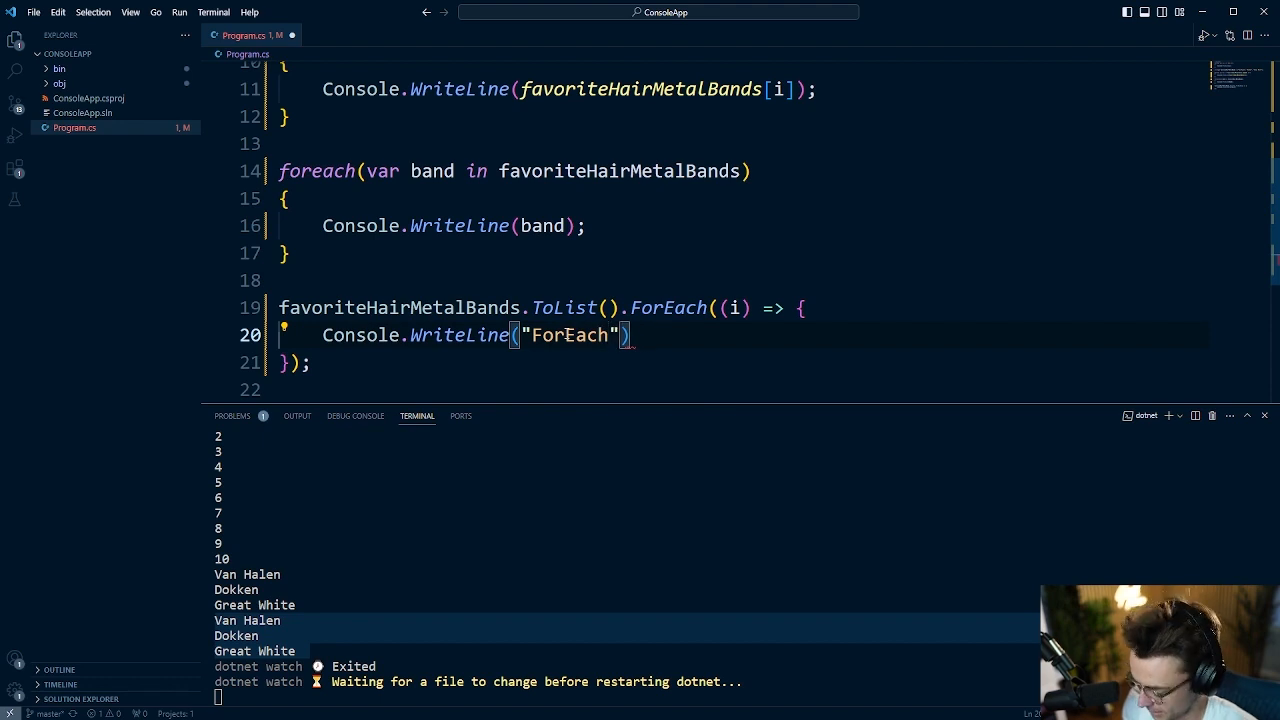
type(": \" +")
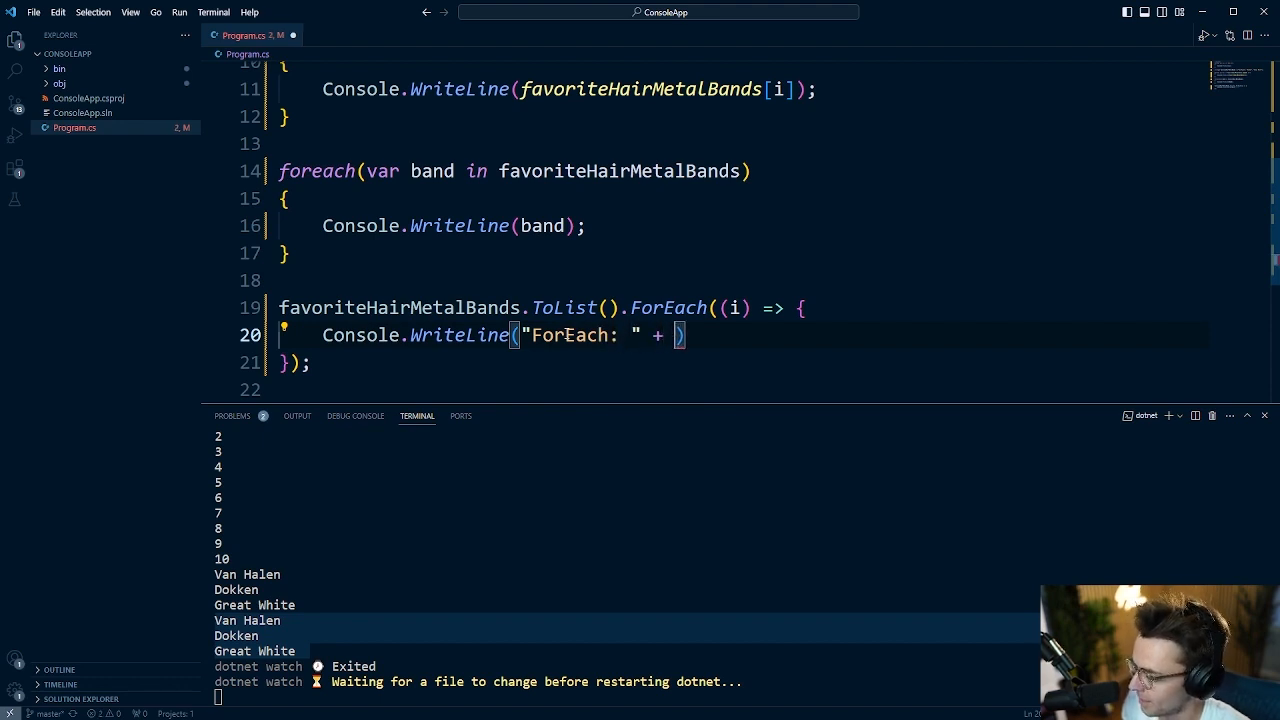
type("i_;")
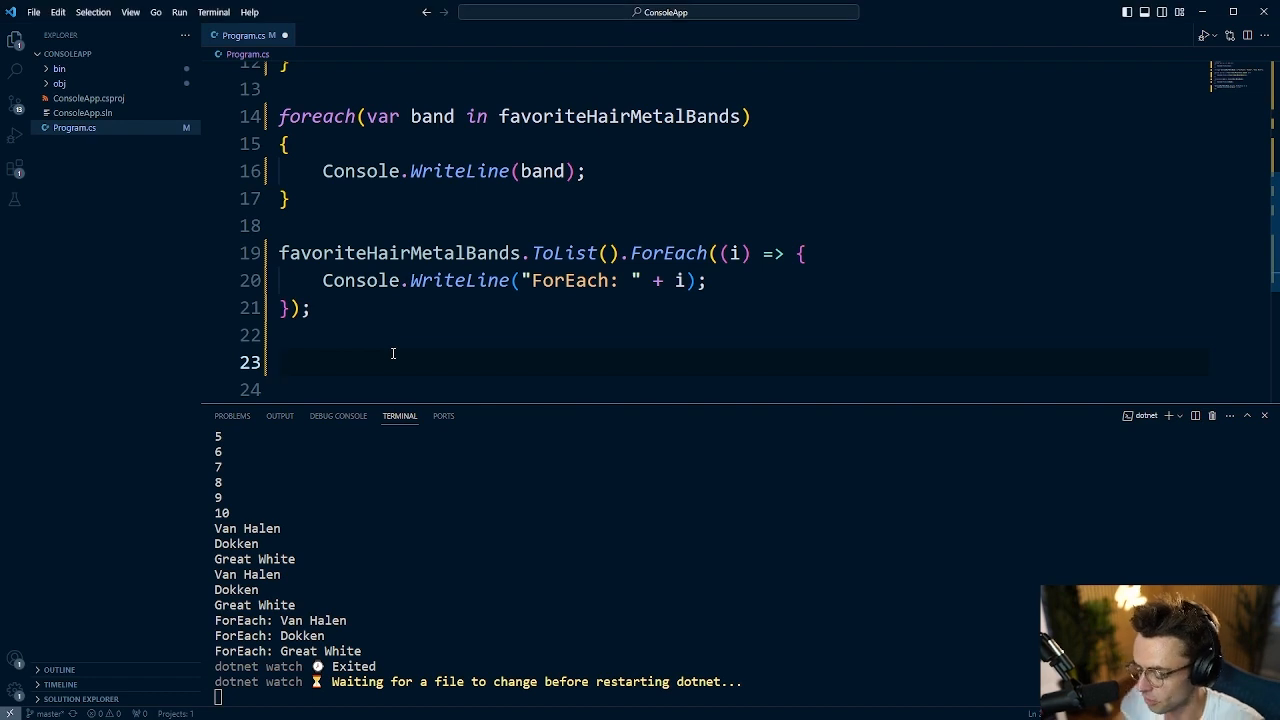
Begin an Array.ForEach call over favoriteHairMetalBands with lambda parameter e.
type("arr")
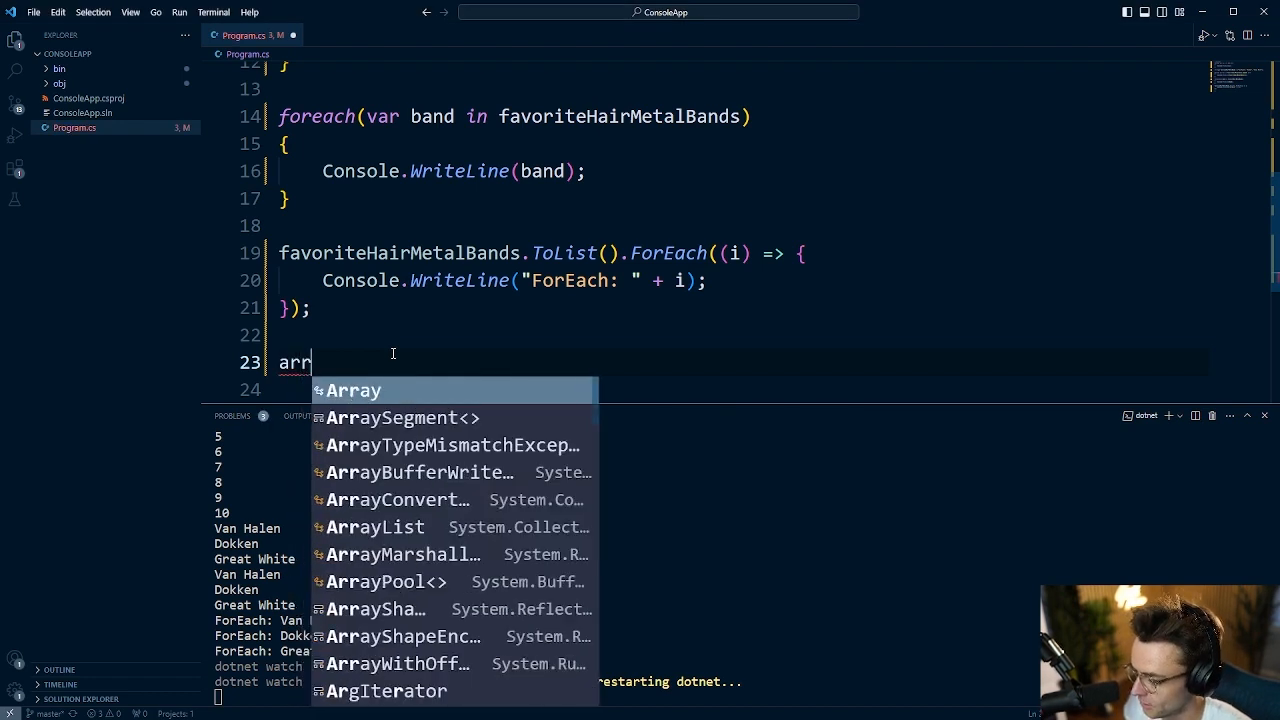
type("R")
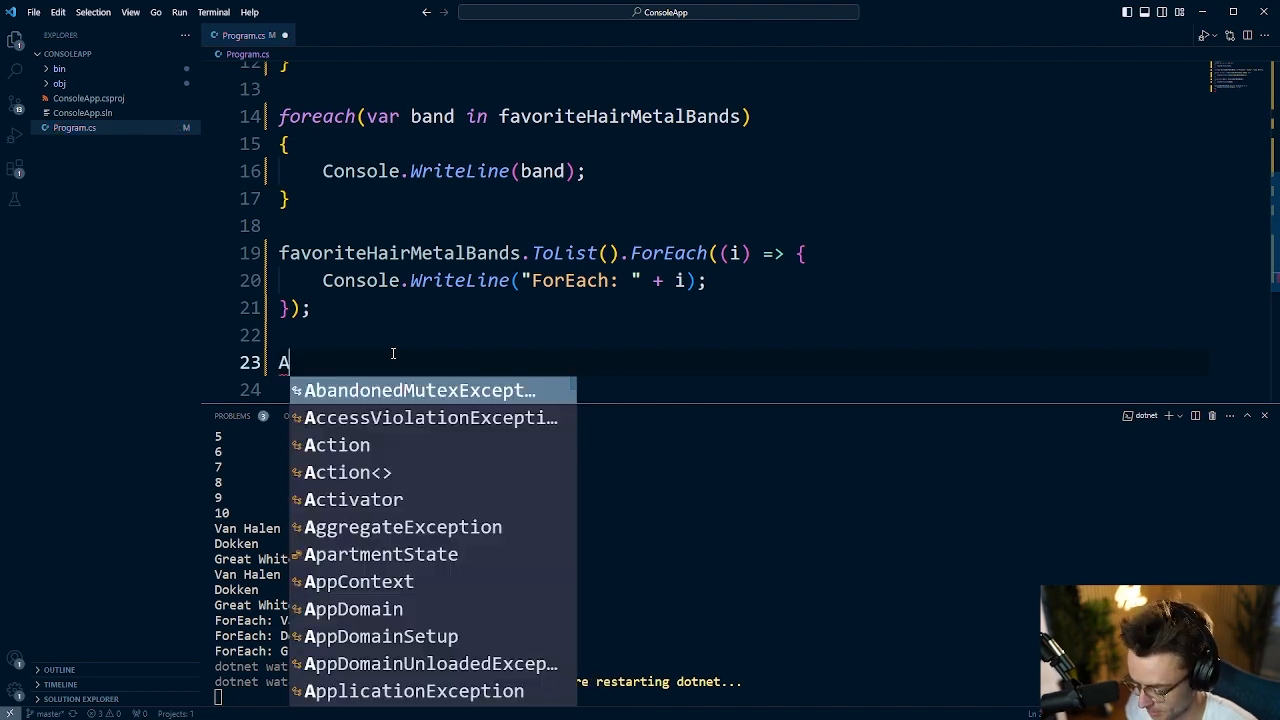
type("rray.")
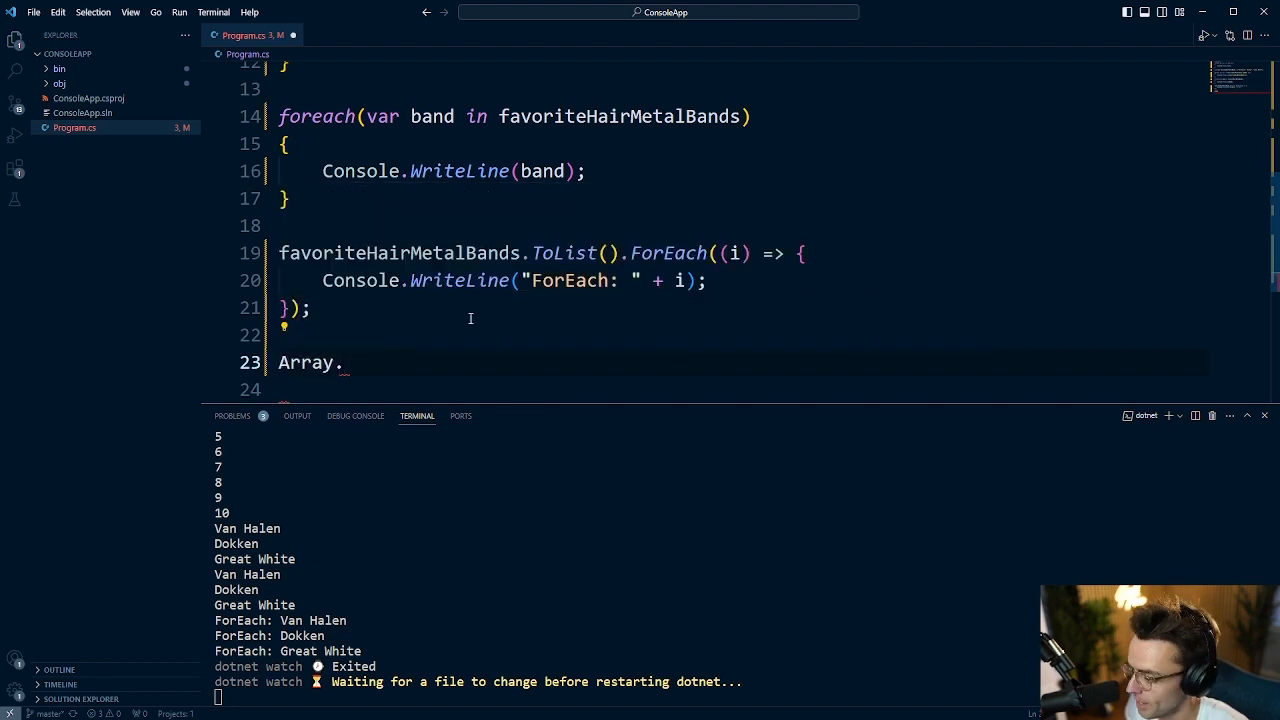
mouse_move(377, 351)
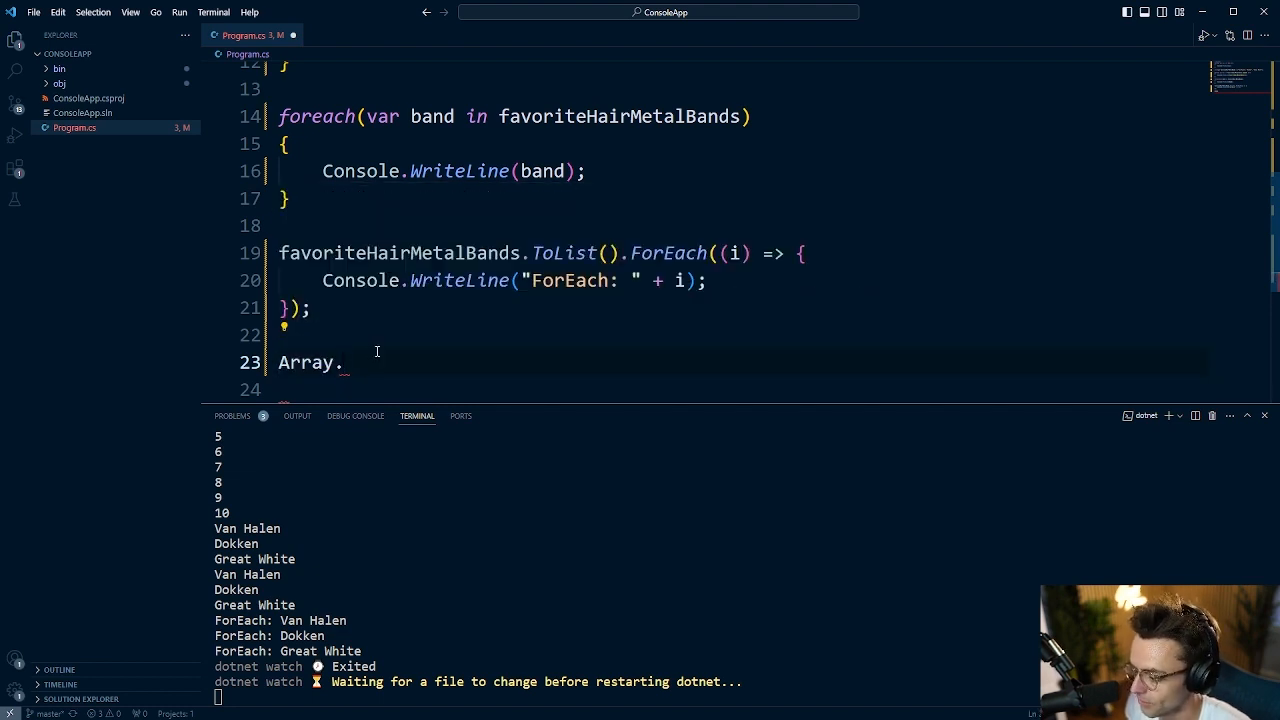
type("ForEach")
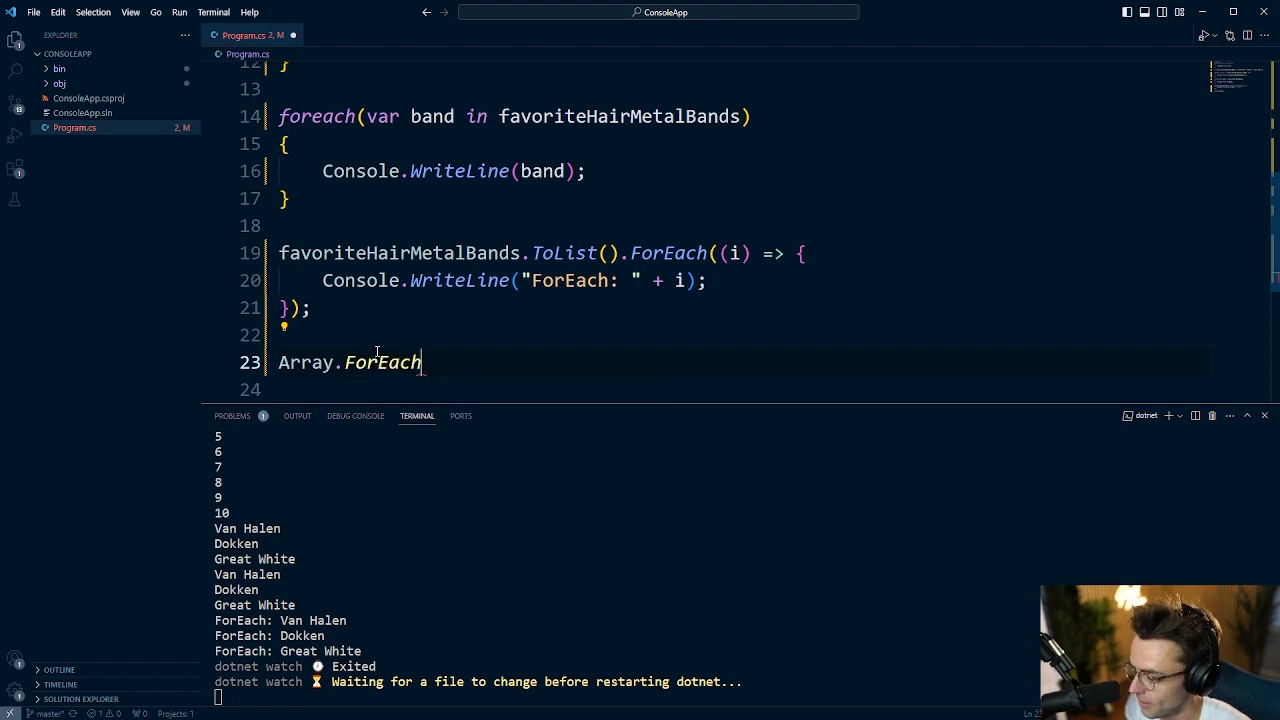
type("(")
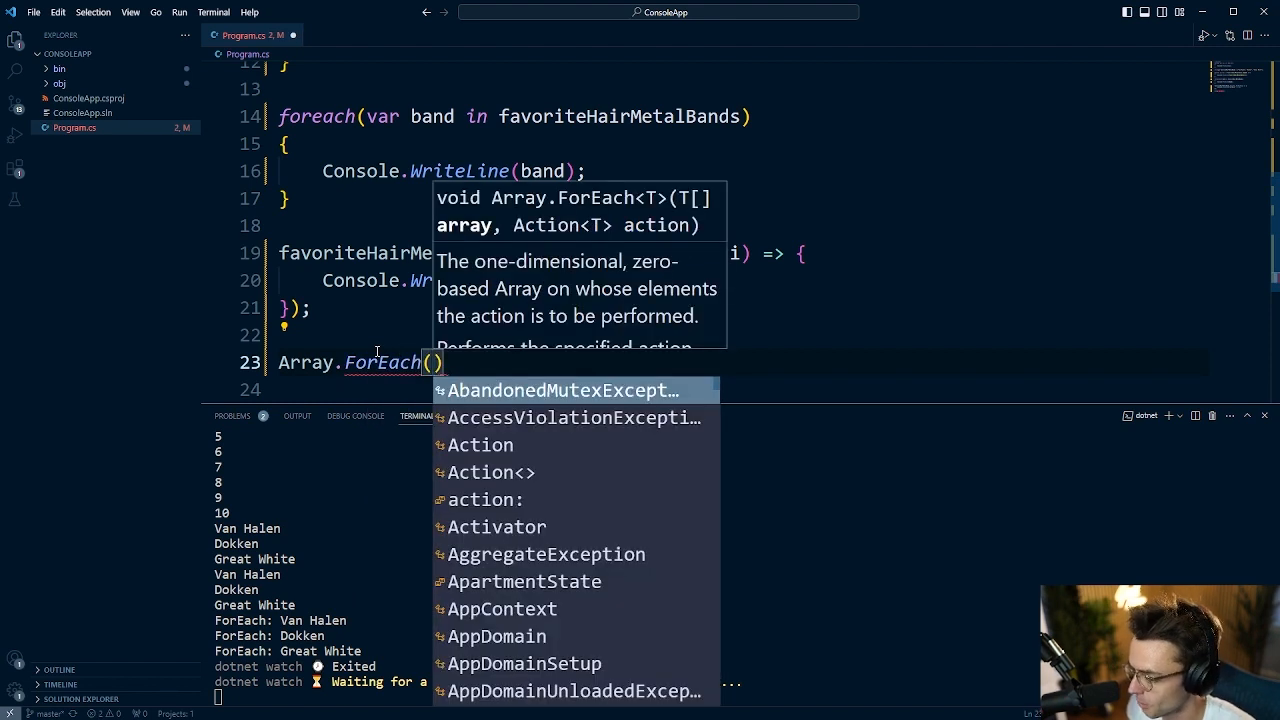
type("favoriteHairMetalBands,")
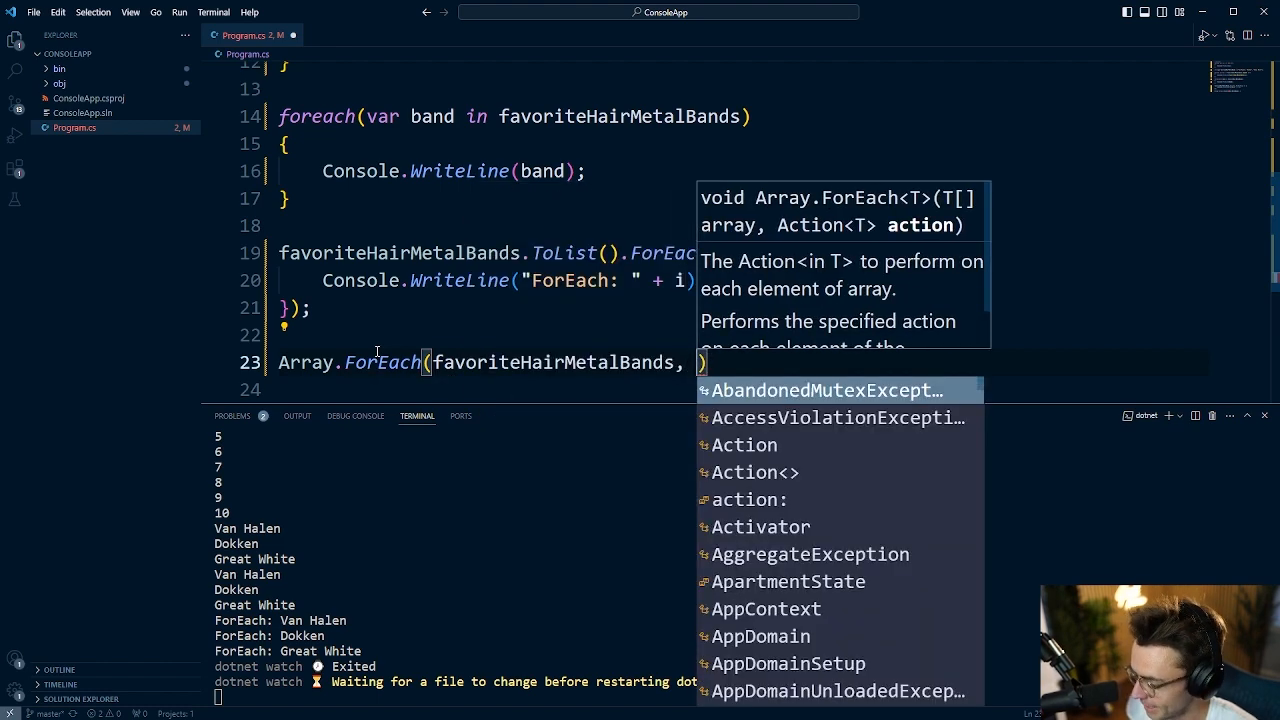
type("e =>")
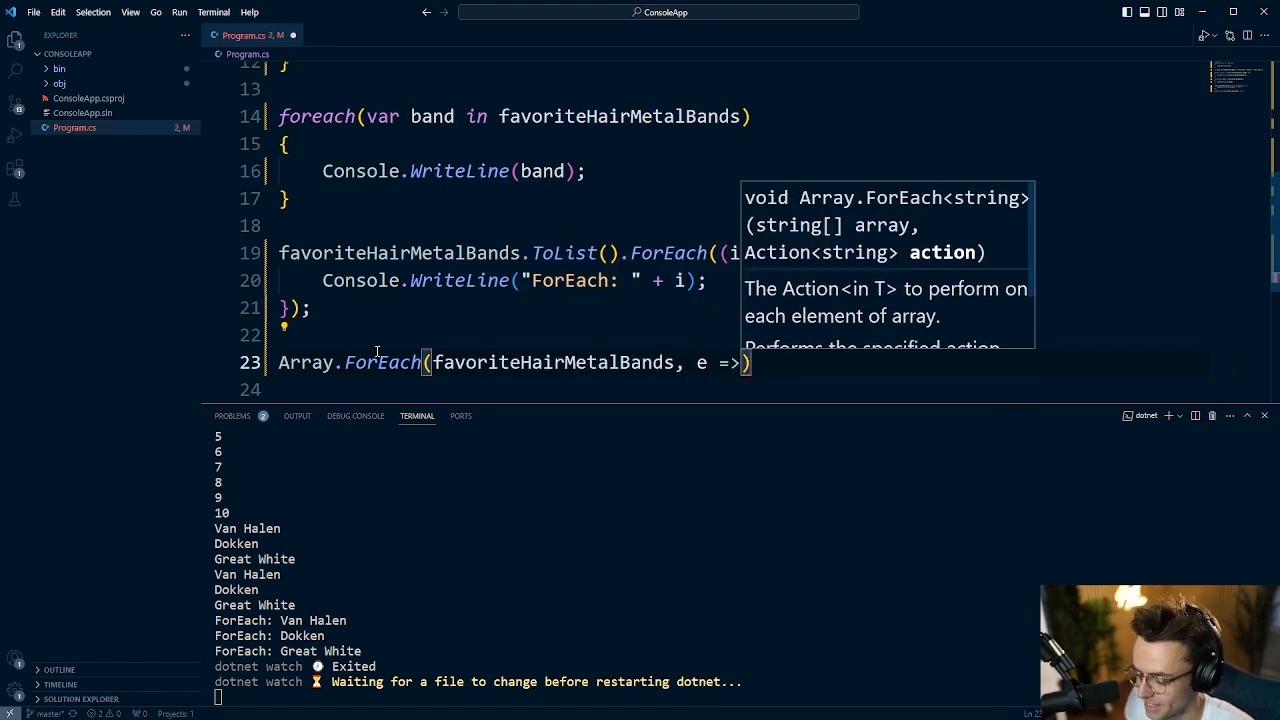
Have the lambda print "Array.ForEach: " + e, then scroll back to the top.
type("Console.WriteLine(\"")
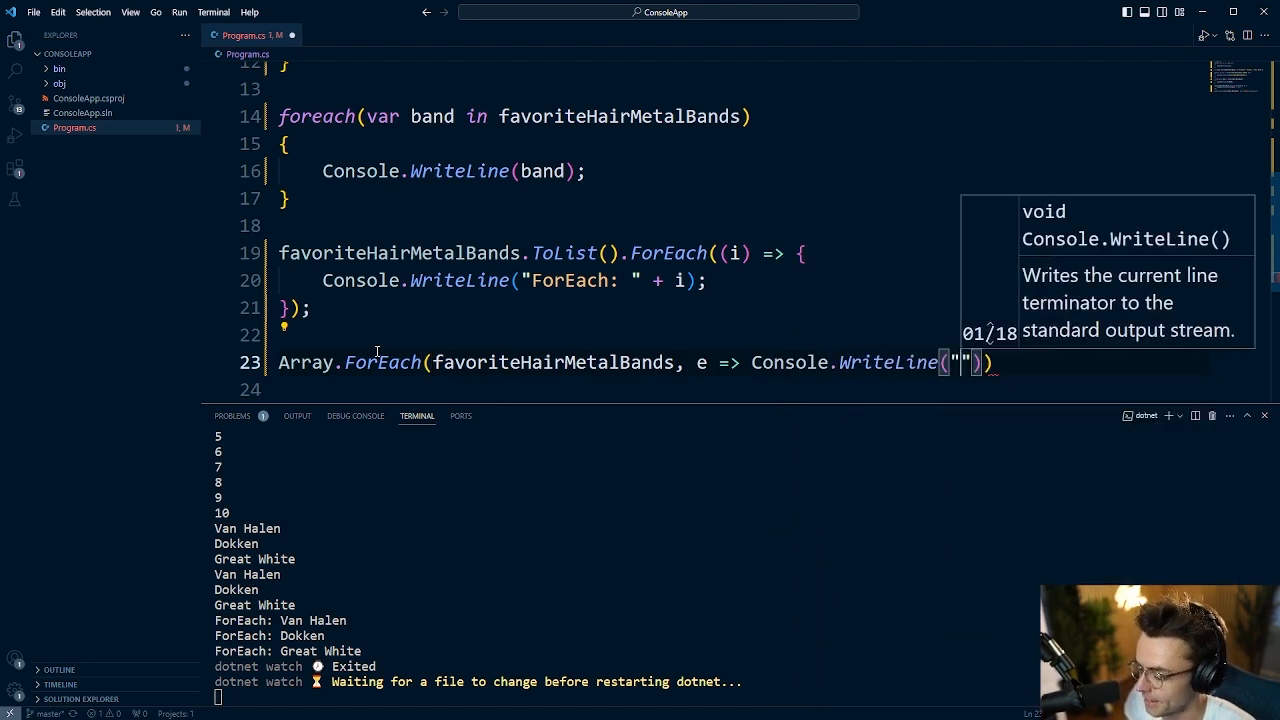
type("Array")
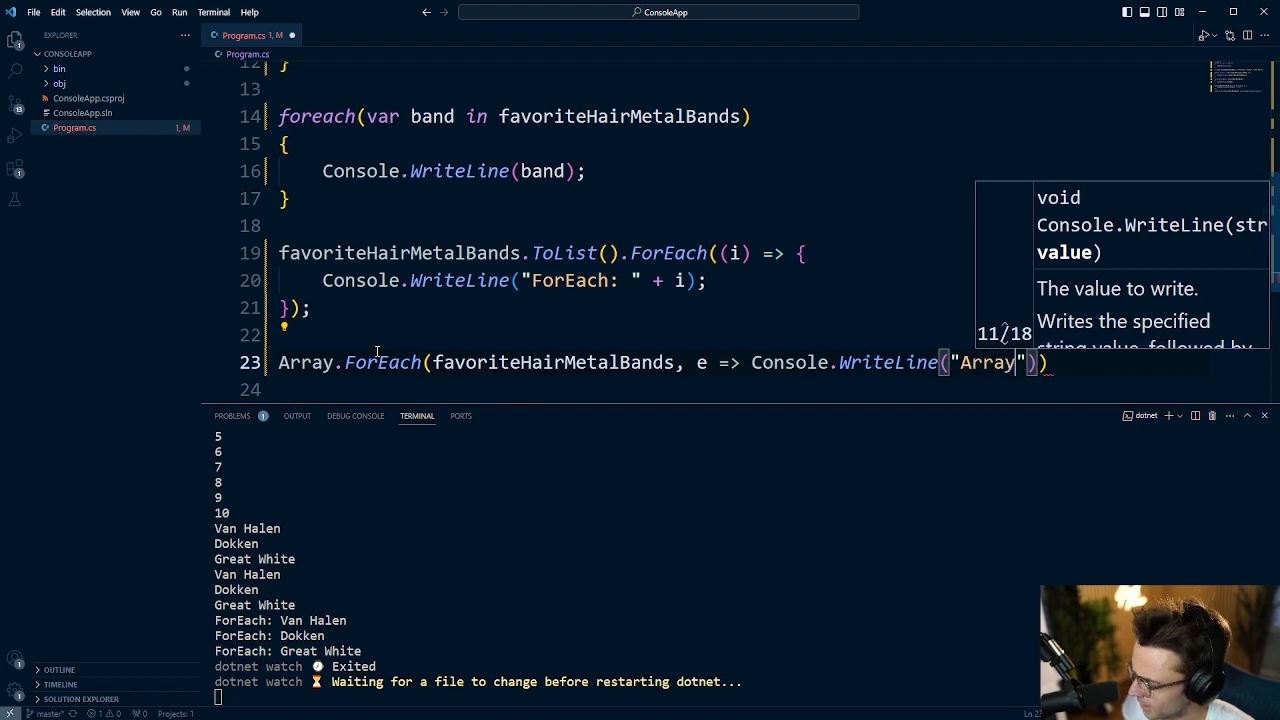
type(".ForEach")
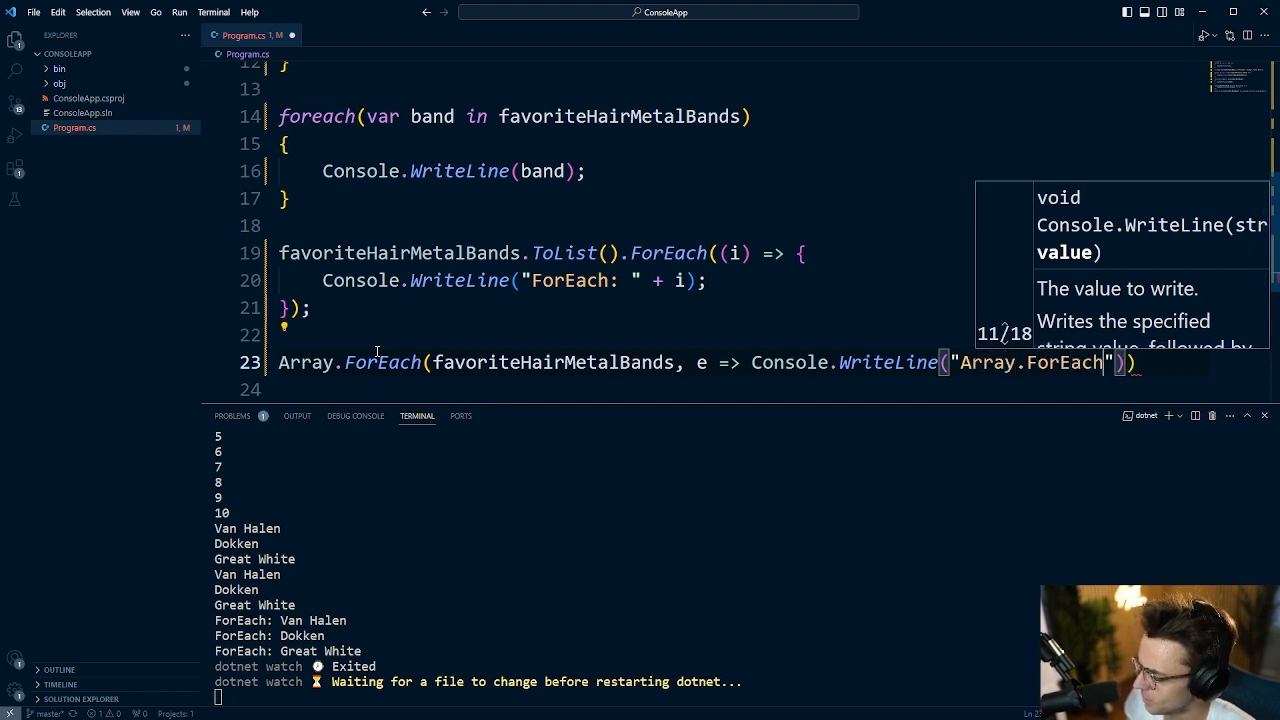
type(":")
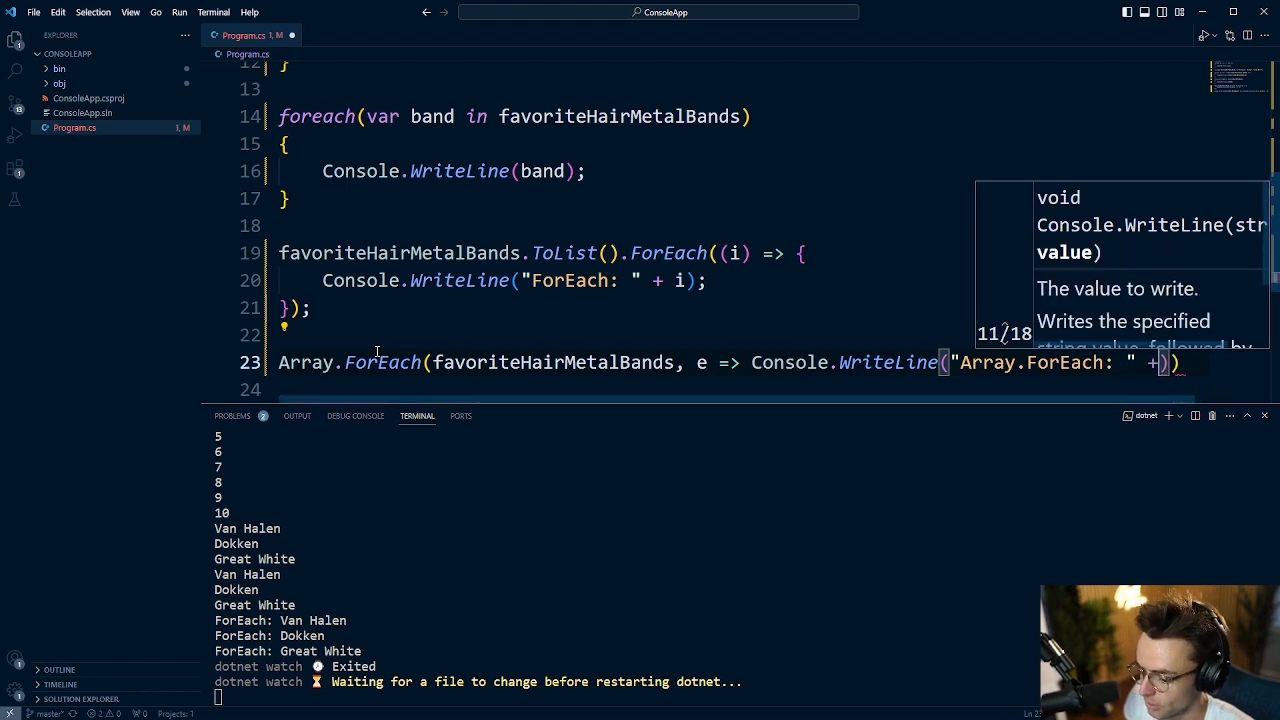
type("e")
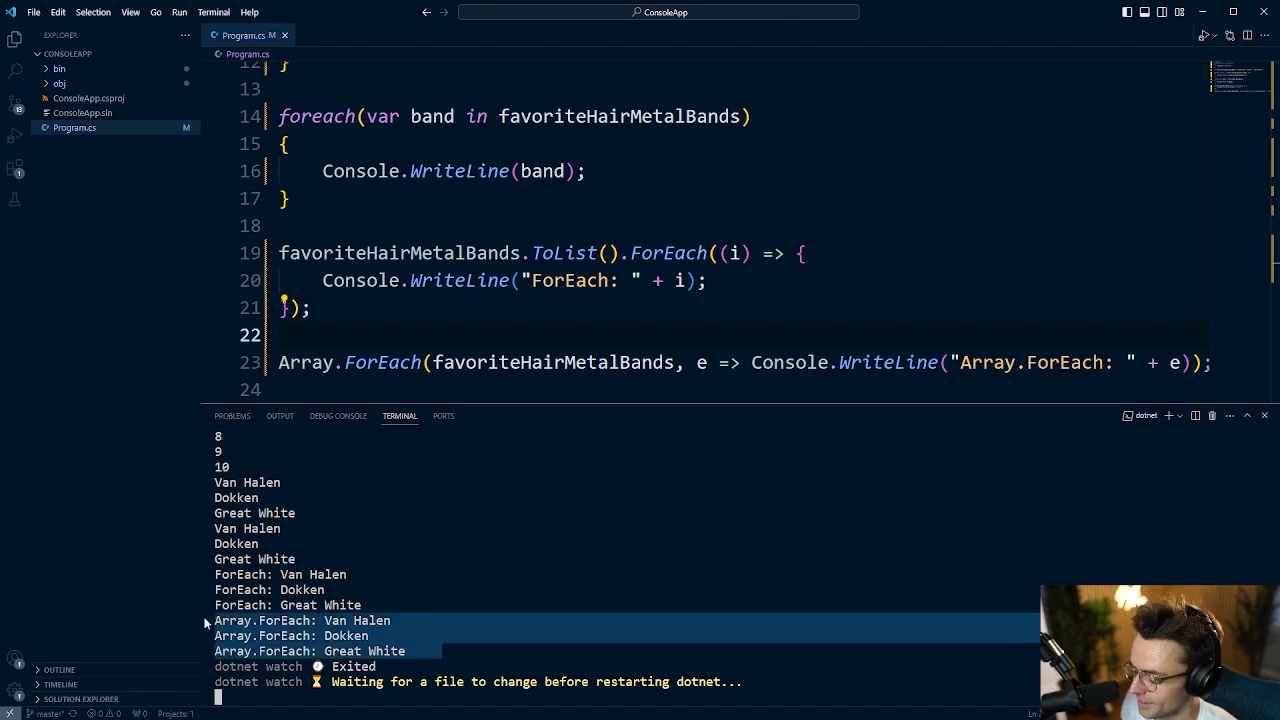
left_click(553, 253)
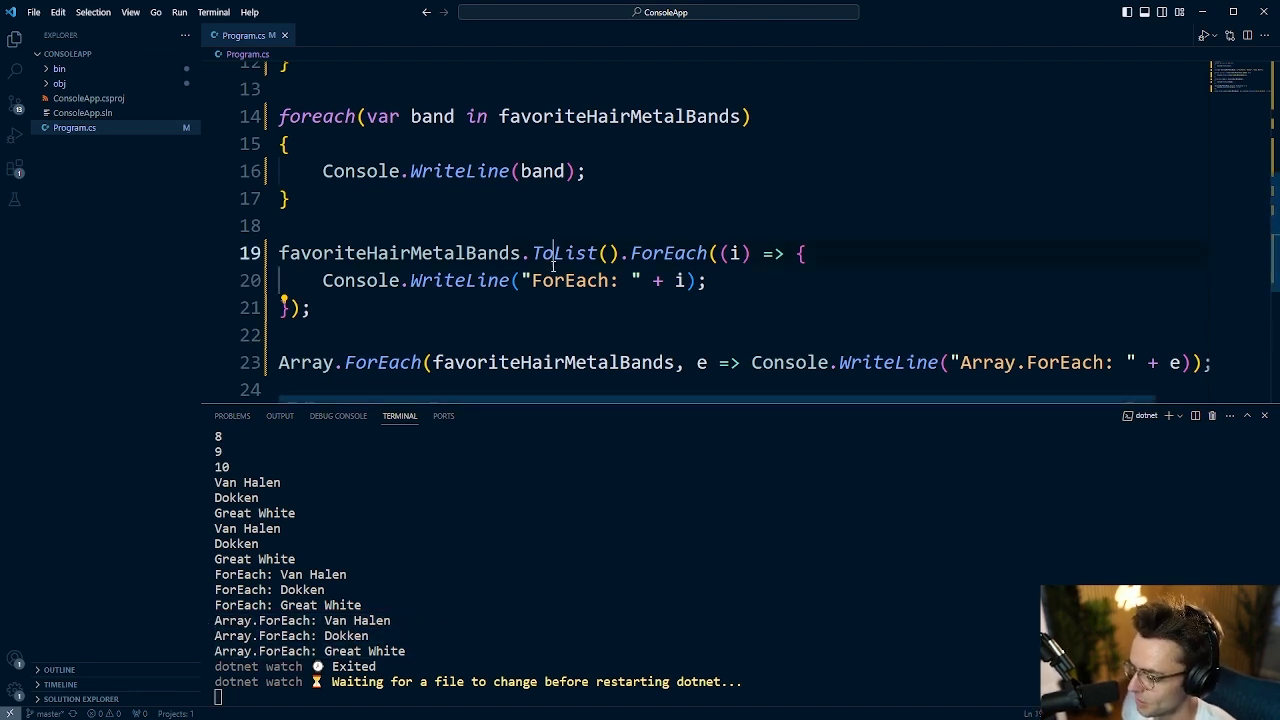
scroll("up", 3)
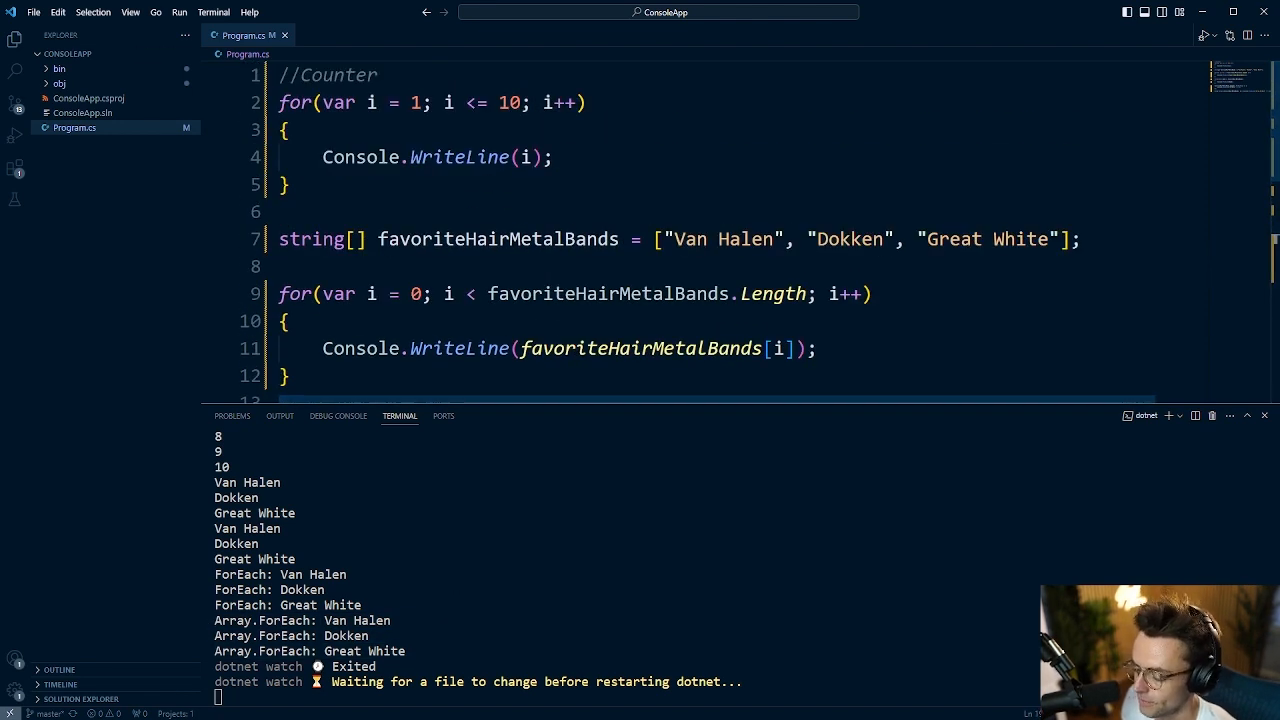